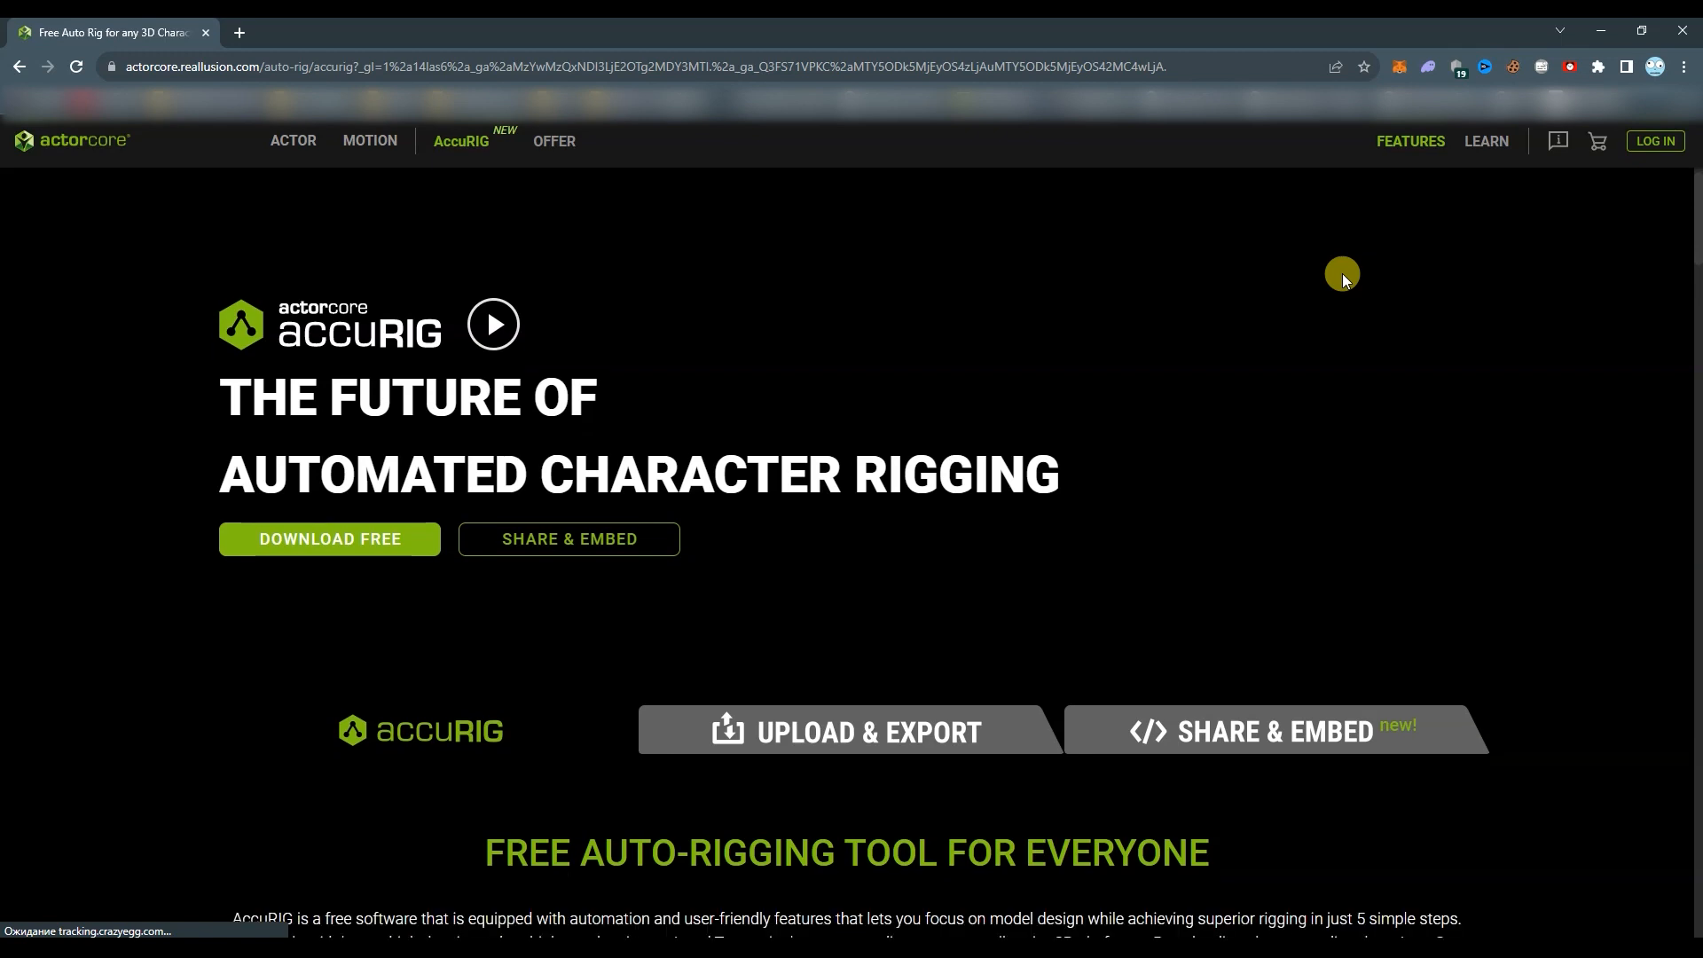
- Scroll the viewport to inspect the Scorpion model at the Check Model stage
scroll("down", 3)
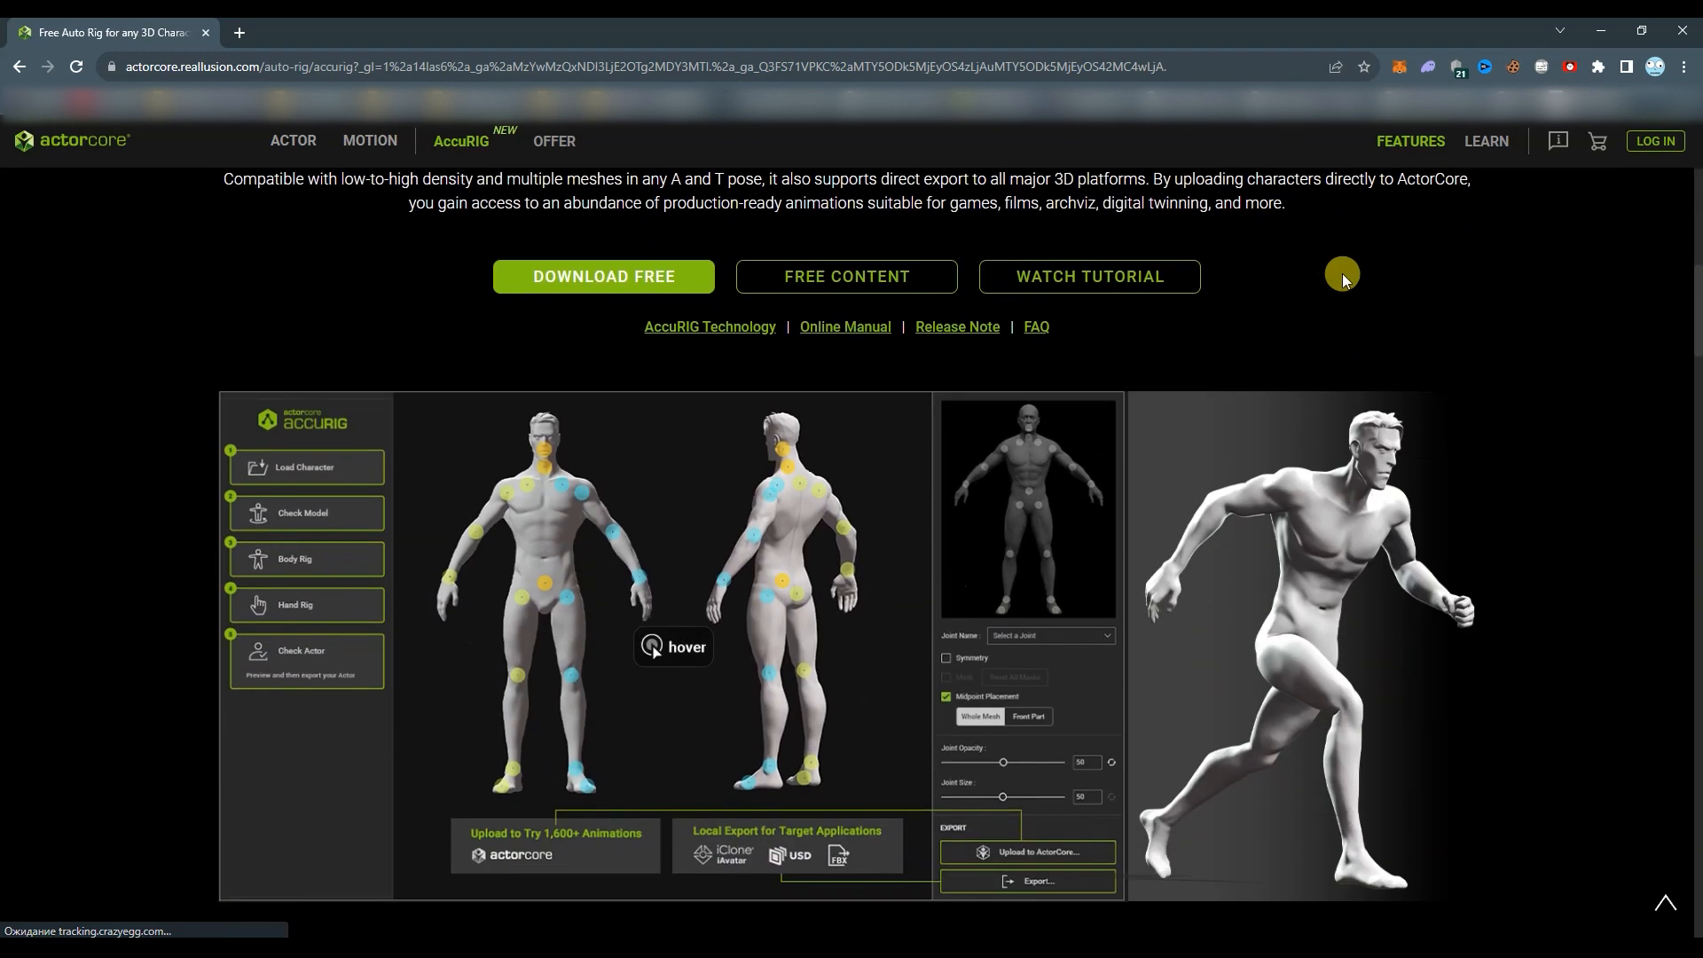
scroll("down", 3)
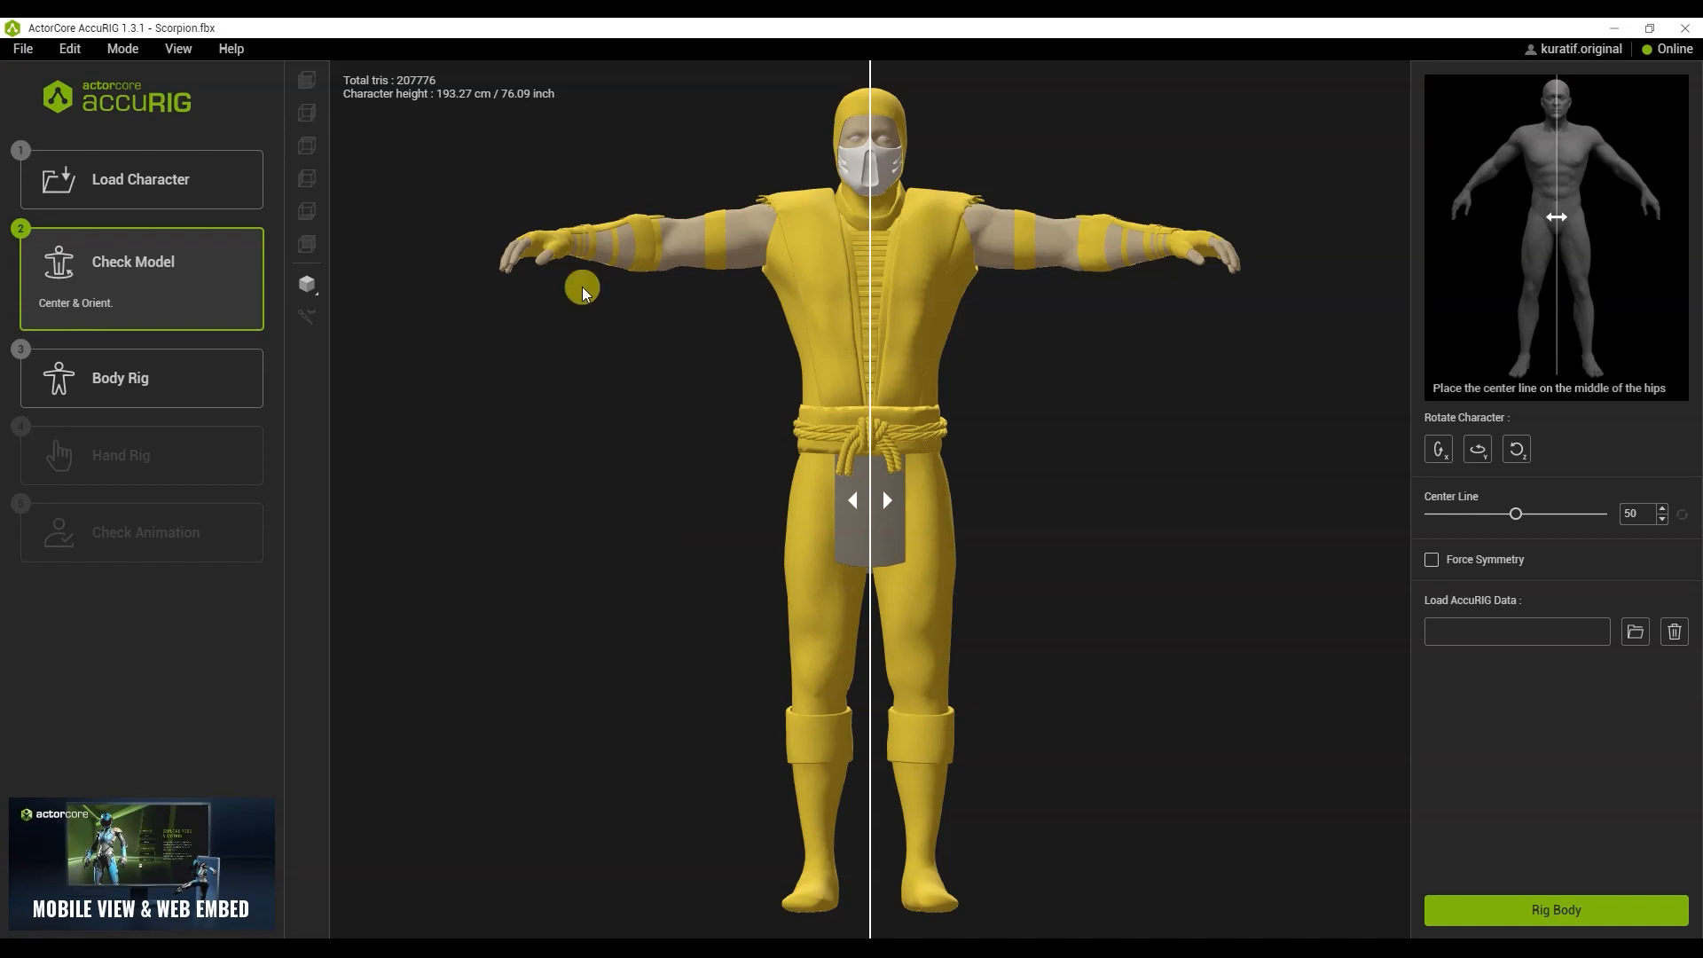
mouse_move(1009, 480)
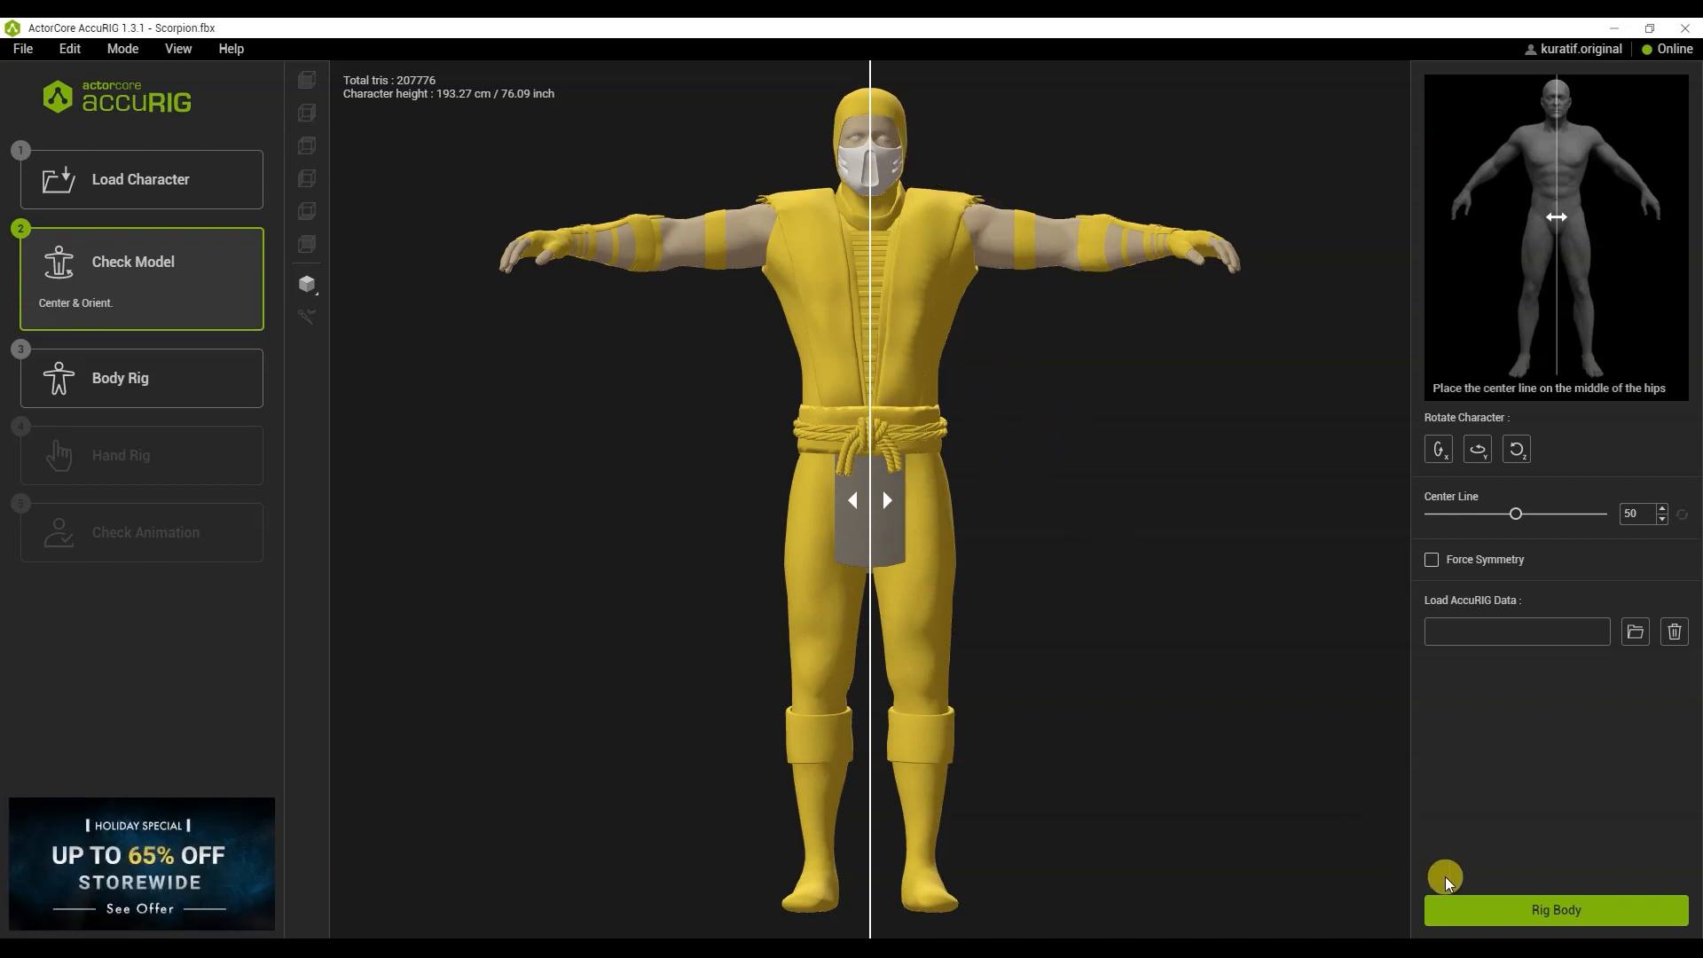
- Generate the body joints, drag the left hip joint into place, and select the head joint
left_click(1554, 909)
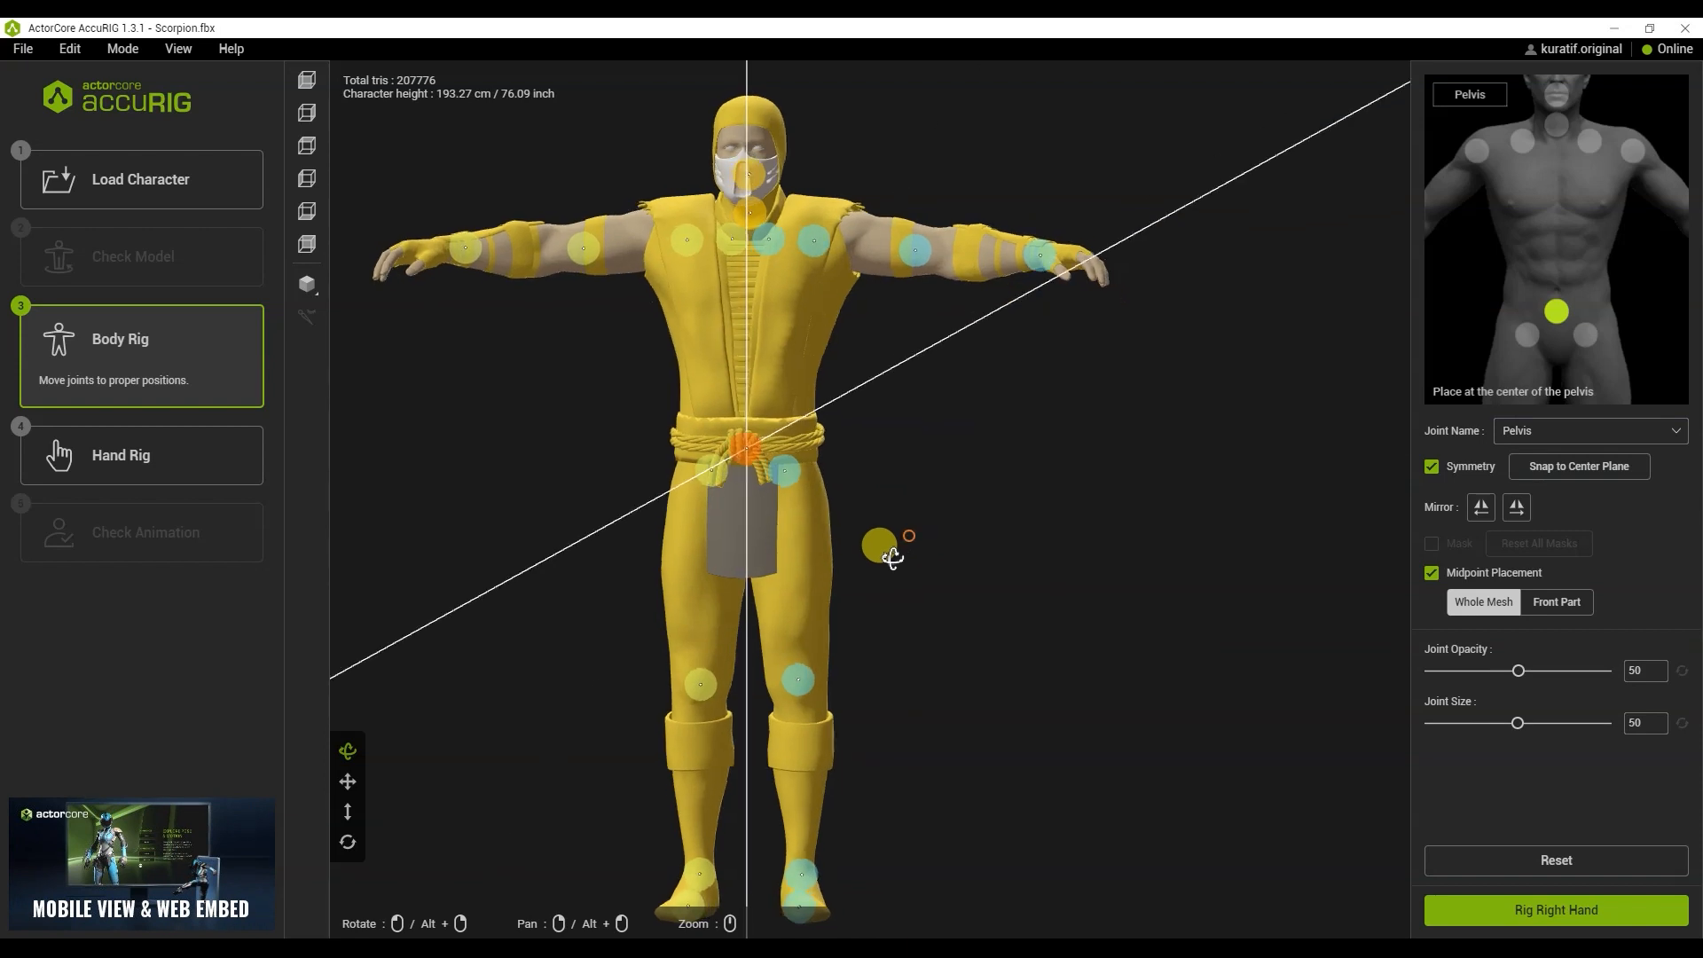
left_click(786, 470)
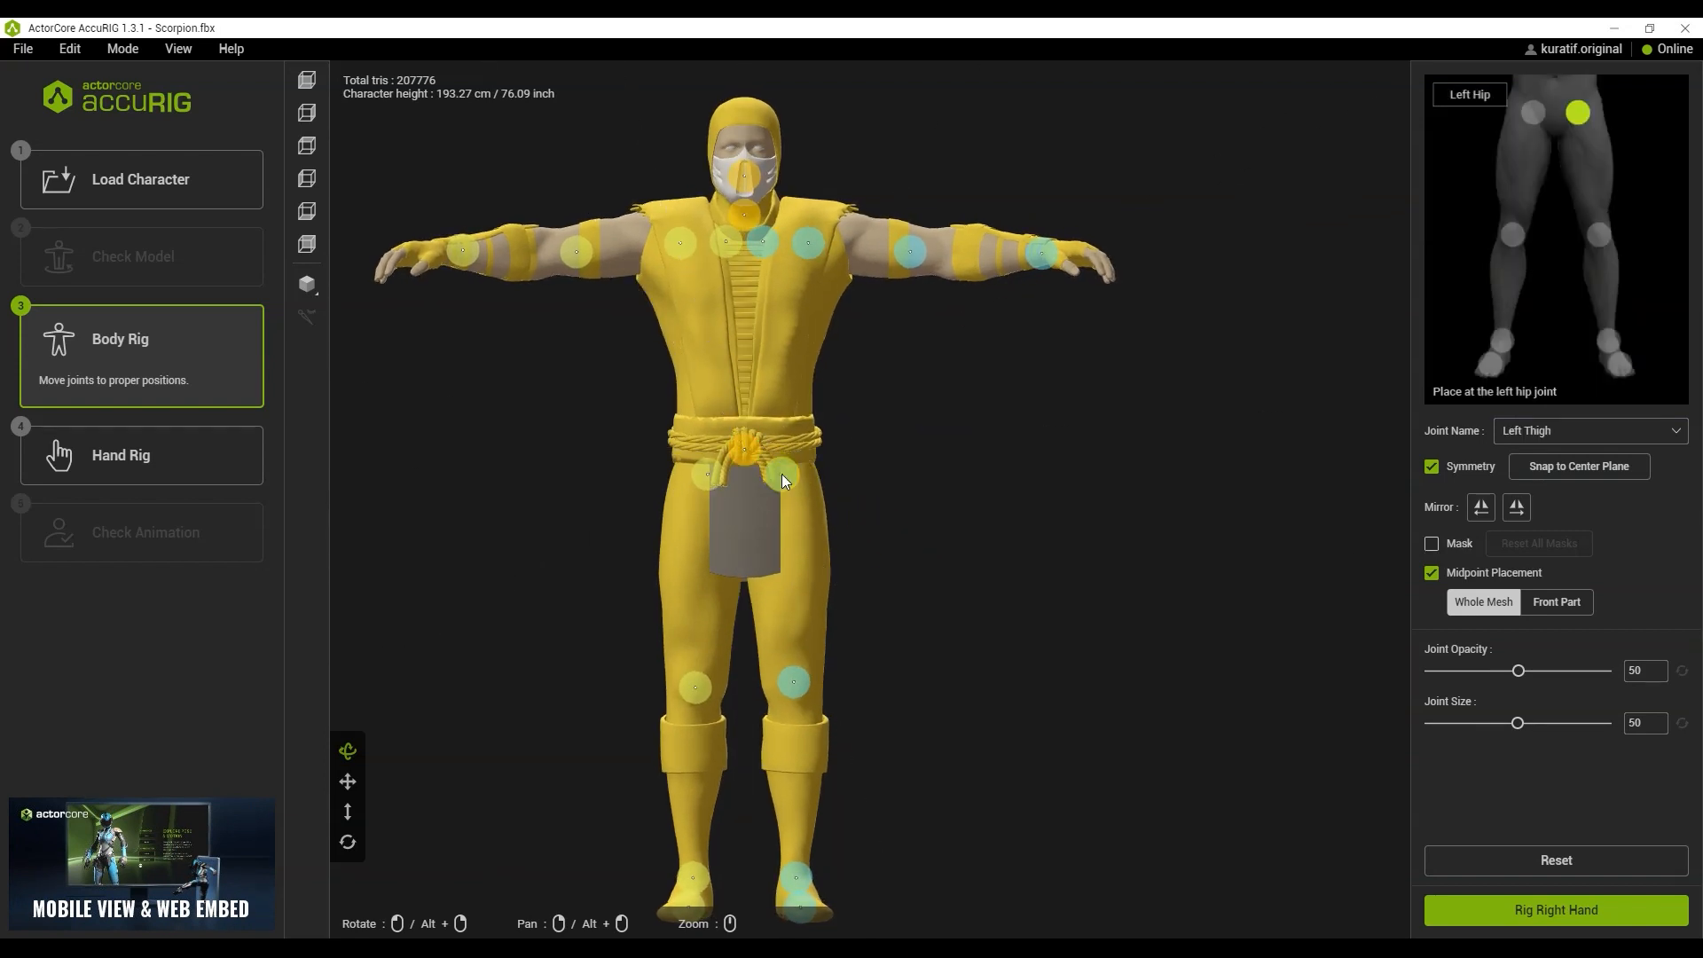
left_click_drag(785, 481, 614, 749)
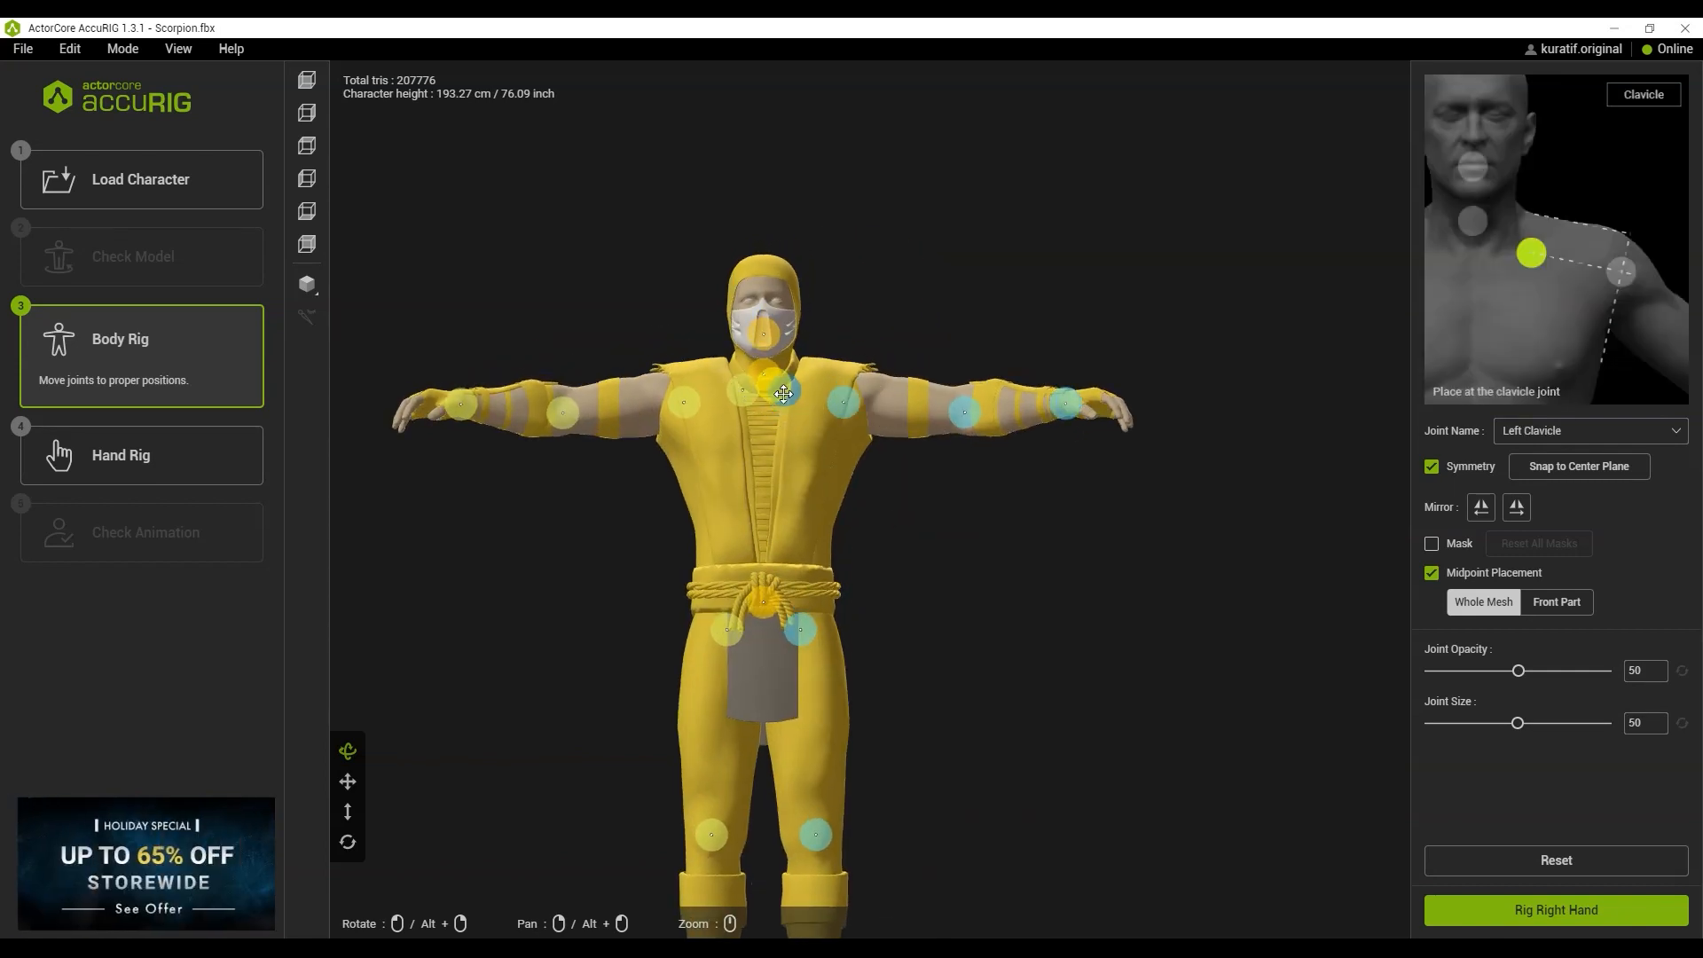
left_click(693, 396)
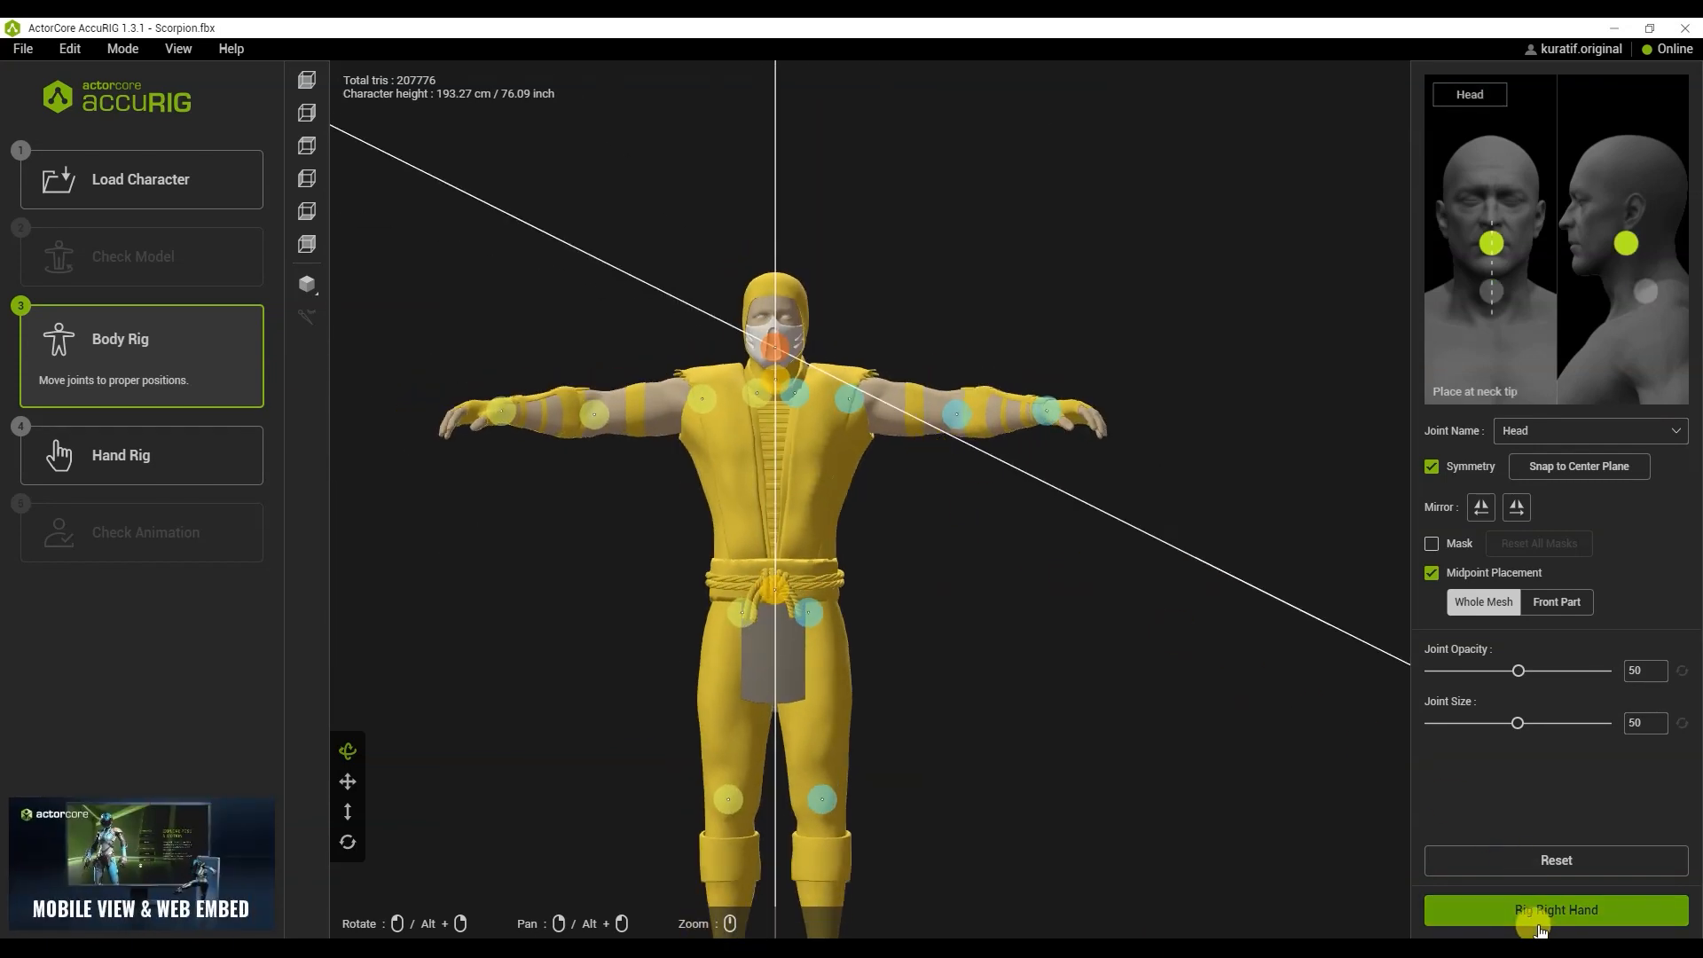
- Start the right-hand rig and select the middle, index and other finger joints for alignment
left_click(1555, 910)
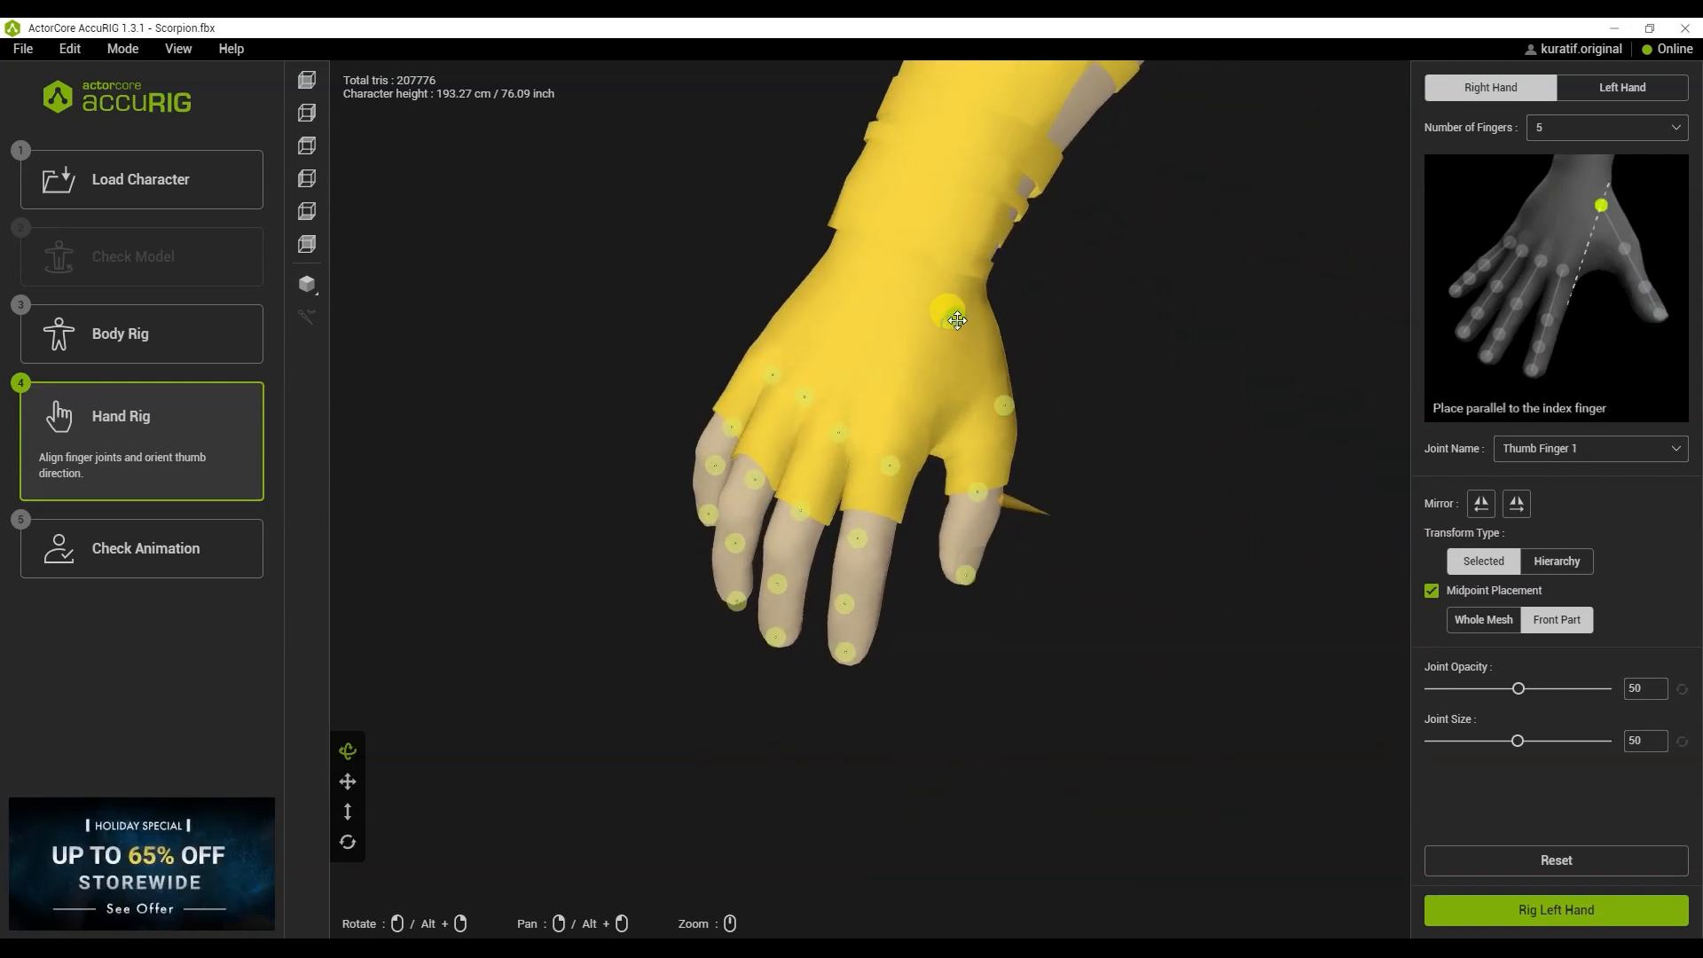
left_click(885, 435)
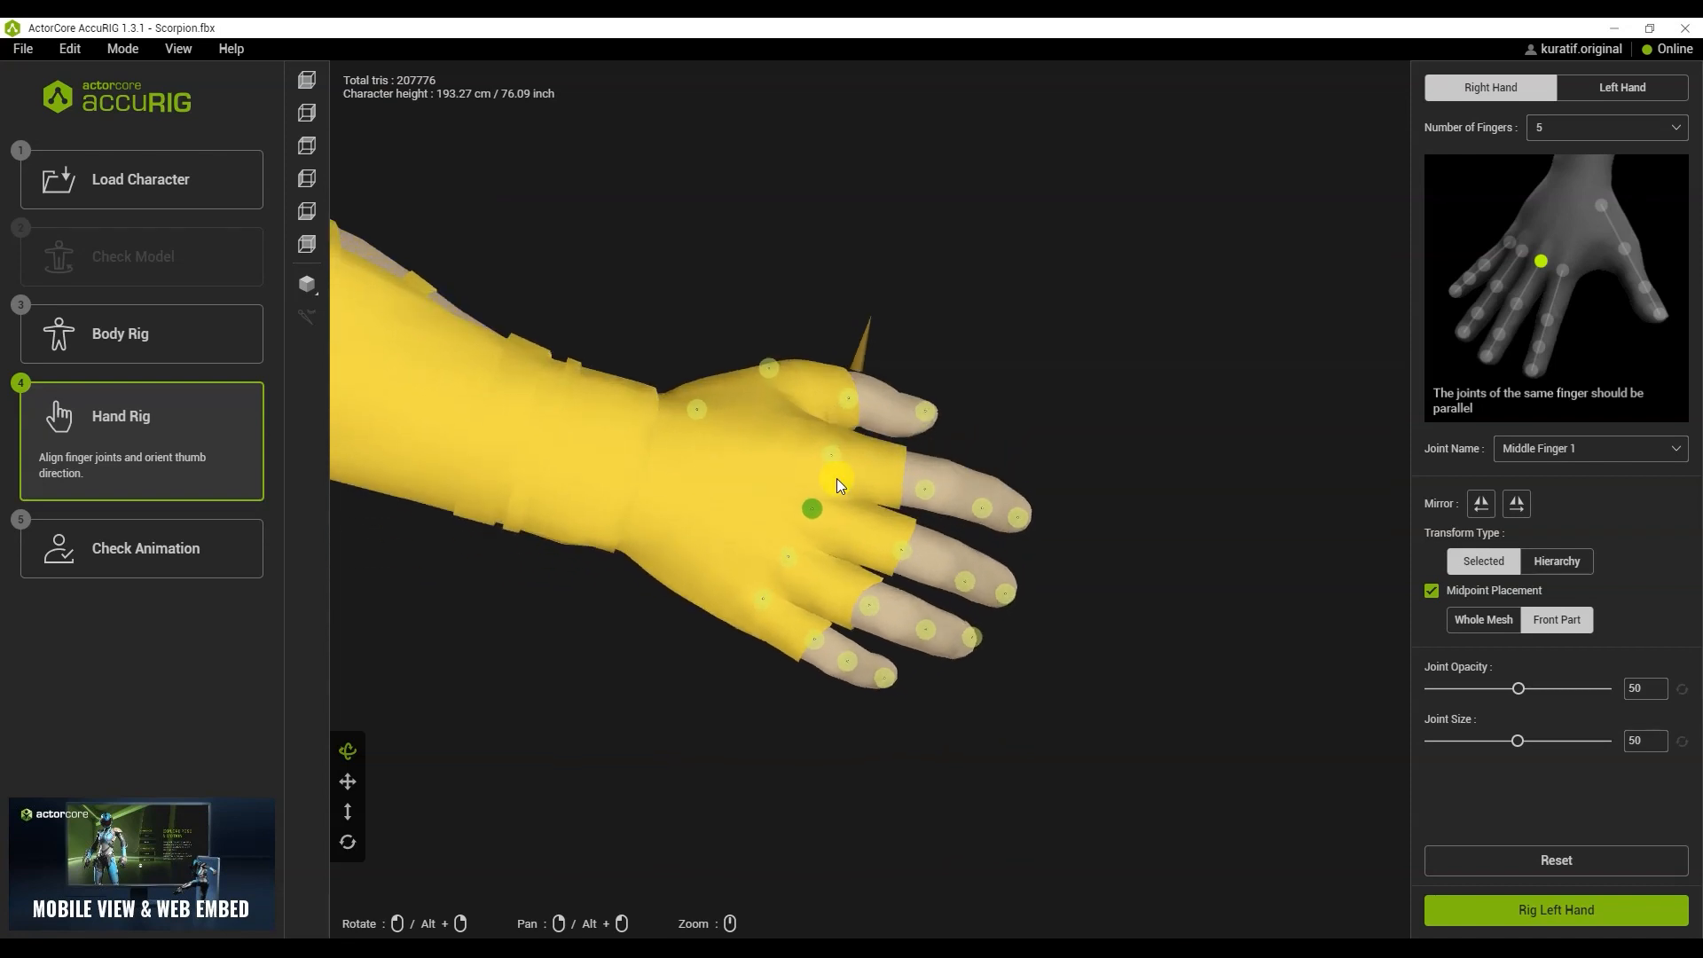
left_click(822, 455)
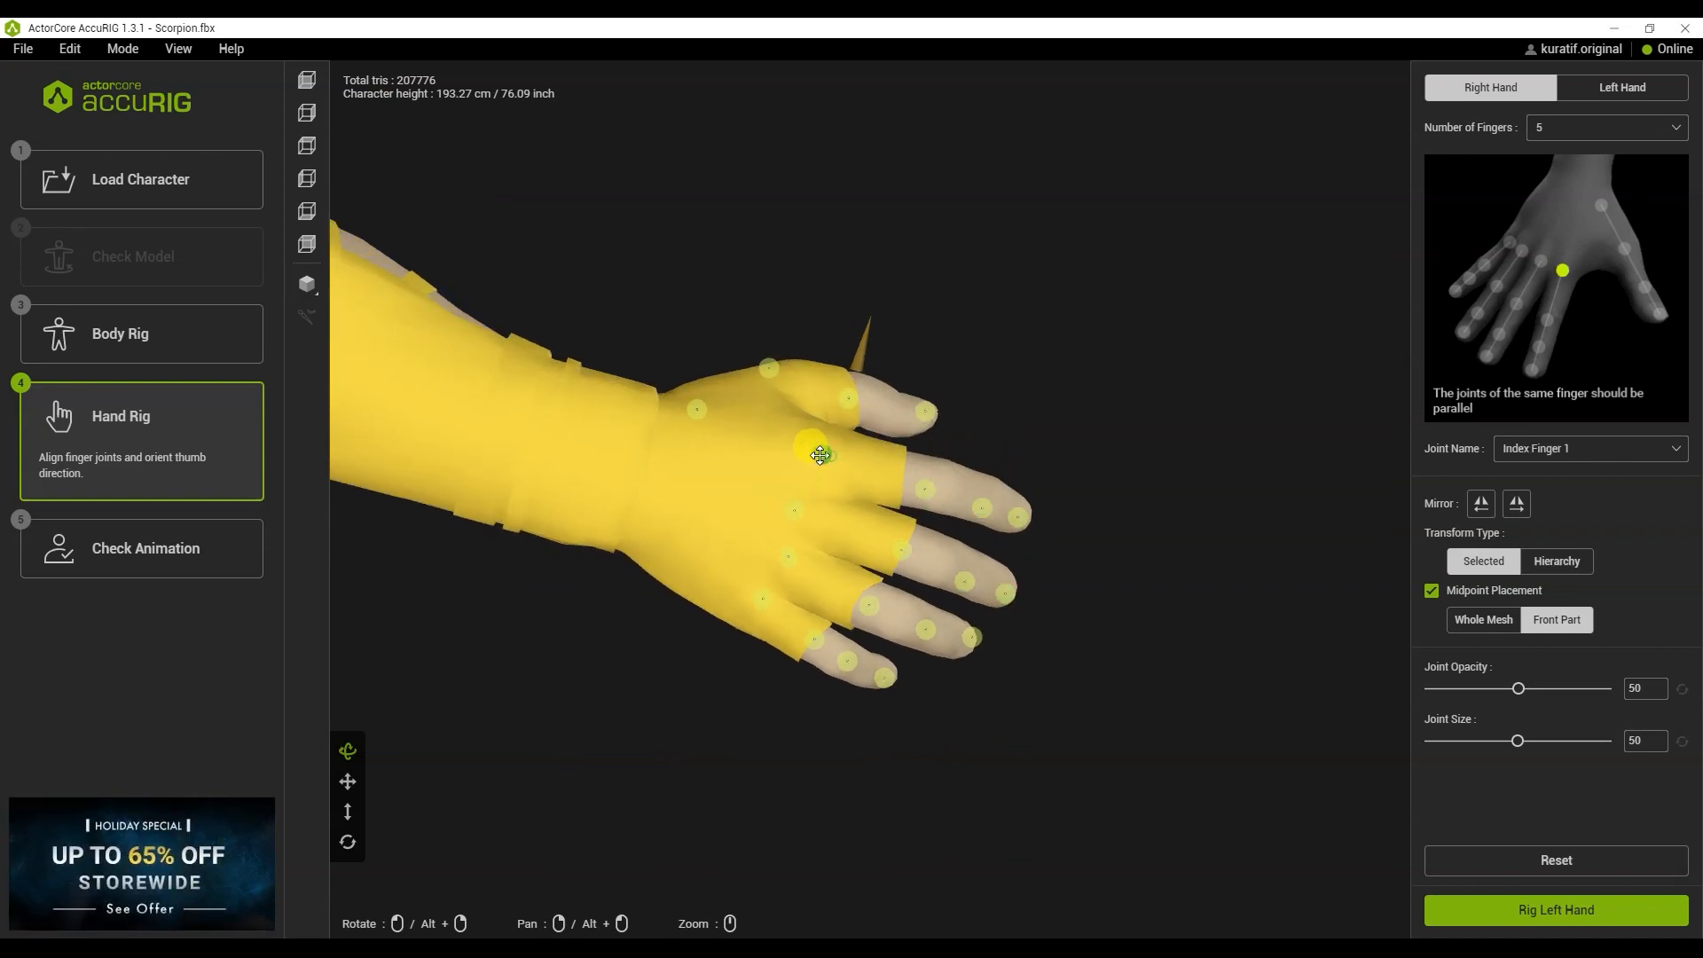
left_click(768, 599)
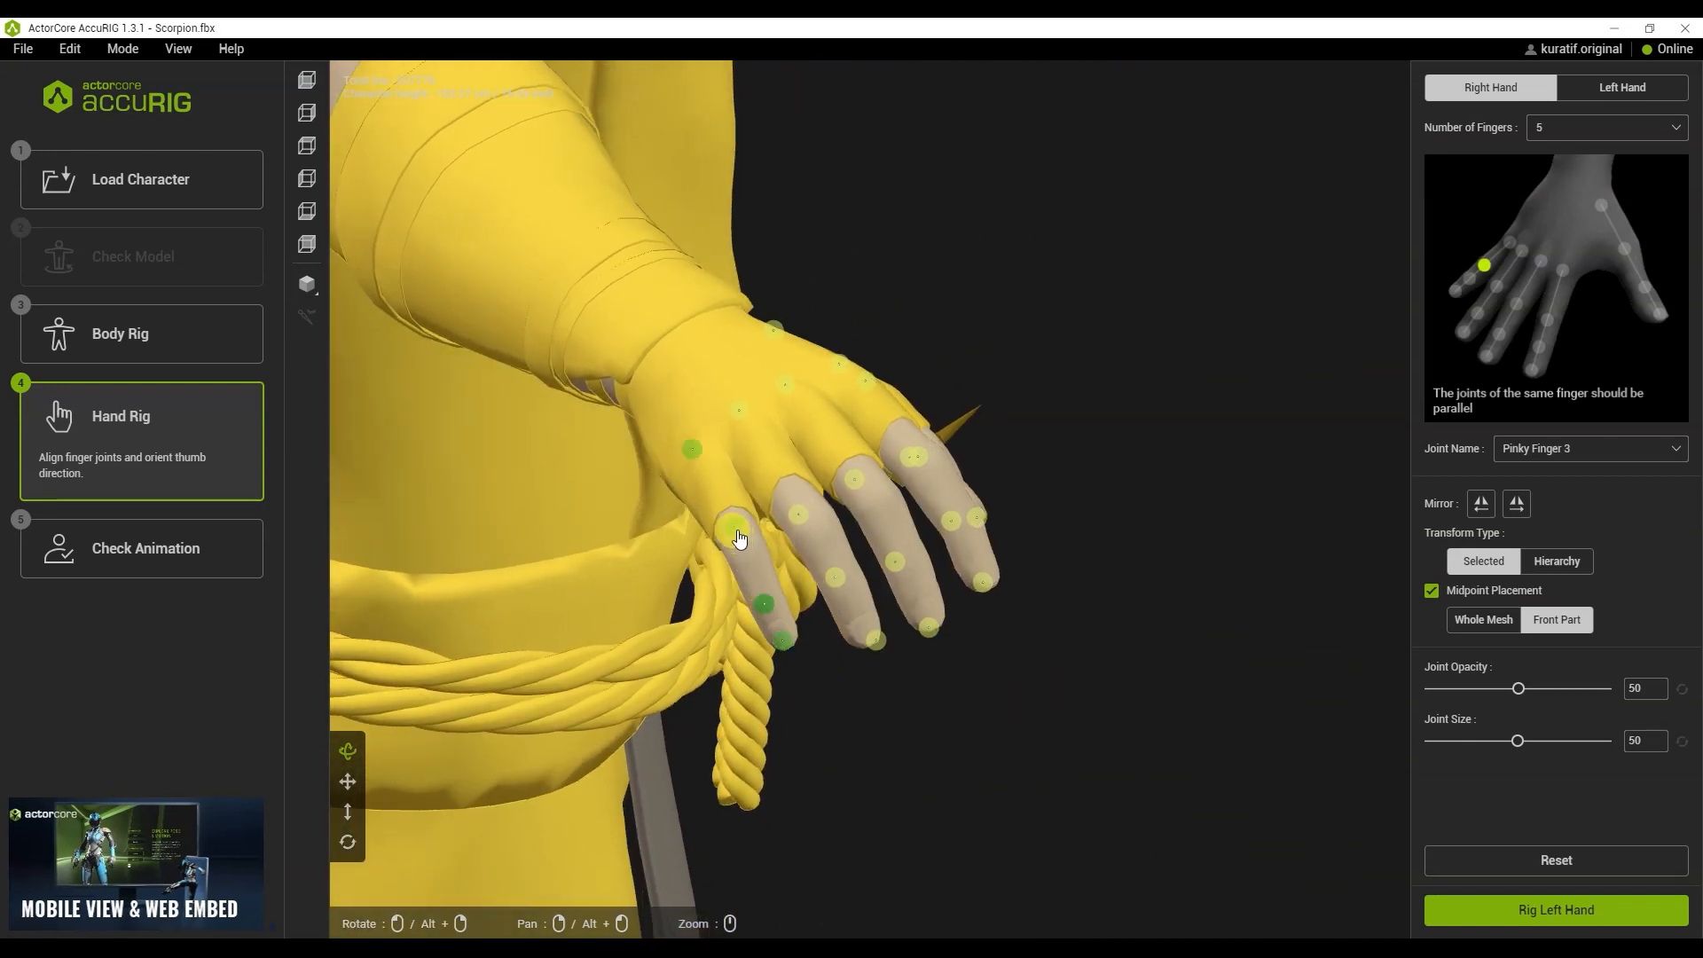
left_click(818, 529)
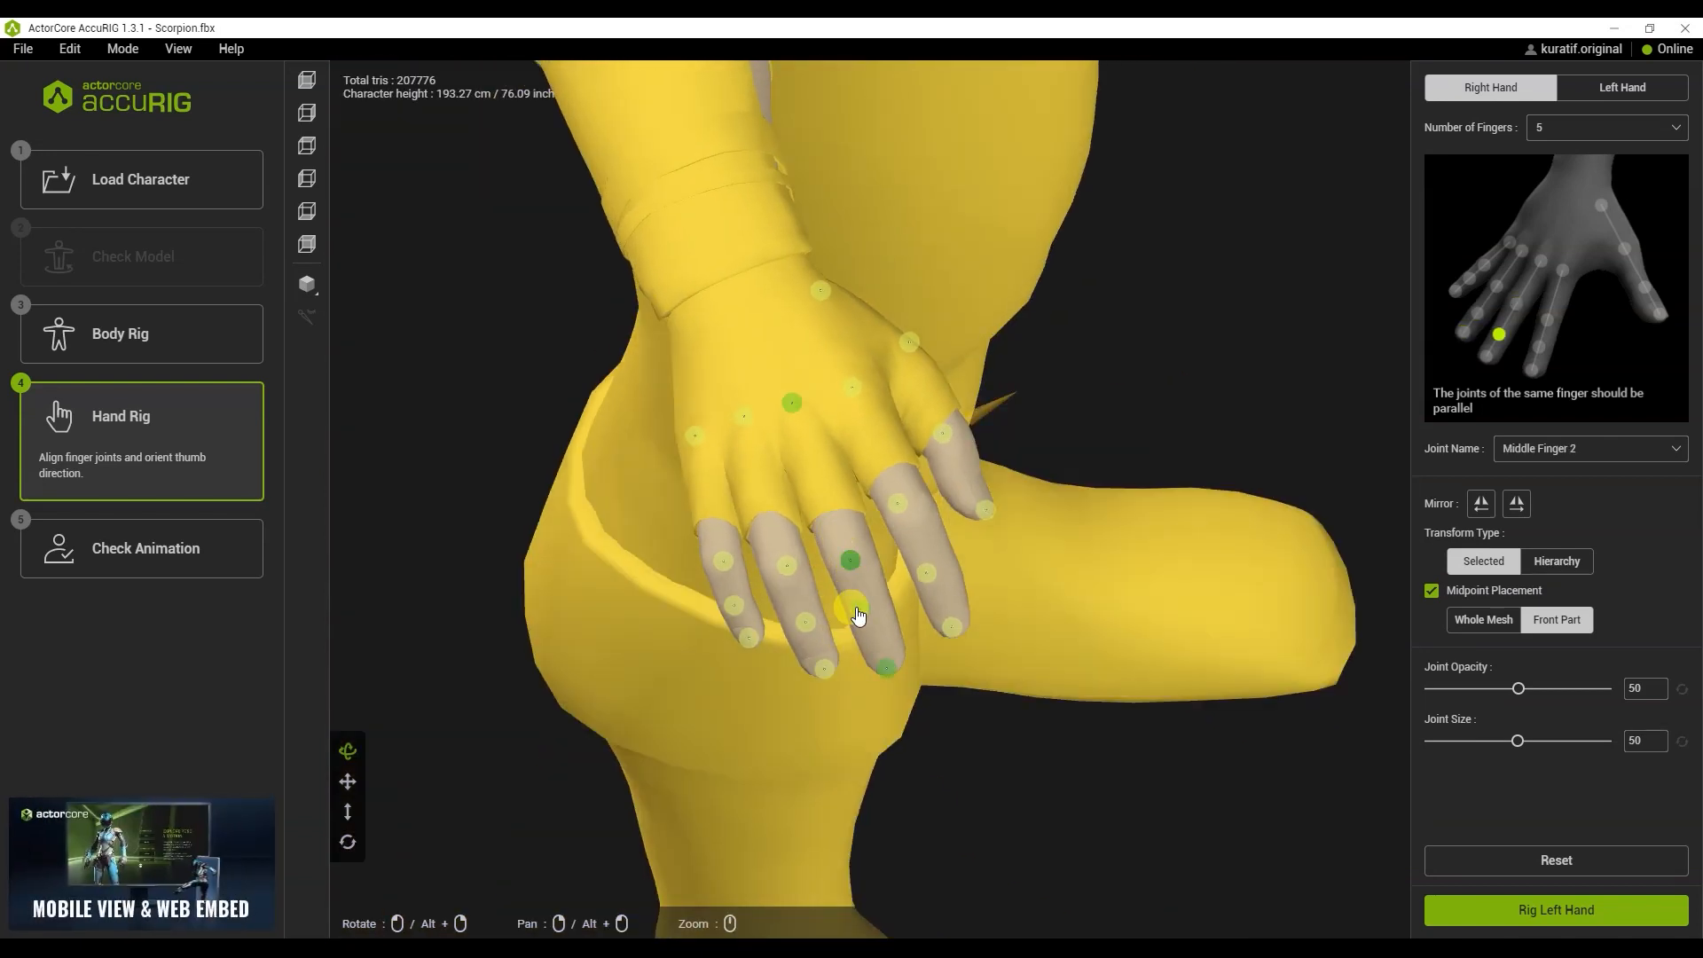
left_click(931, 585)
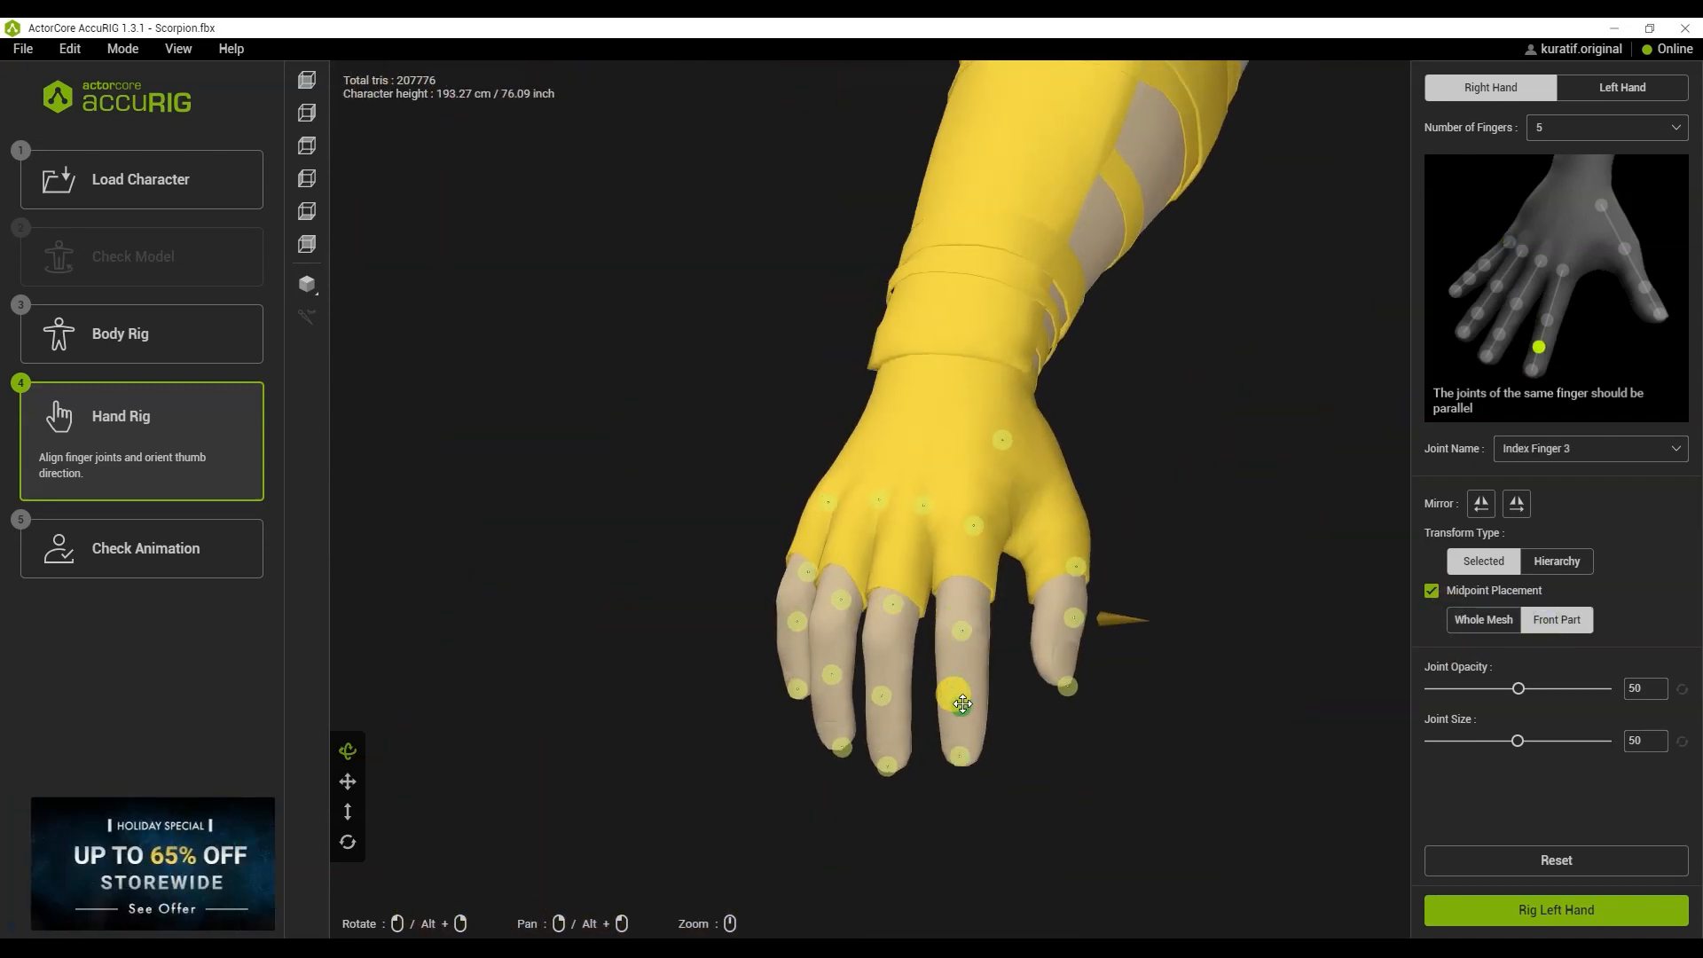
- Select Ring Finger 2, Pinky Finger 3, the ring fingertip and Thumb Finger 2 to reposition
left_click(826, 623)
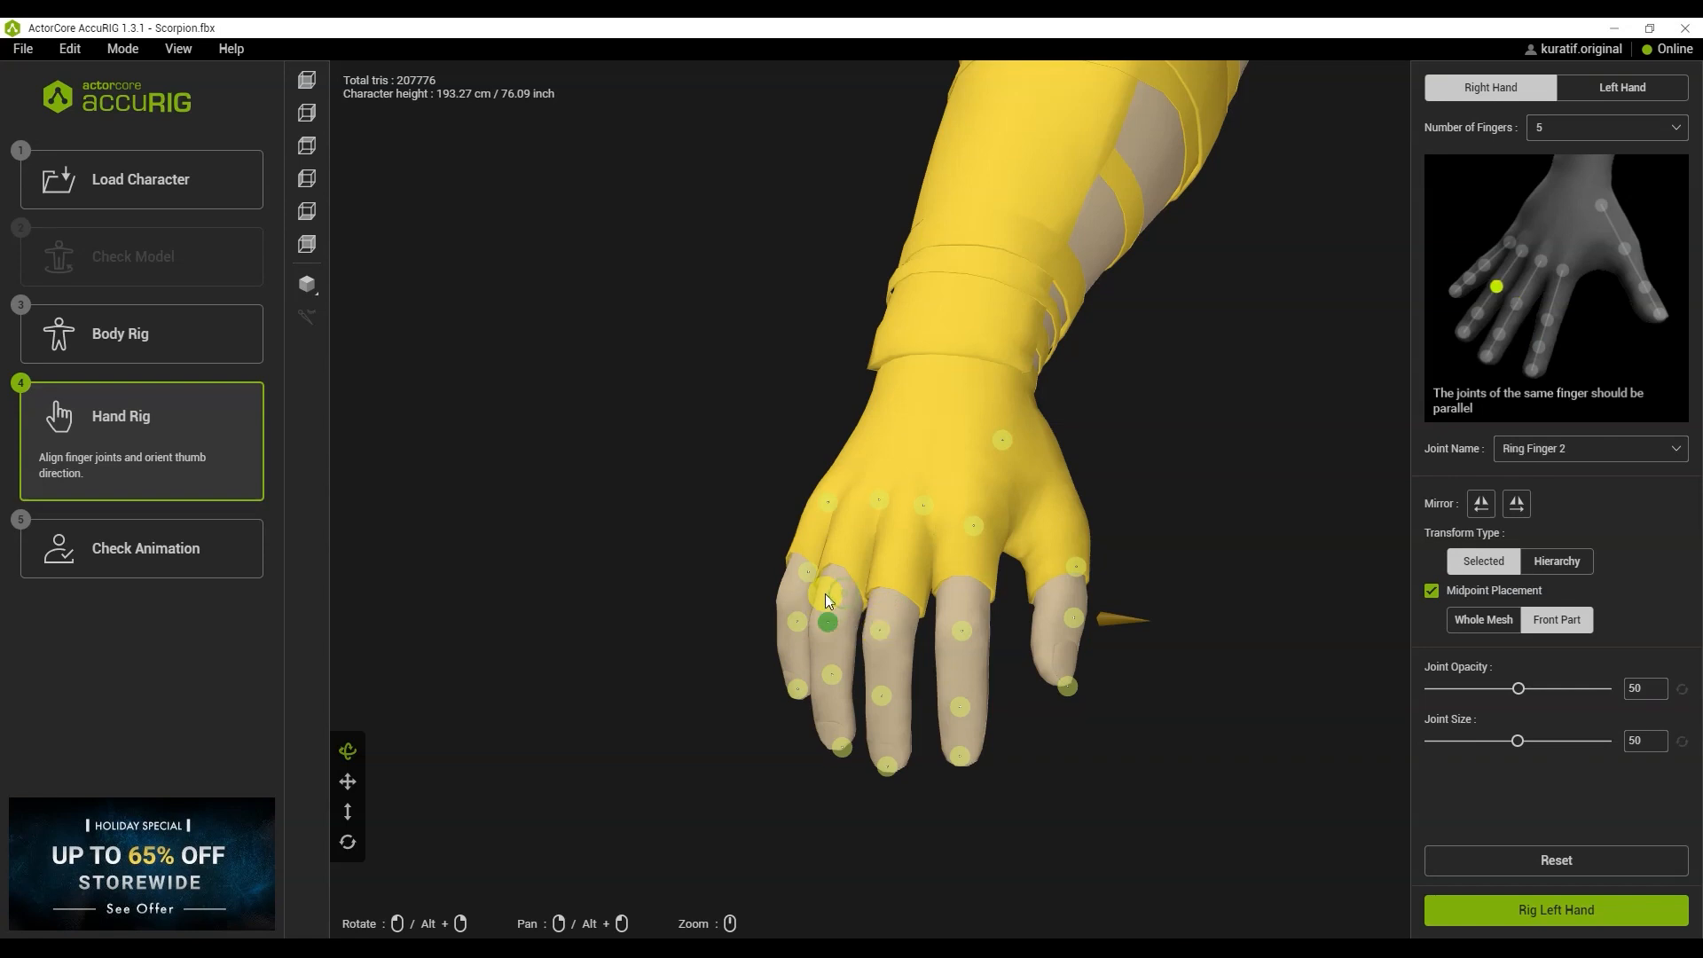
left_click(784, 657)
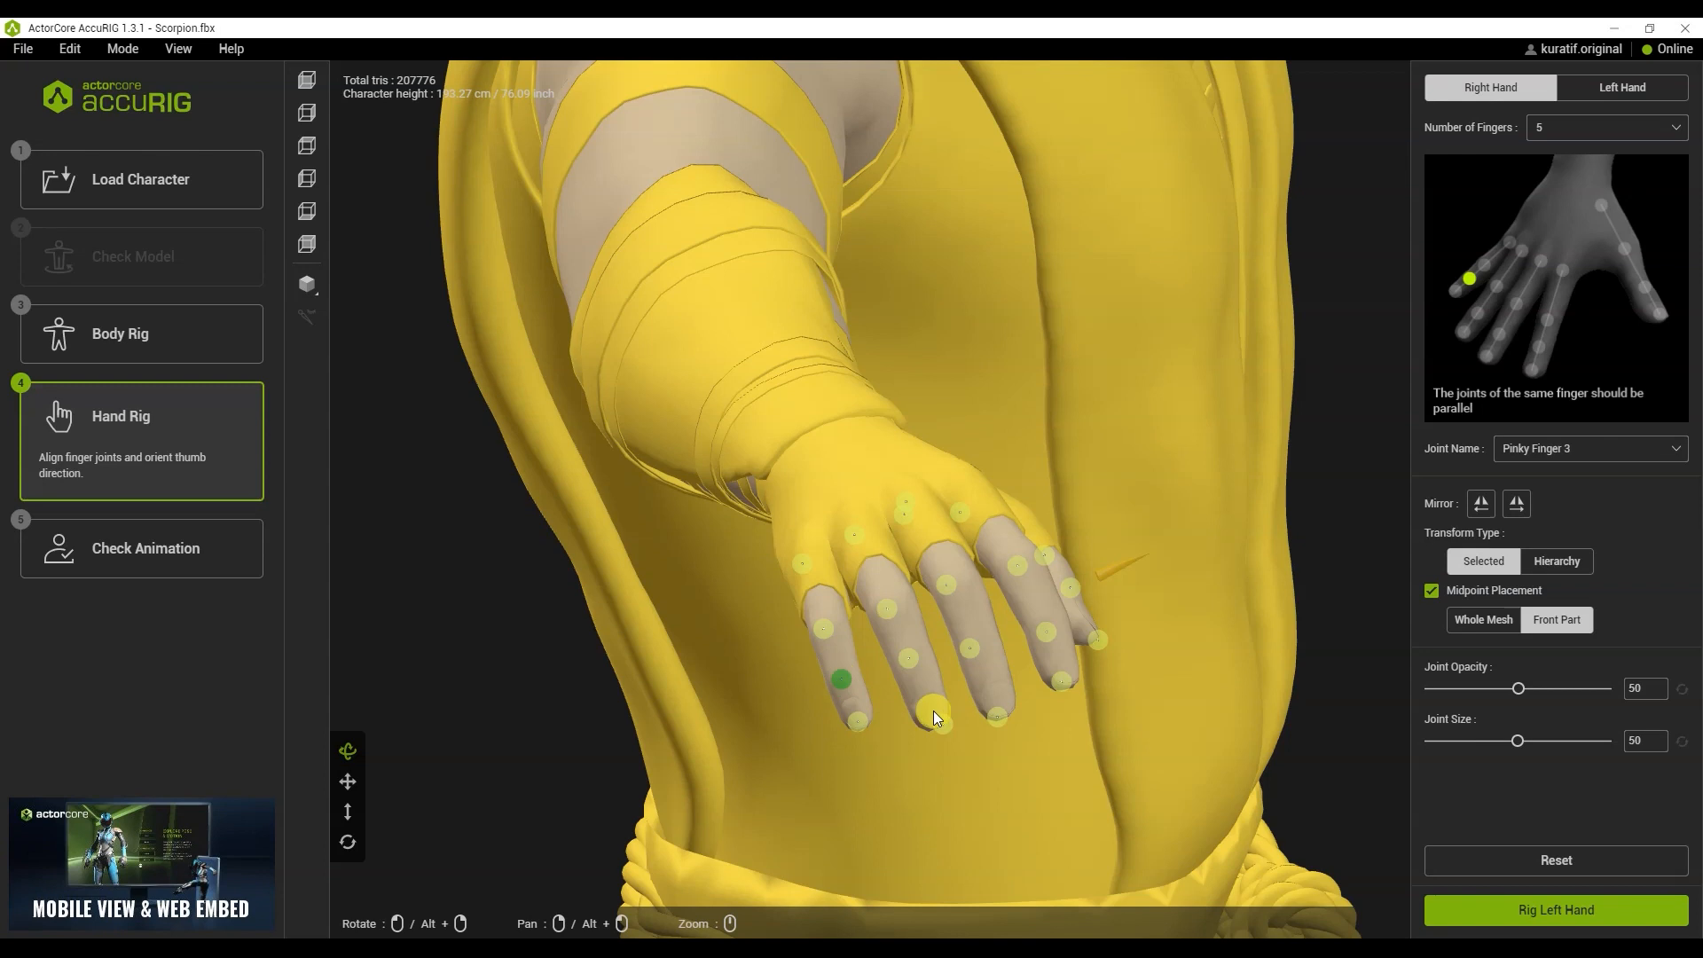
left_click(934, 722)
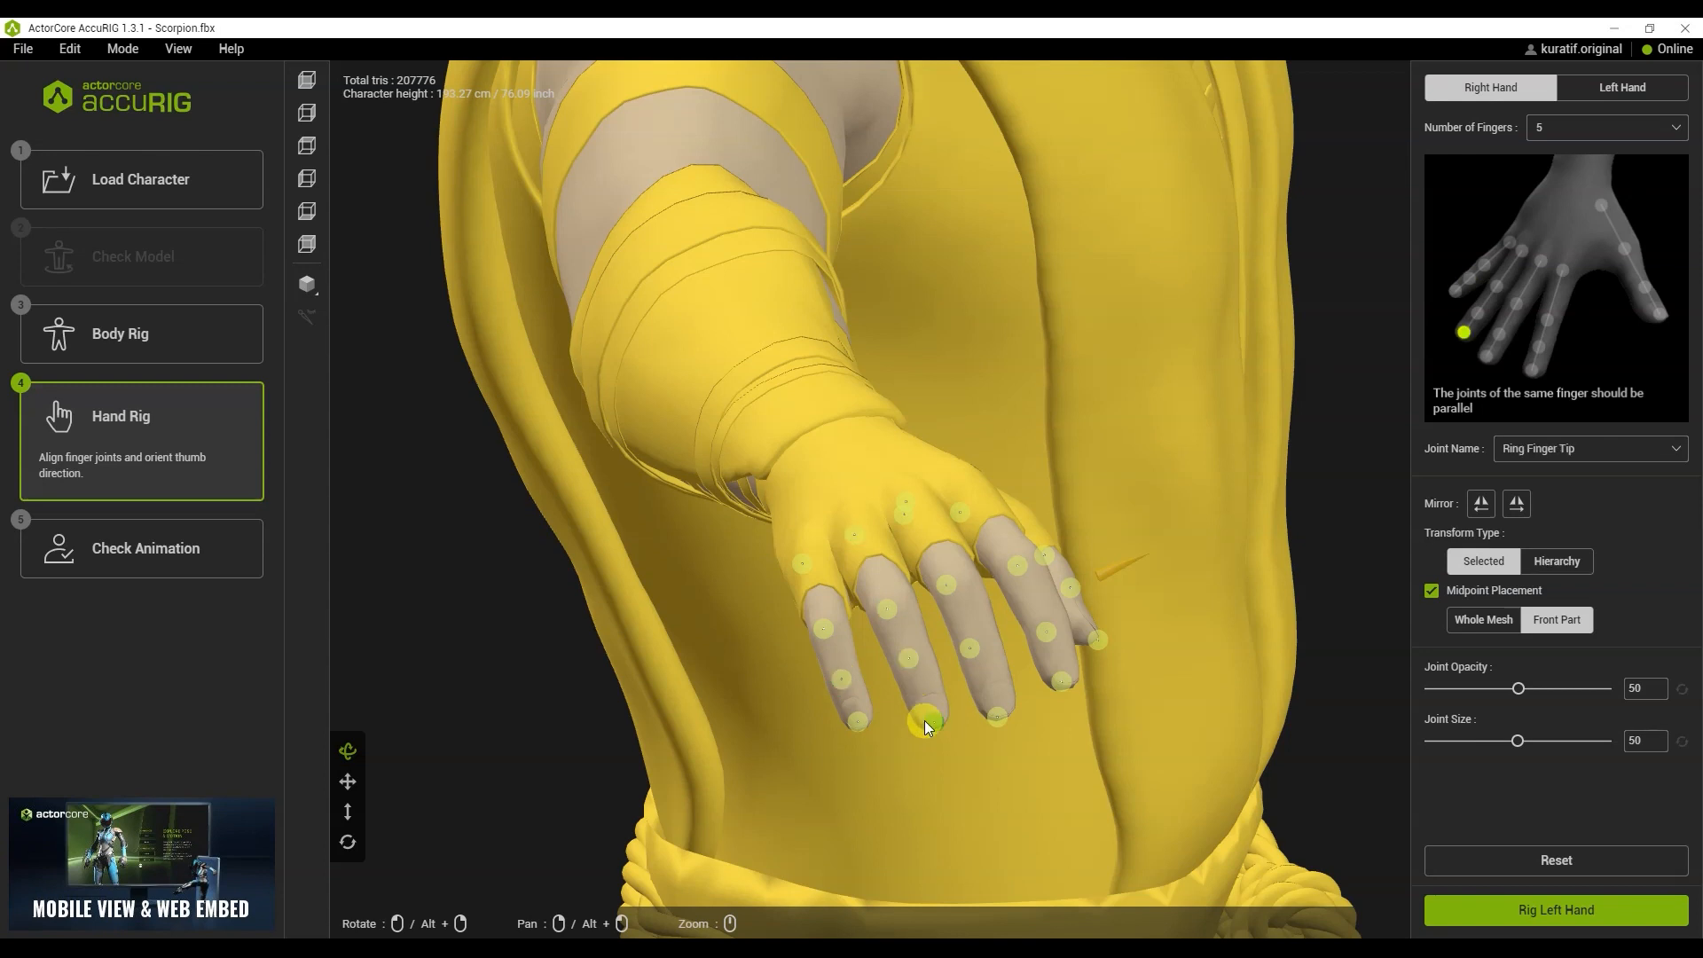
left_click(978, 640)
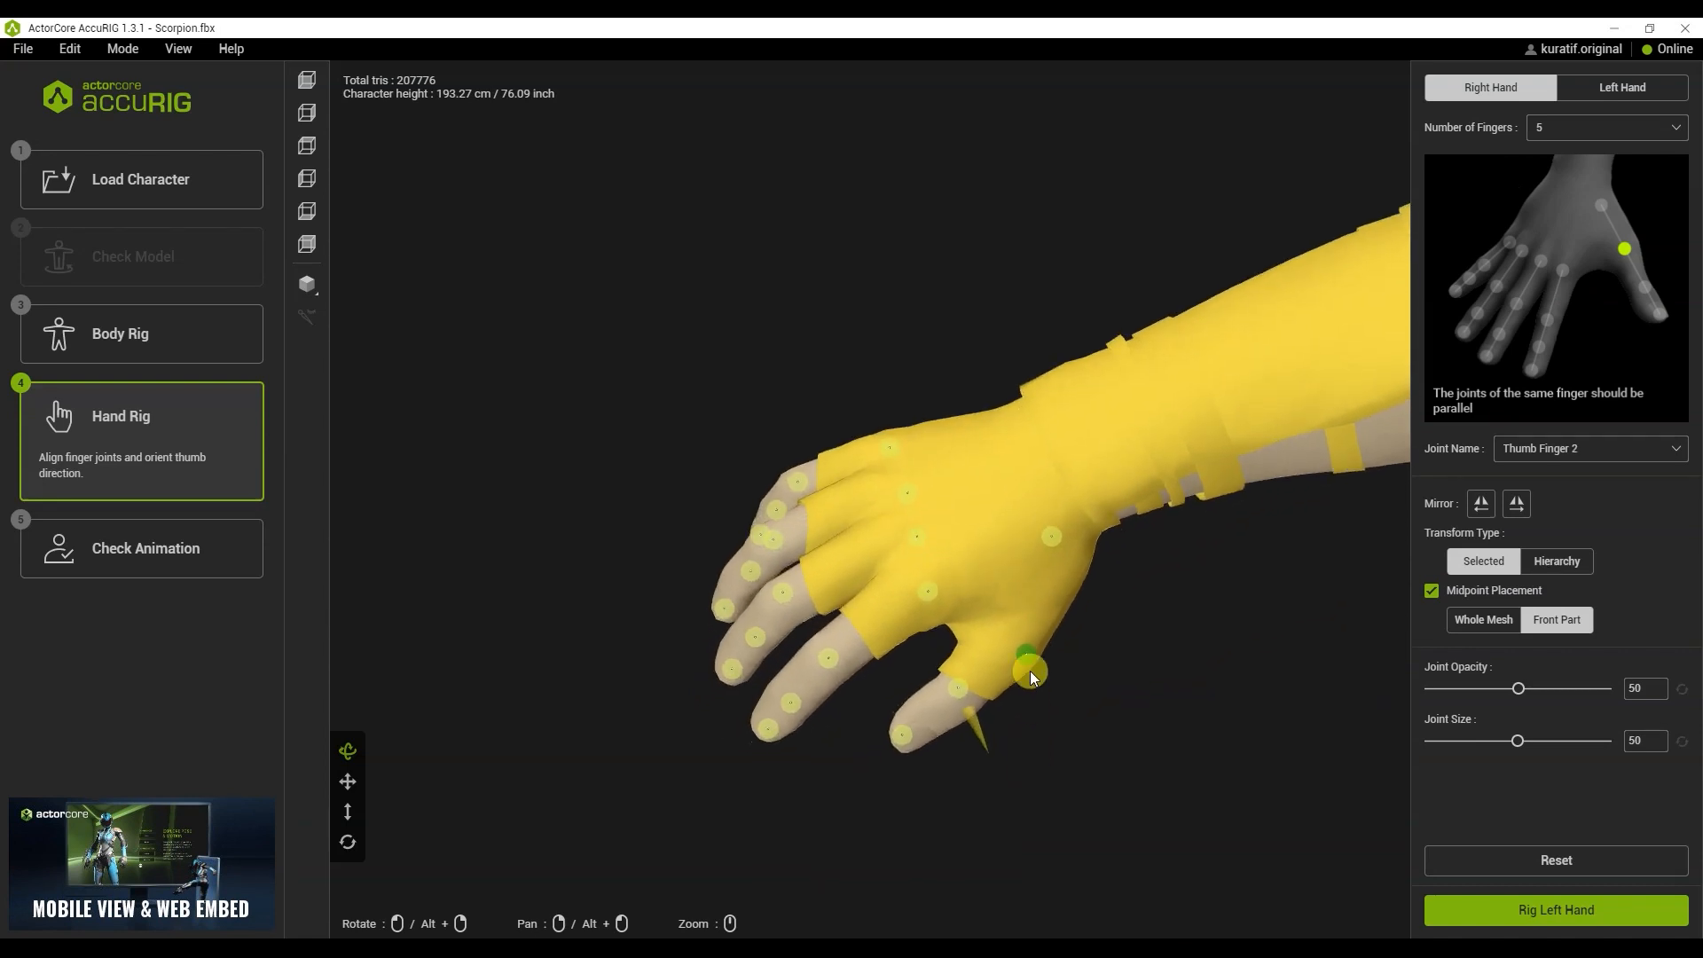
- Rotate the right thumb's direction cone, orbiting around the hand to verify it
left_click_drag(1026, 662, 1018, 637)
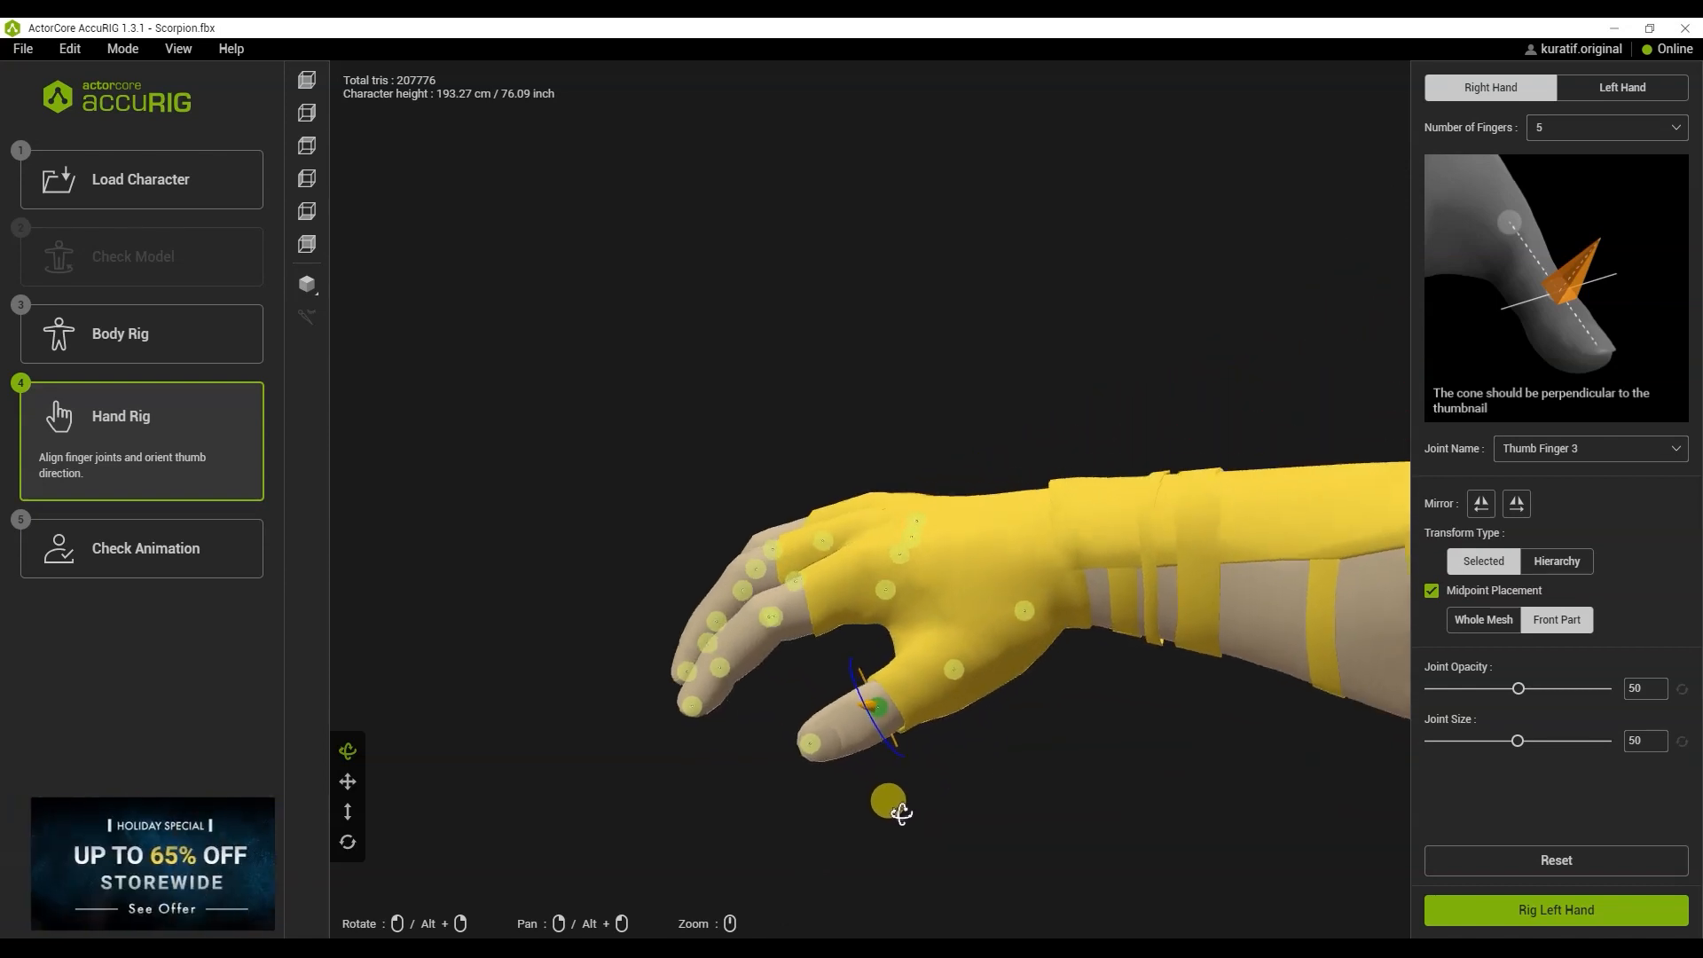
left_click_drag(891, 804, 972, 727)
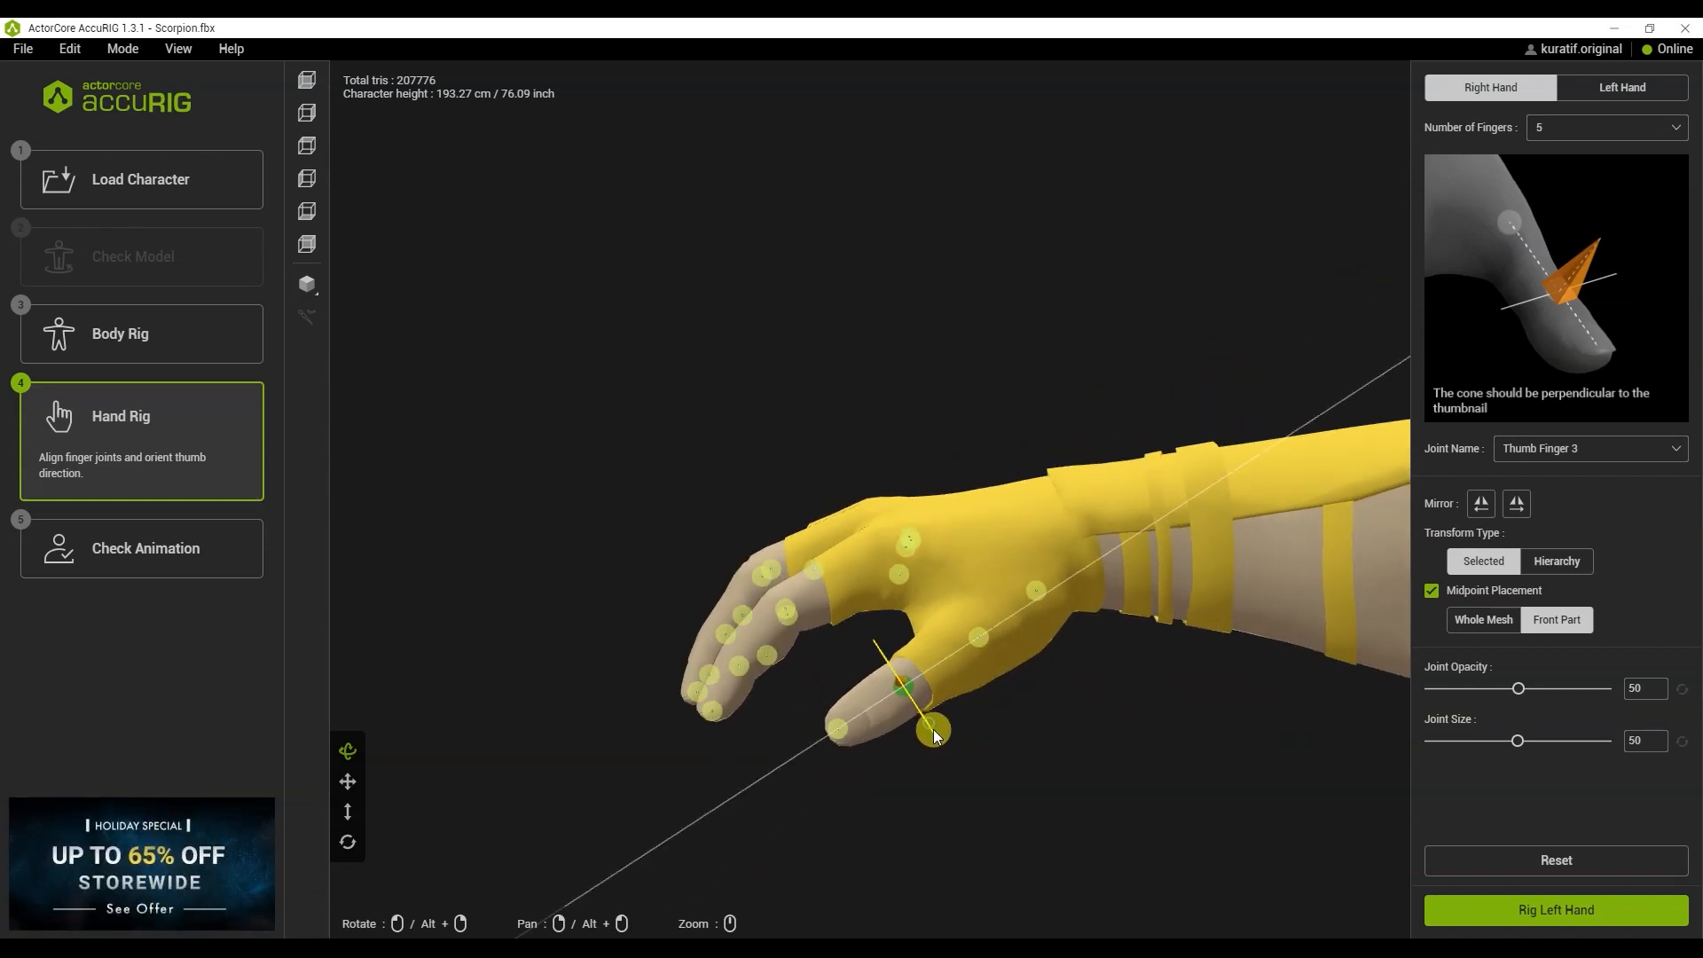
left_click_drag(934, 730, 954, 760)
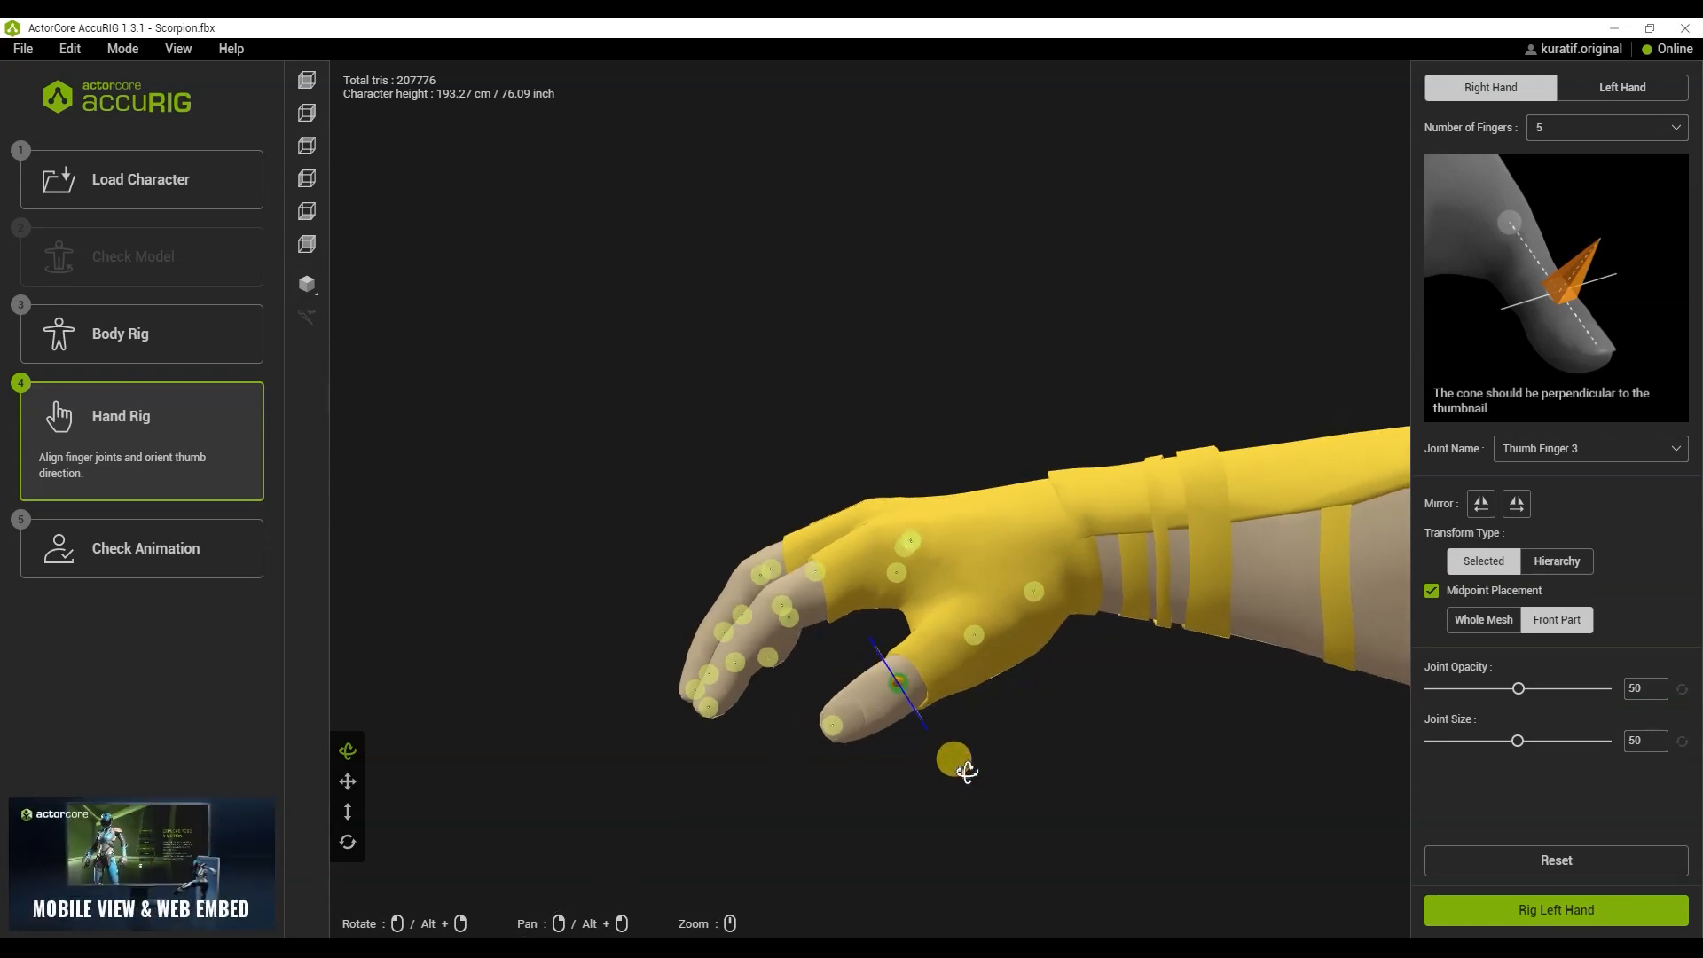
left_click_drag(962, 765, 1129, 771)
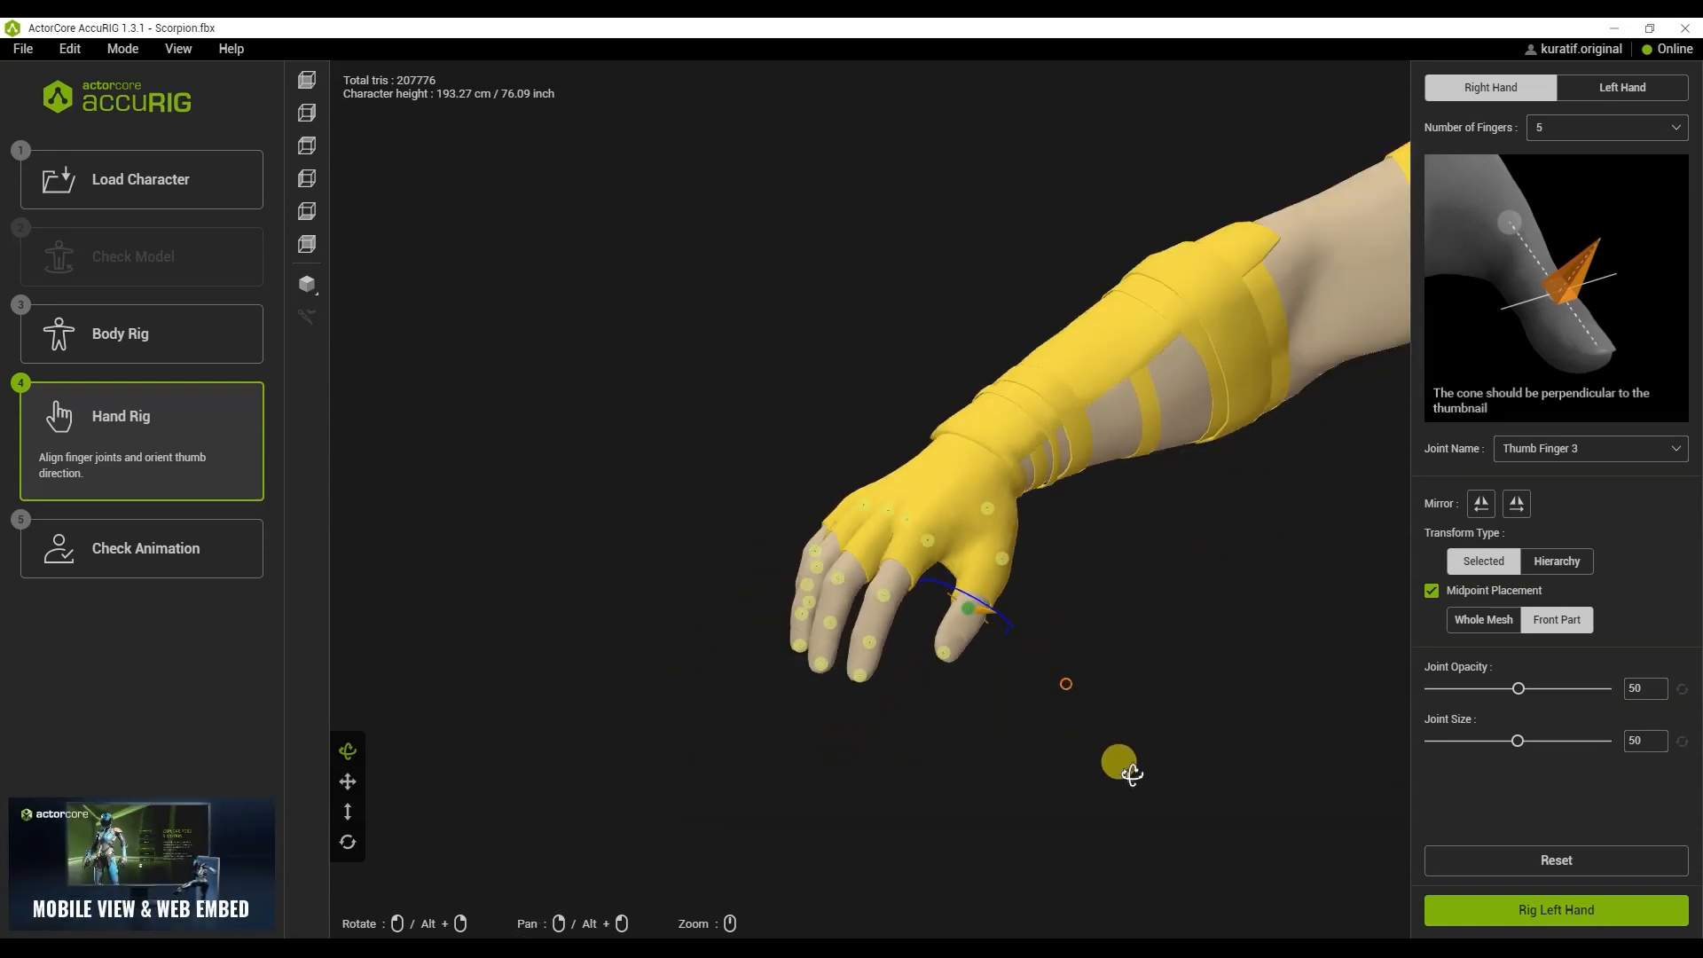
left_click_drag(1118, 763, 978, 624)
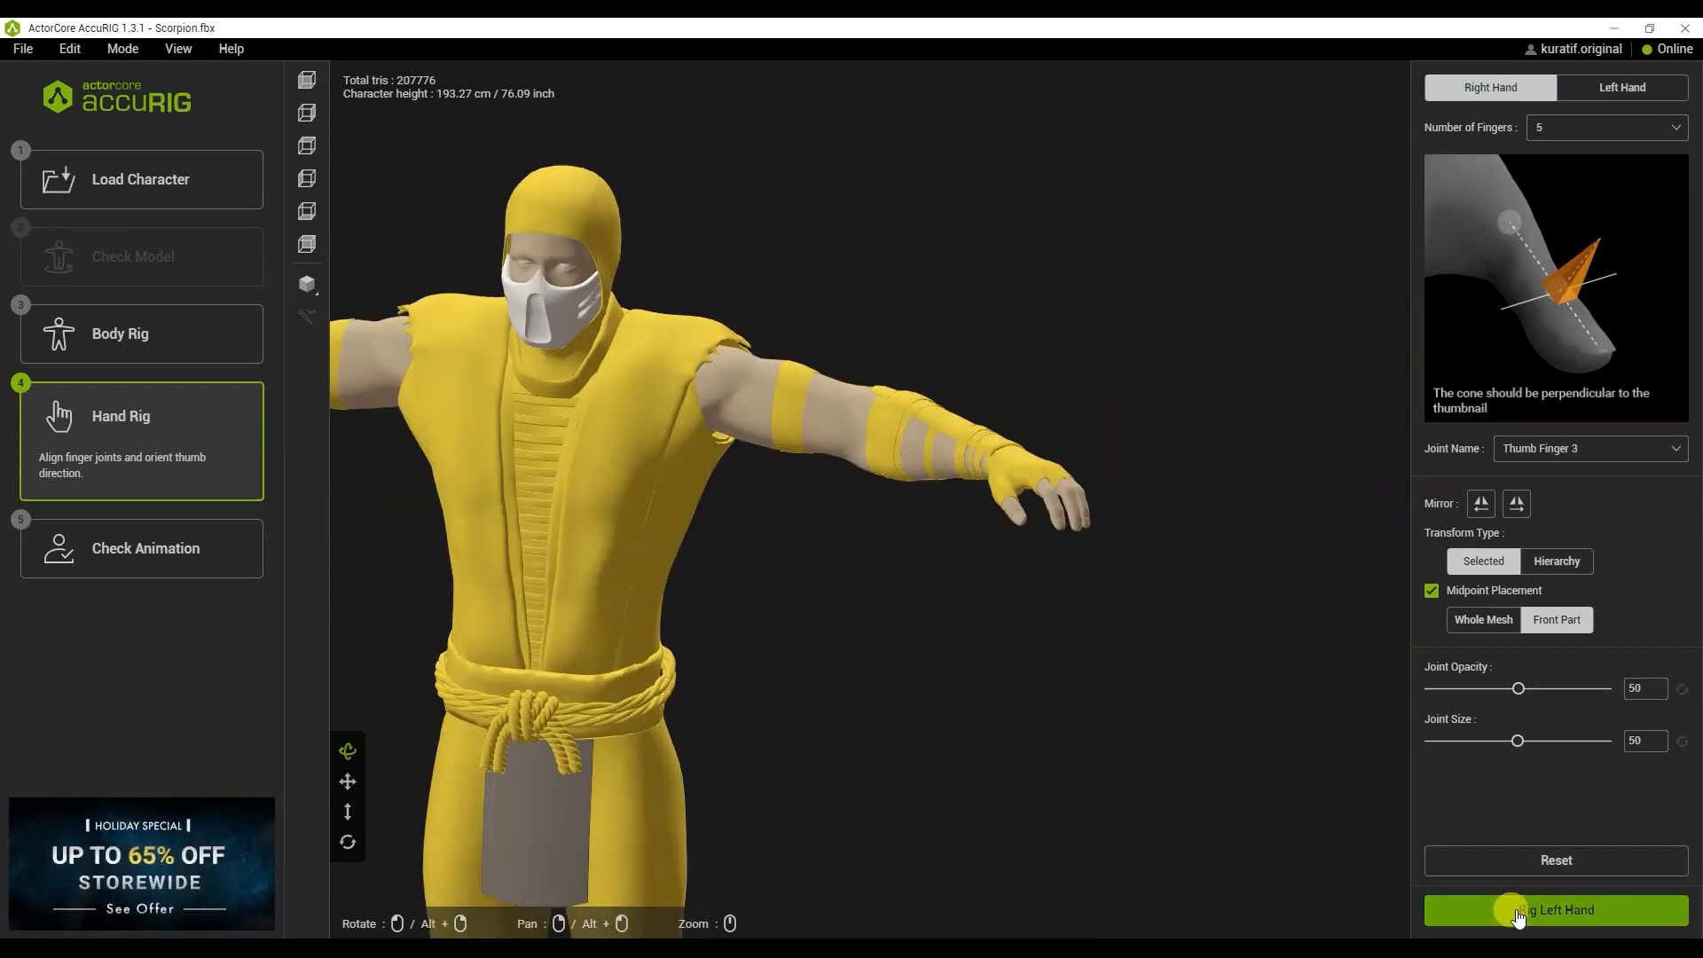
- Move a left-hand finger joint and the thumb base onto the fingers, then finalize the character
left_click(1553, 910)
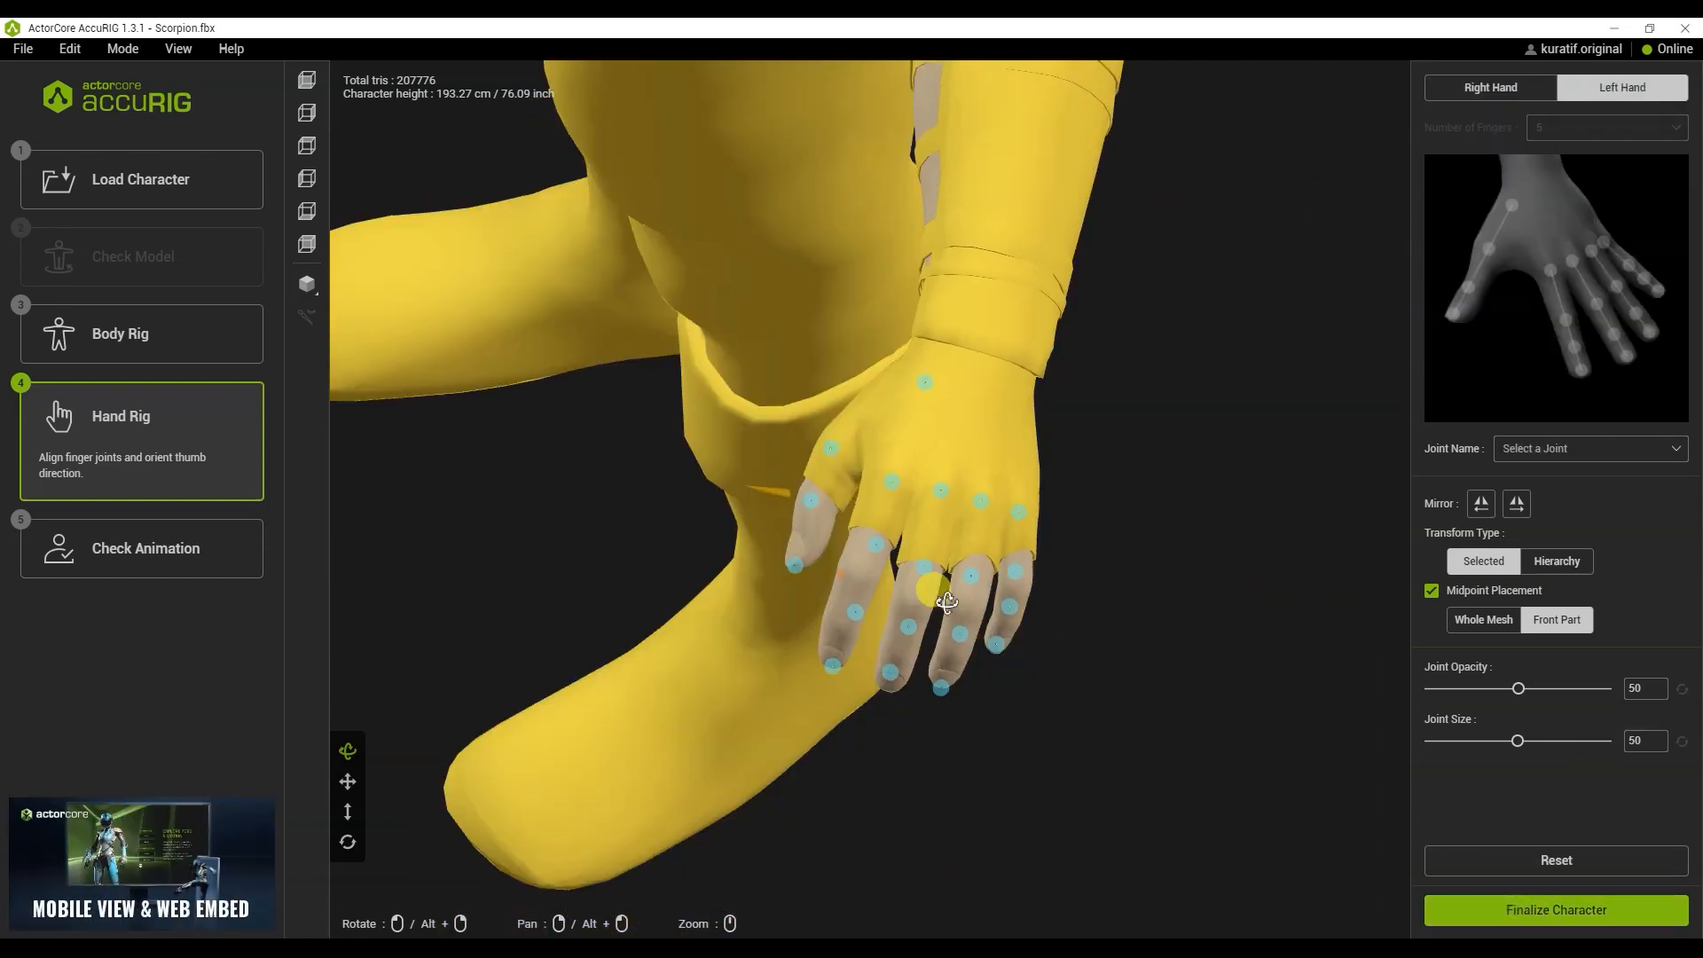
left_click_drag(945, 603, 1043, 499)
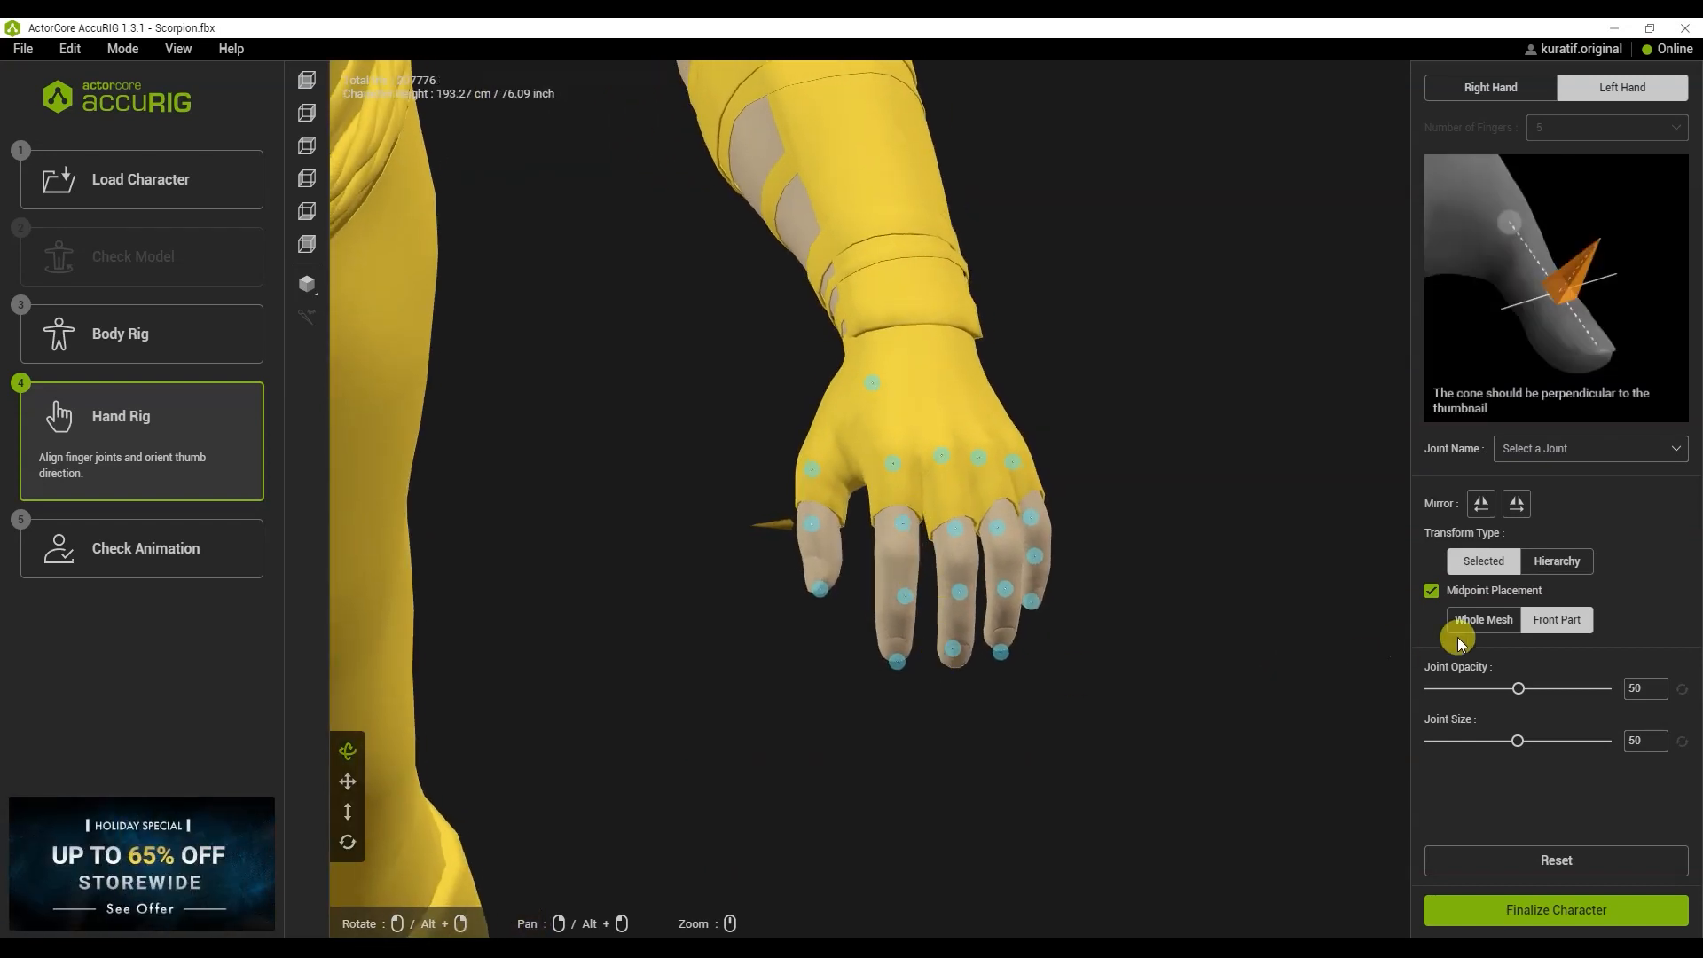
mouse_move(1515, 503)
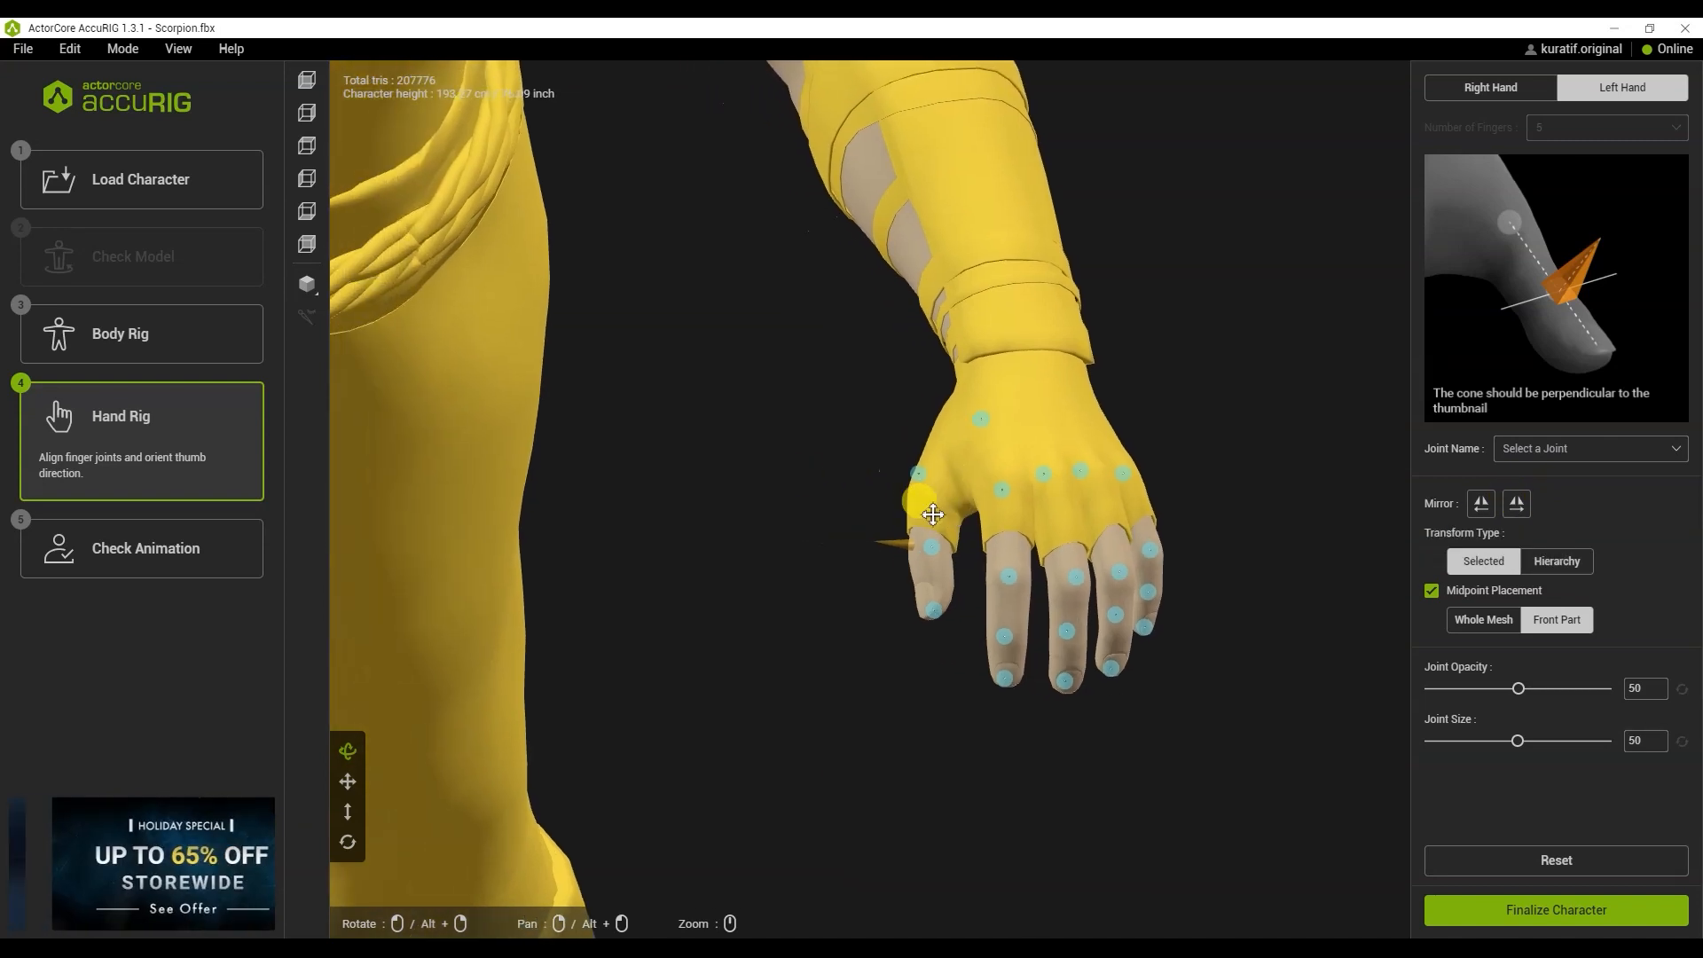
left_click_drag(934, 515, 1021, 315)
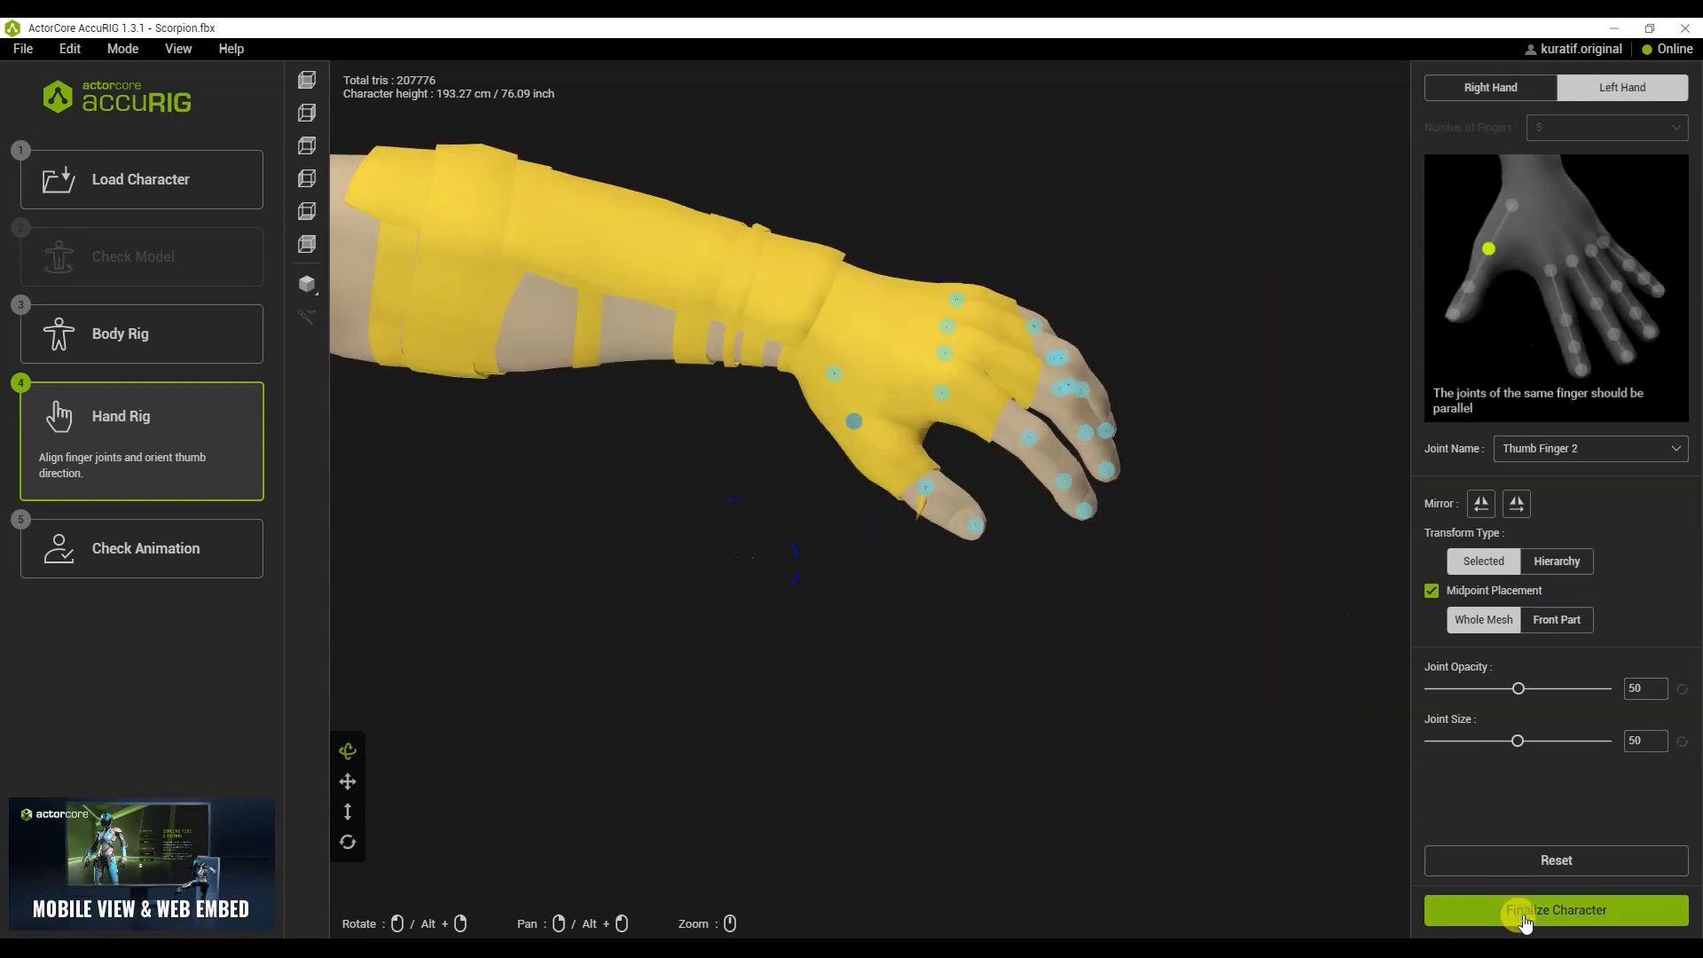
left_click(1555, 910)
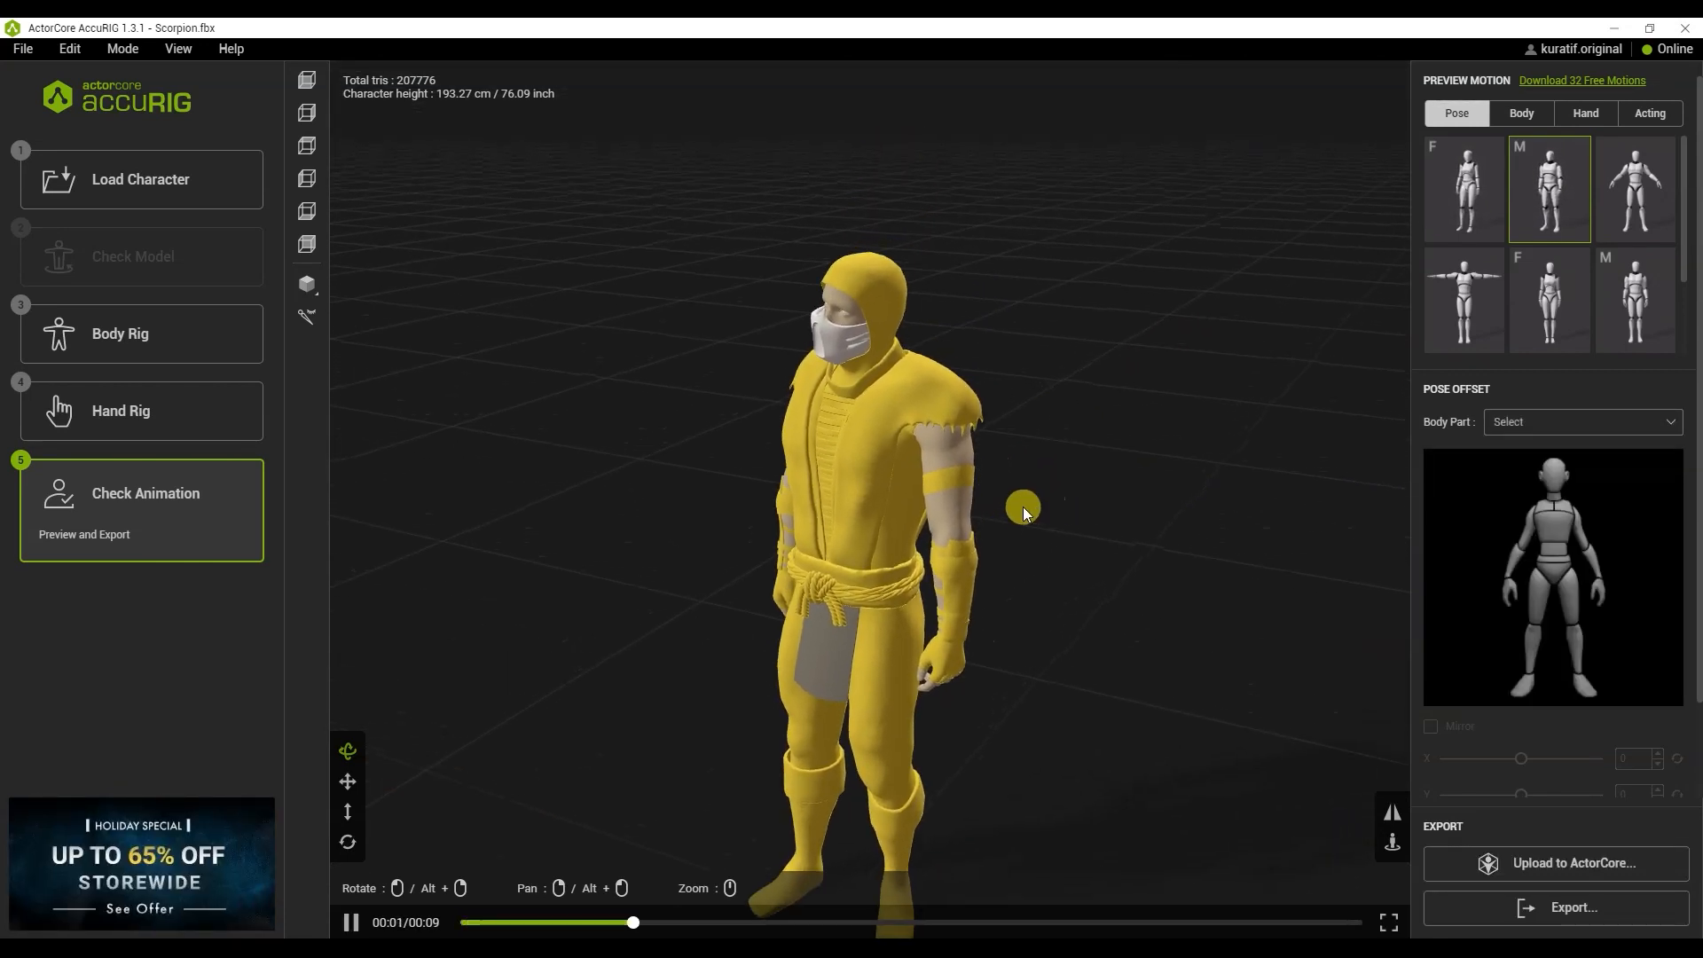
- Preview a Body motion, return to Body Rig, and select the left shoulder joint
left_click(1520, 113)
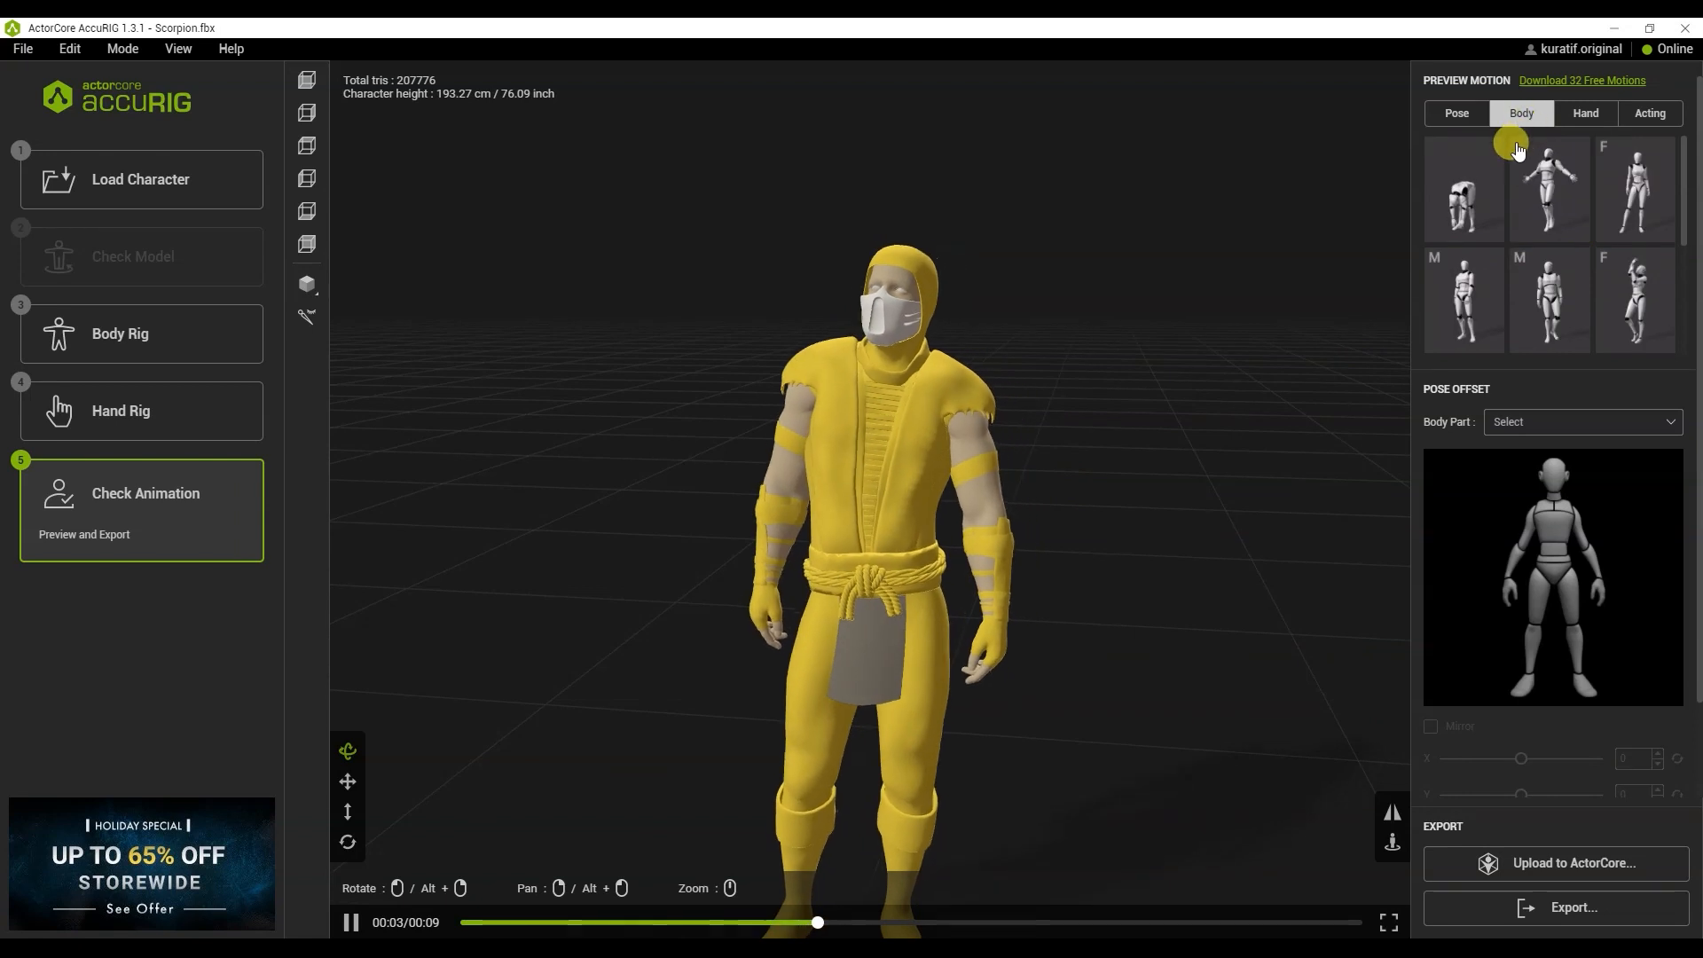
left_click(1462, 188)
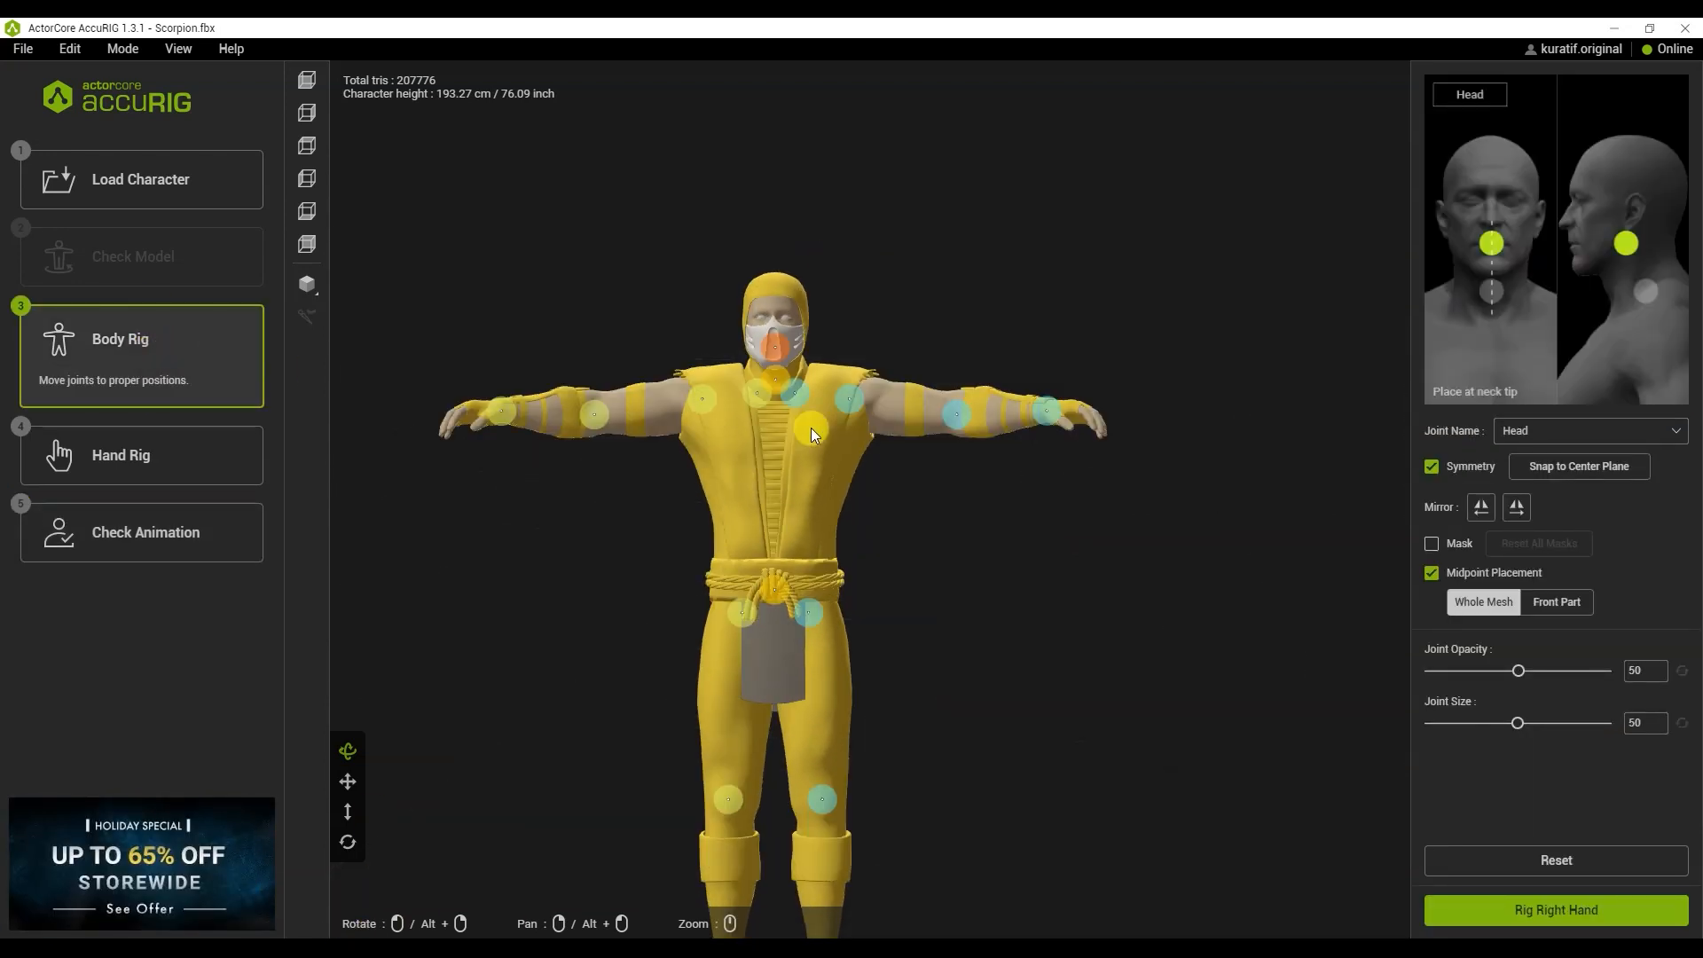
left_click(856, 406)
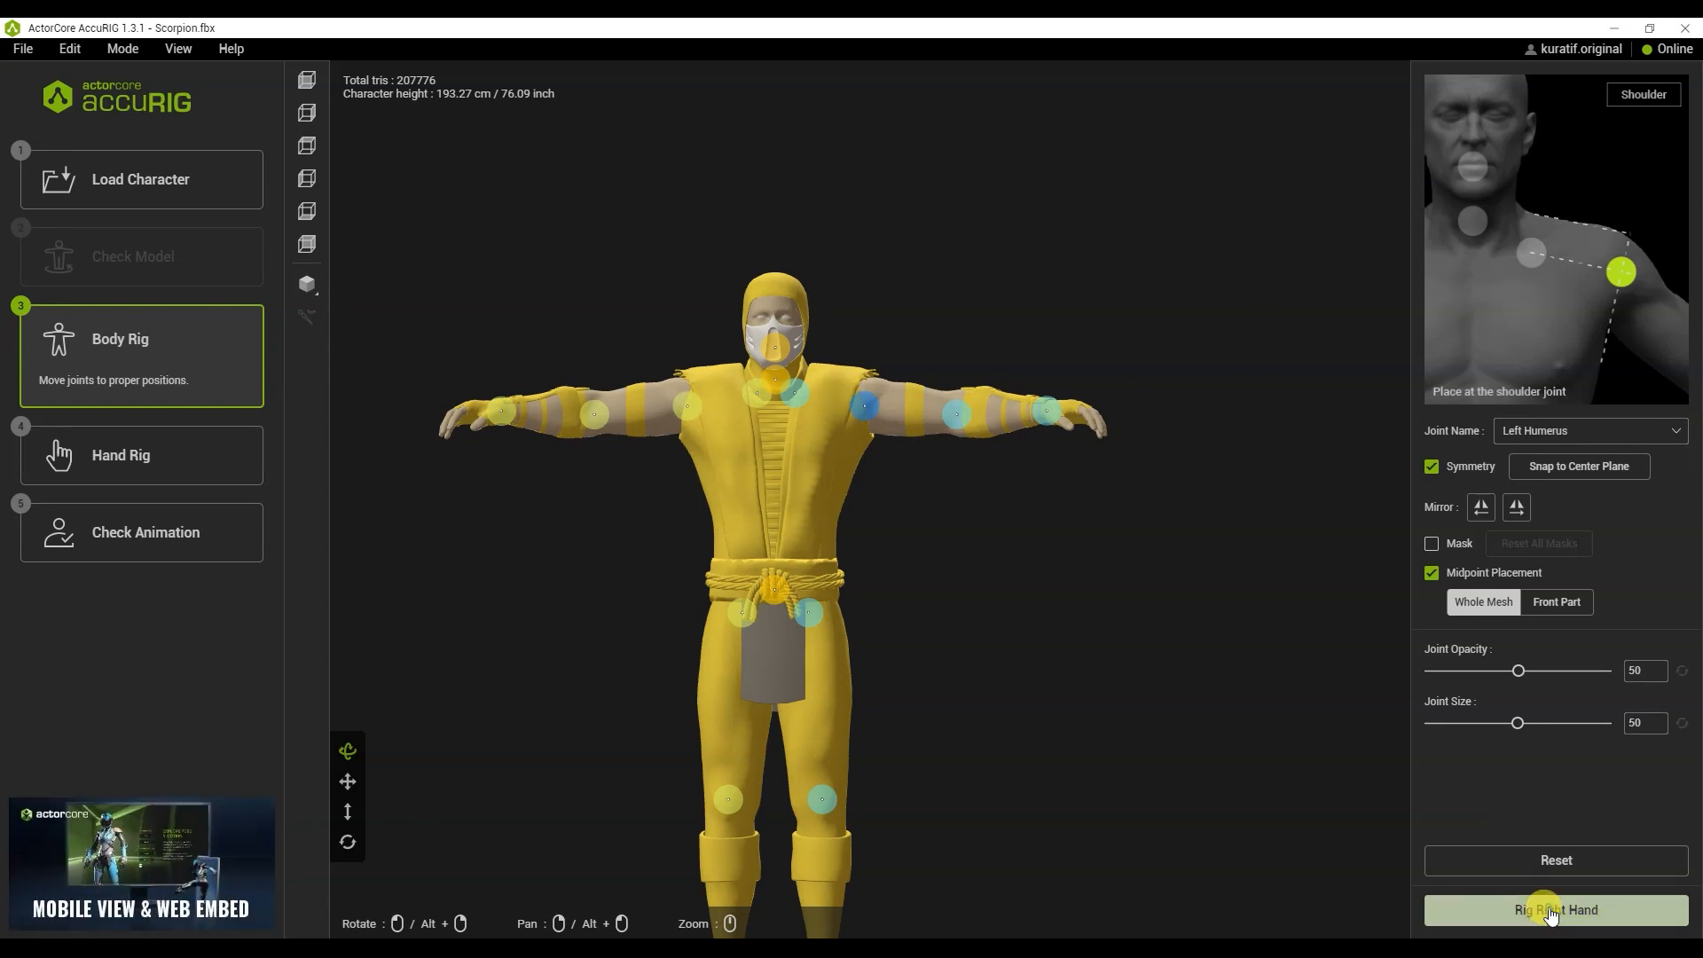
- Rerun the hand rigging steps and bring up the Export format choices
left_click(1554, 910)
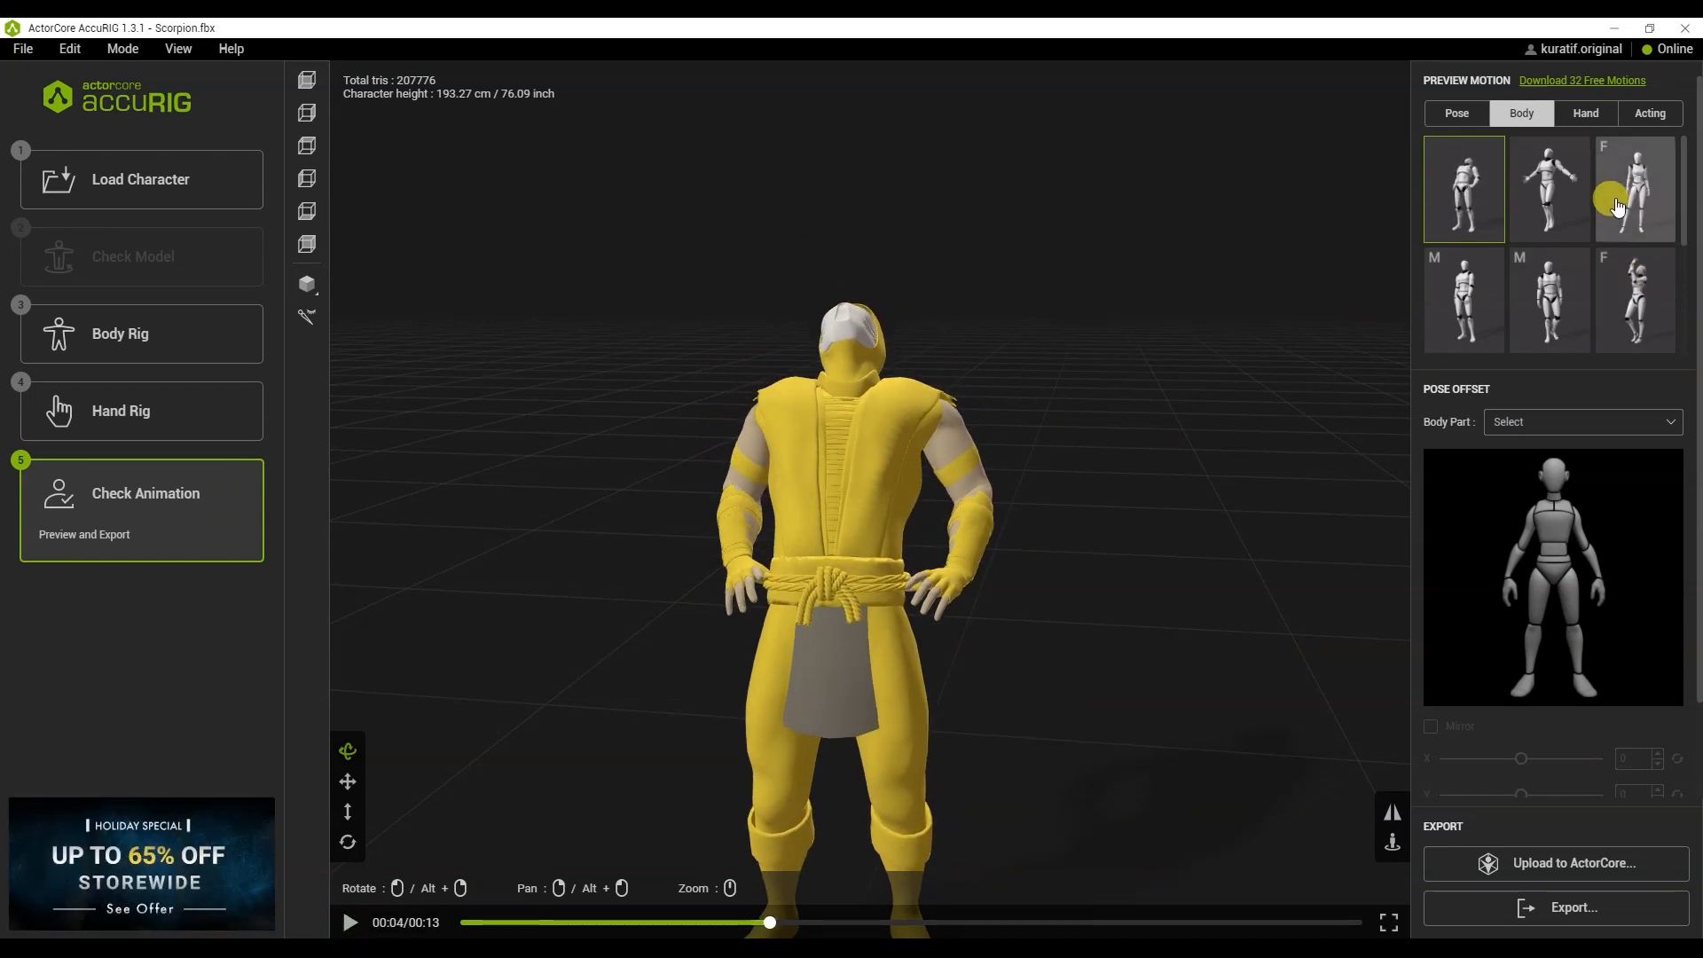
left_click(1572, 906)
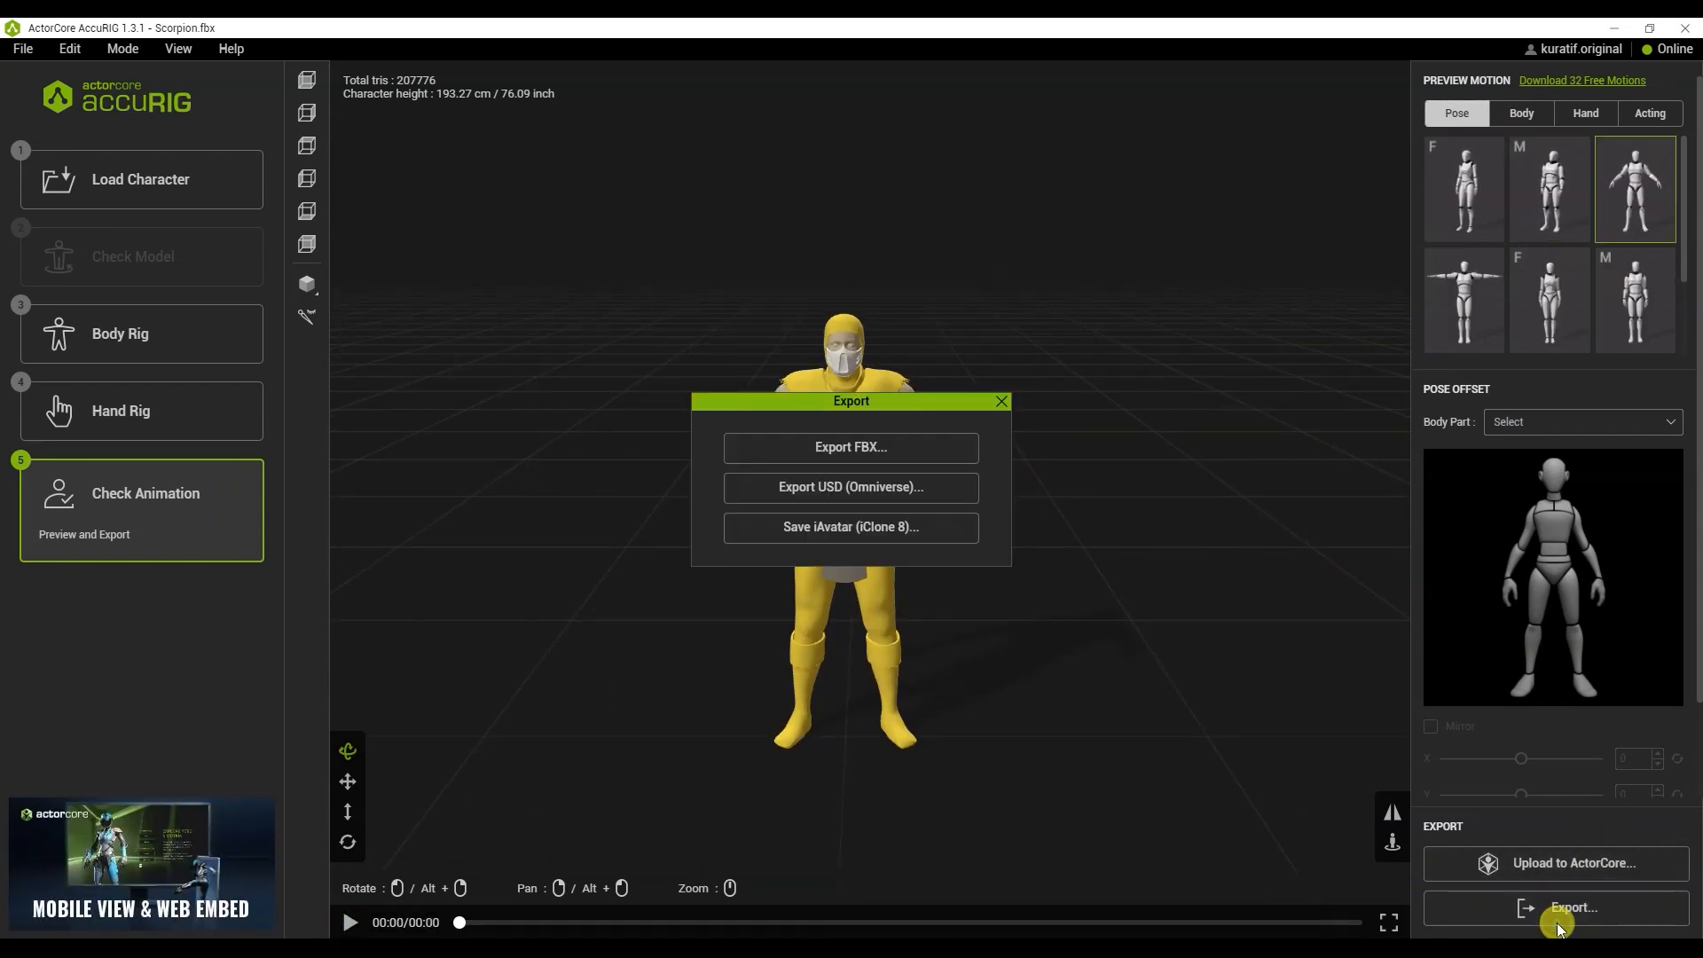
- Export the character as FBX targeting Maya, saved as Scorpion_rig
left_click(851, 446)
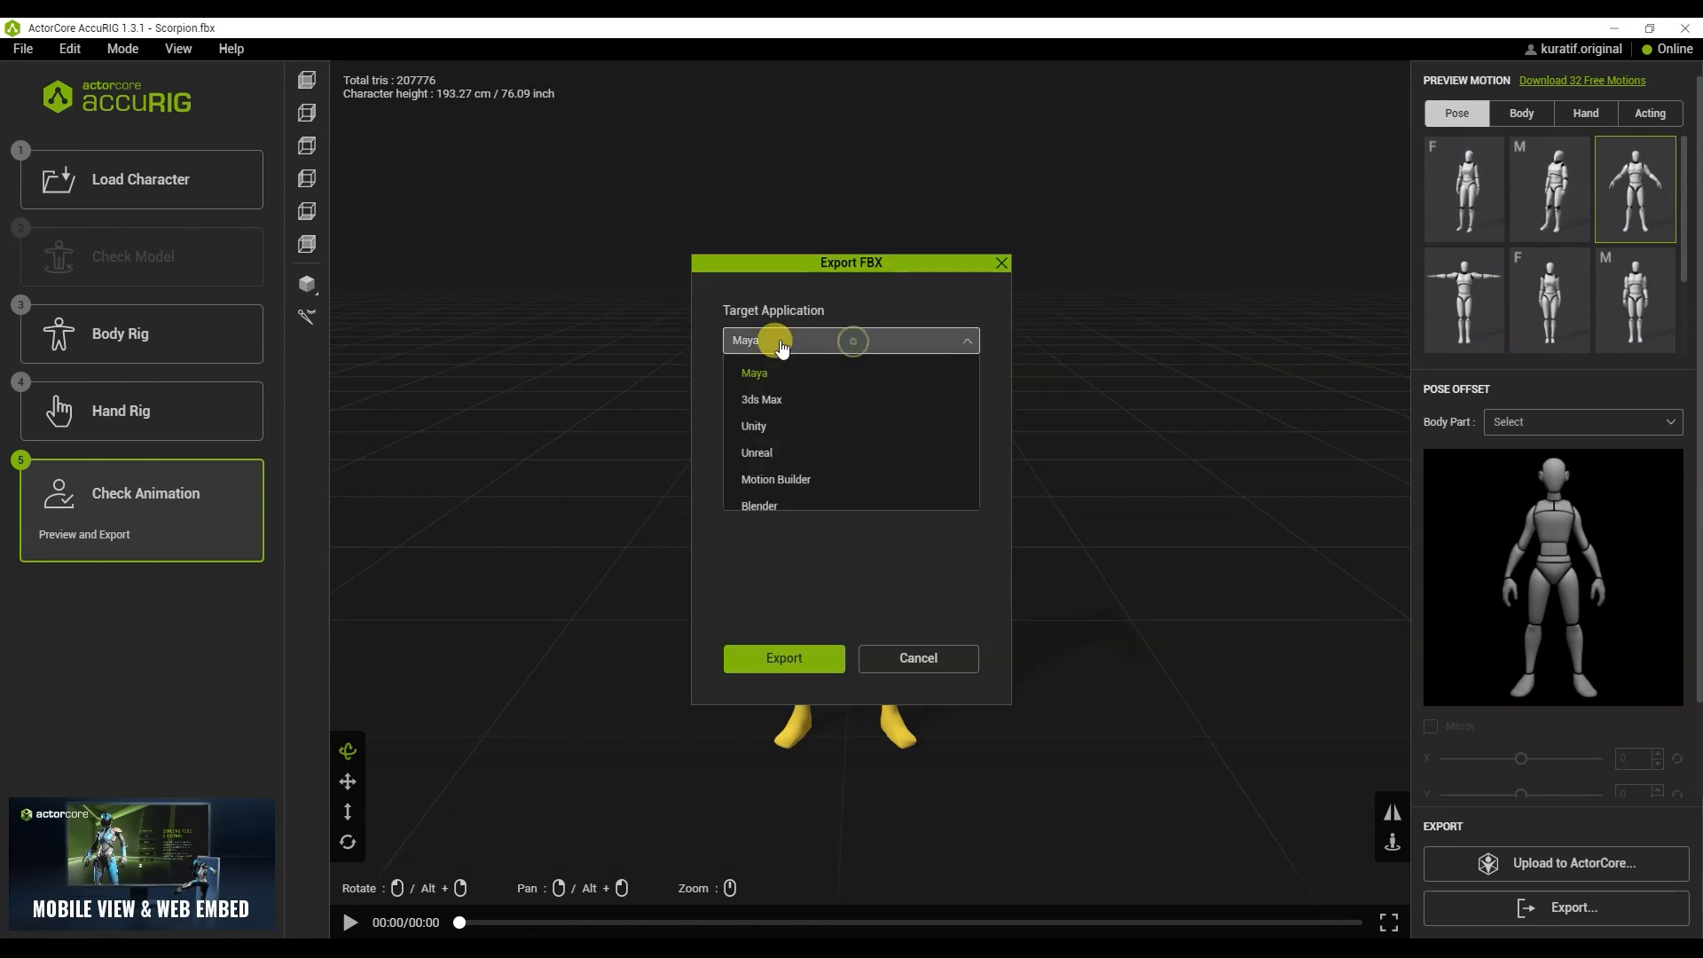
left_click(754, 372)
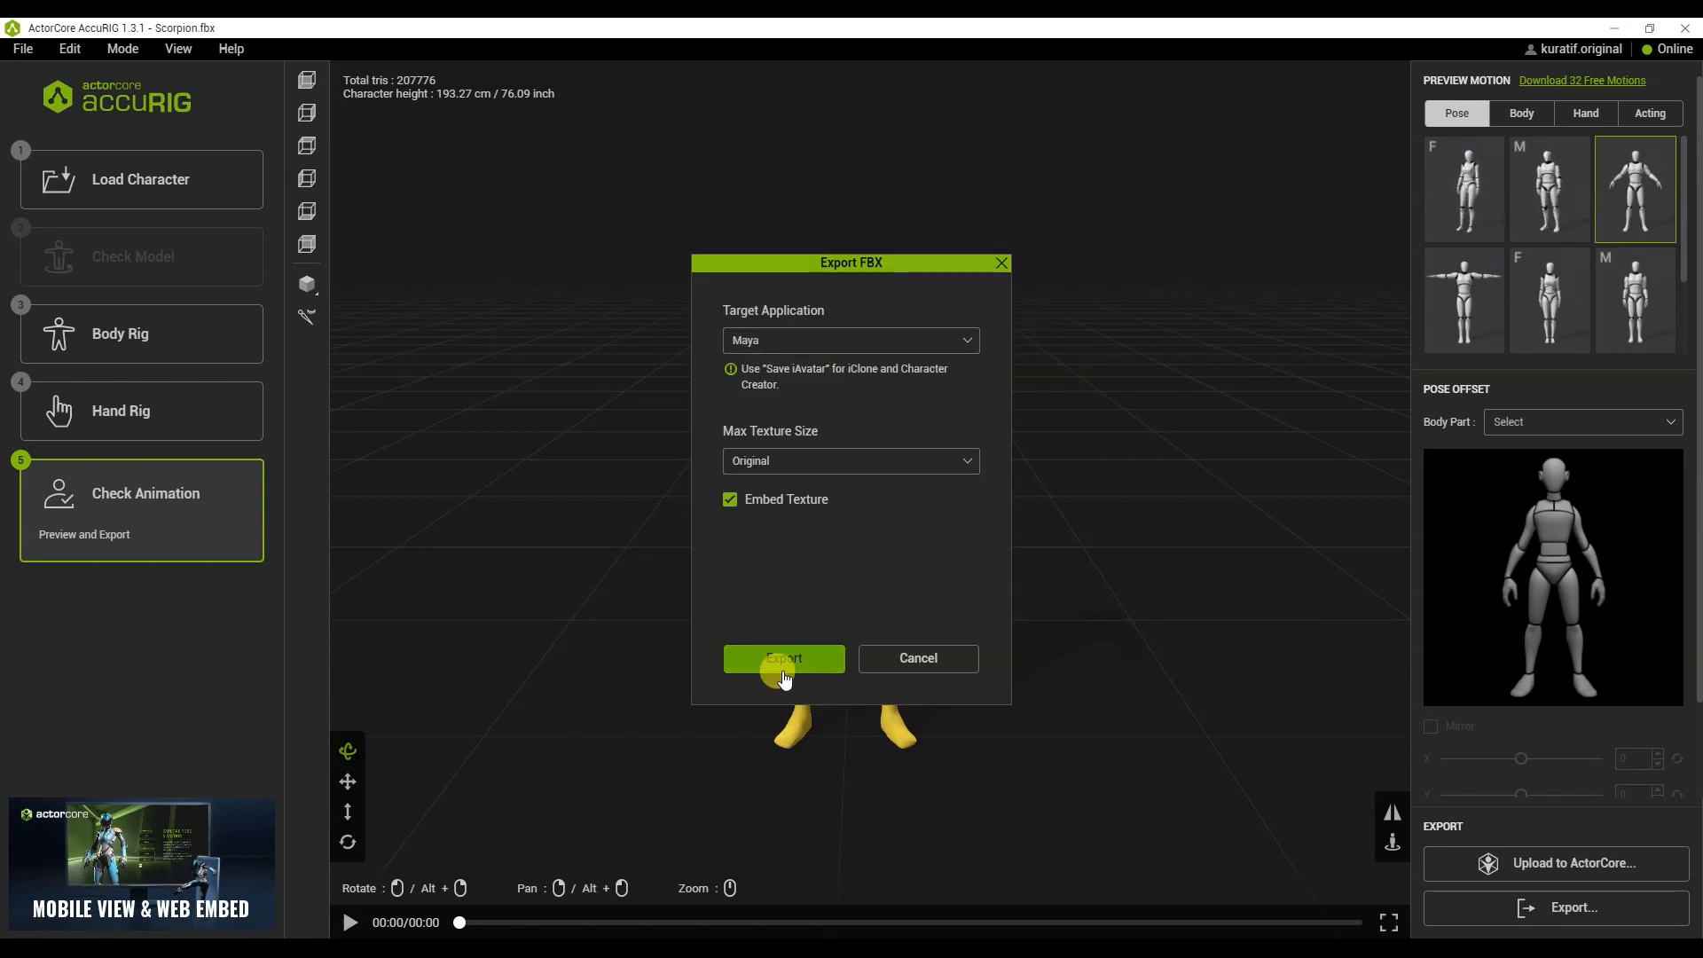
left_click(783, 658)
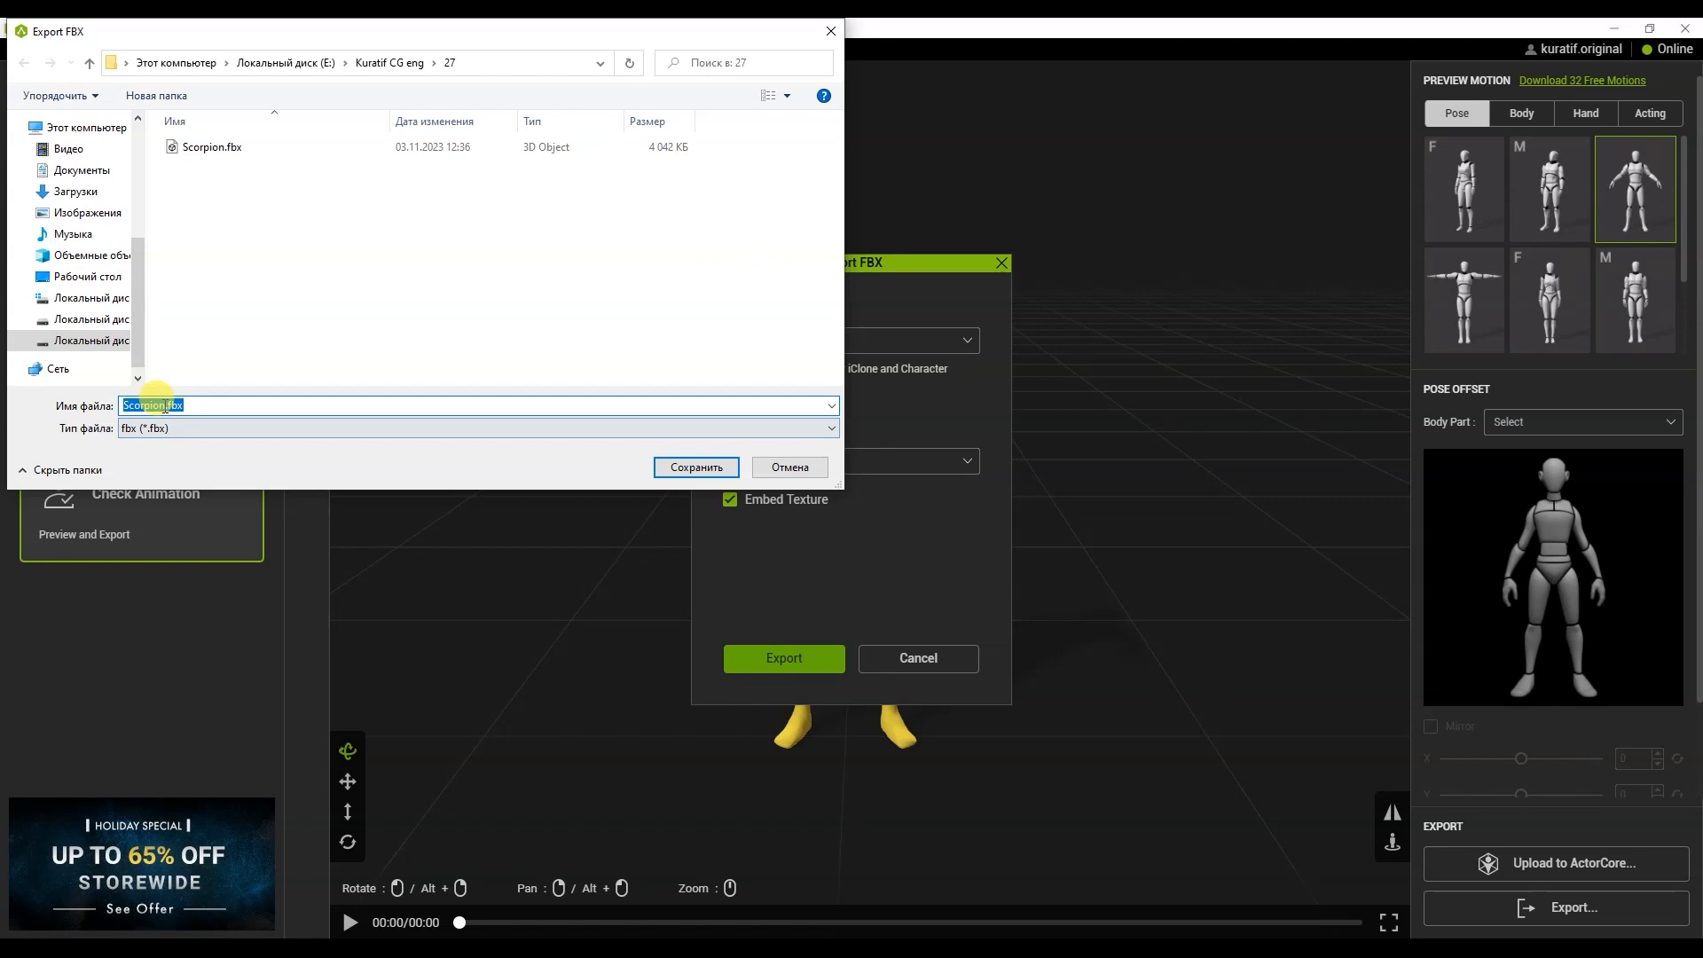
type("Scorpion_rig")
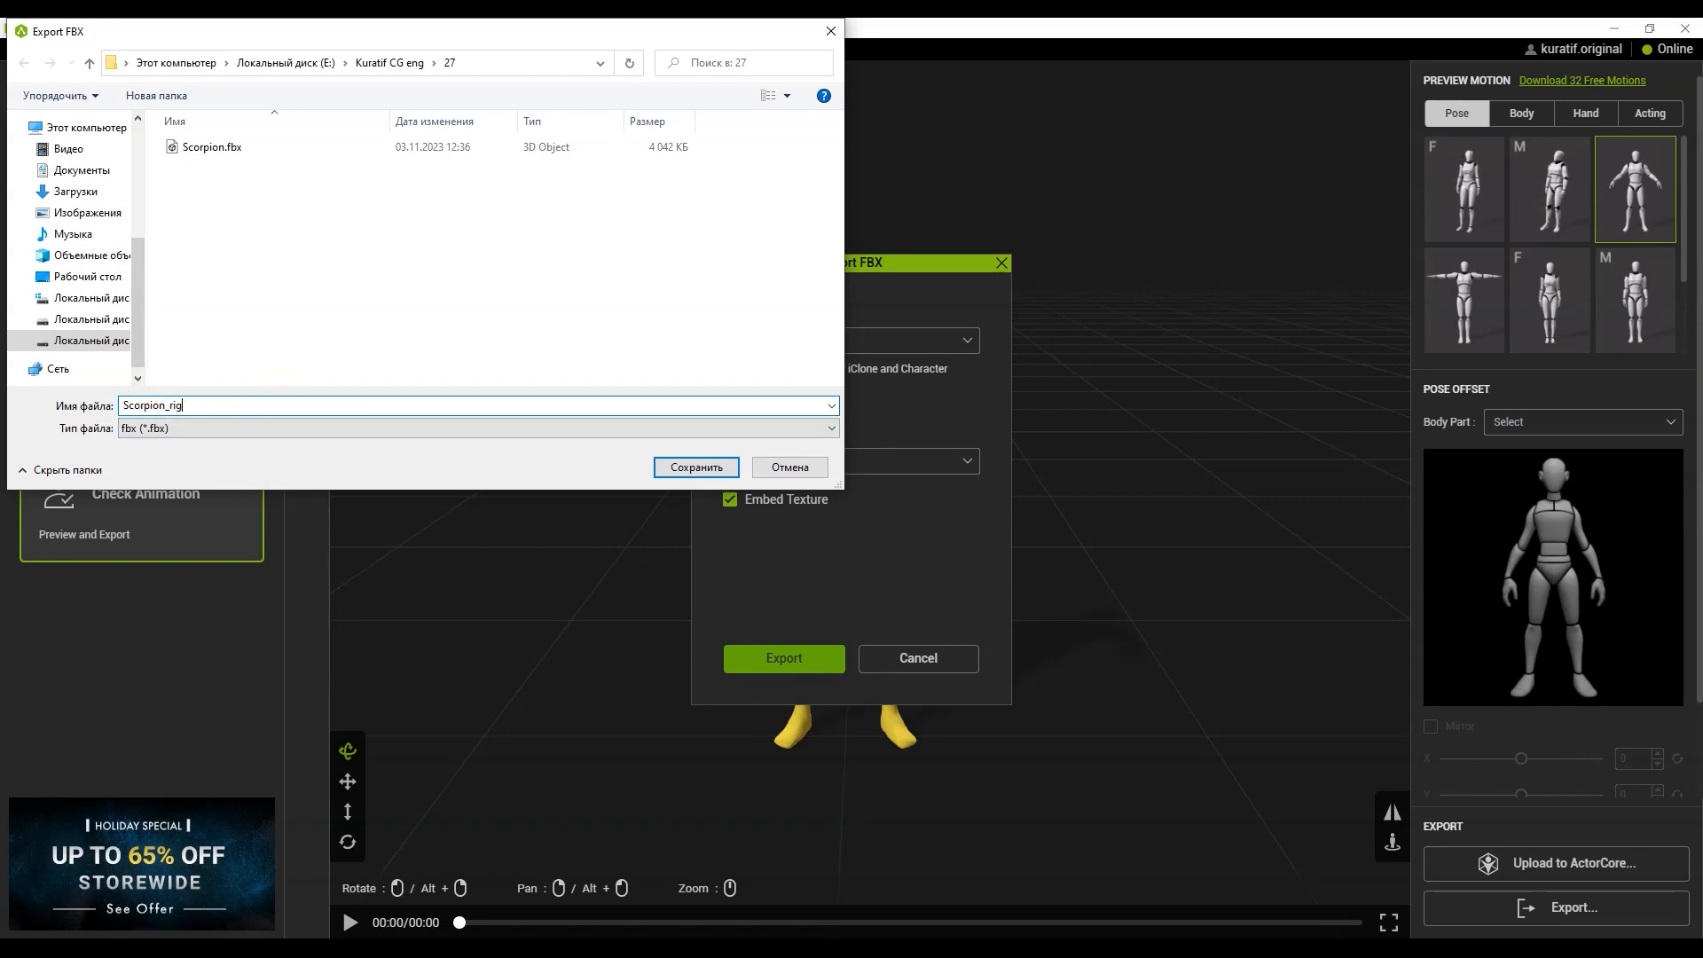
left_click(696, 467)
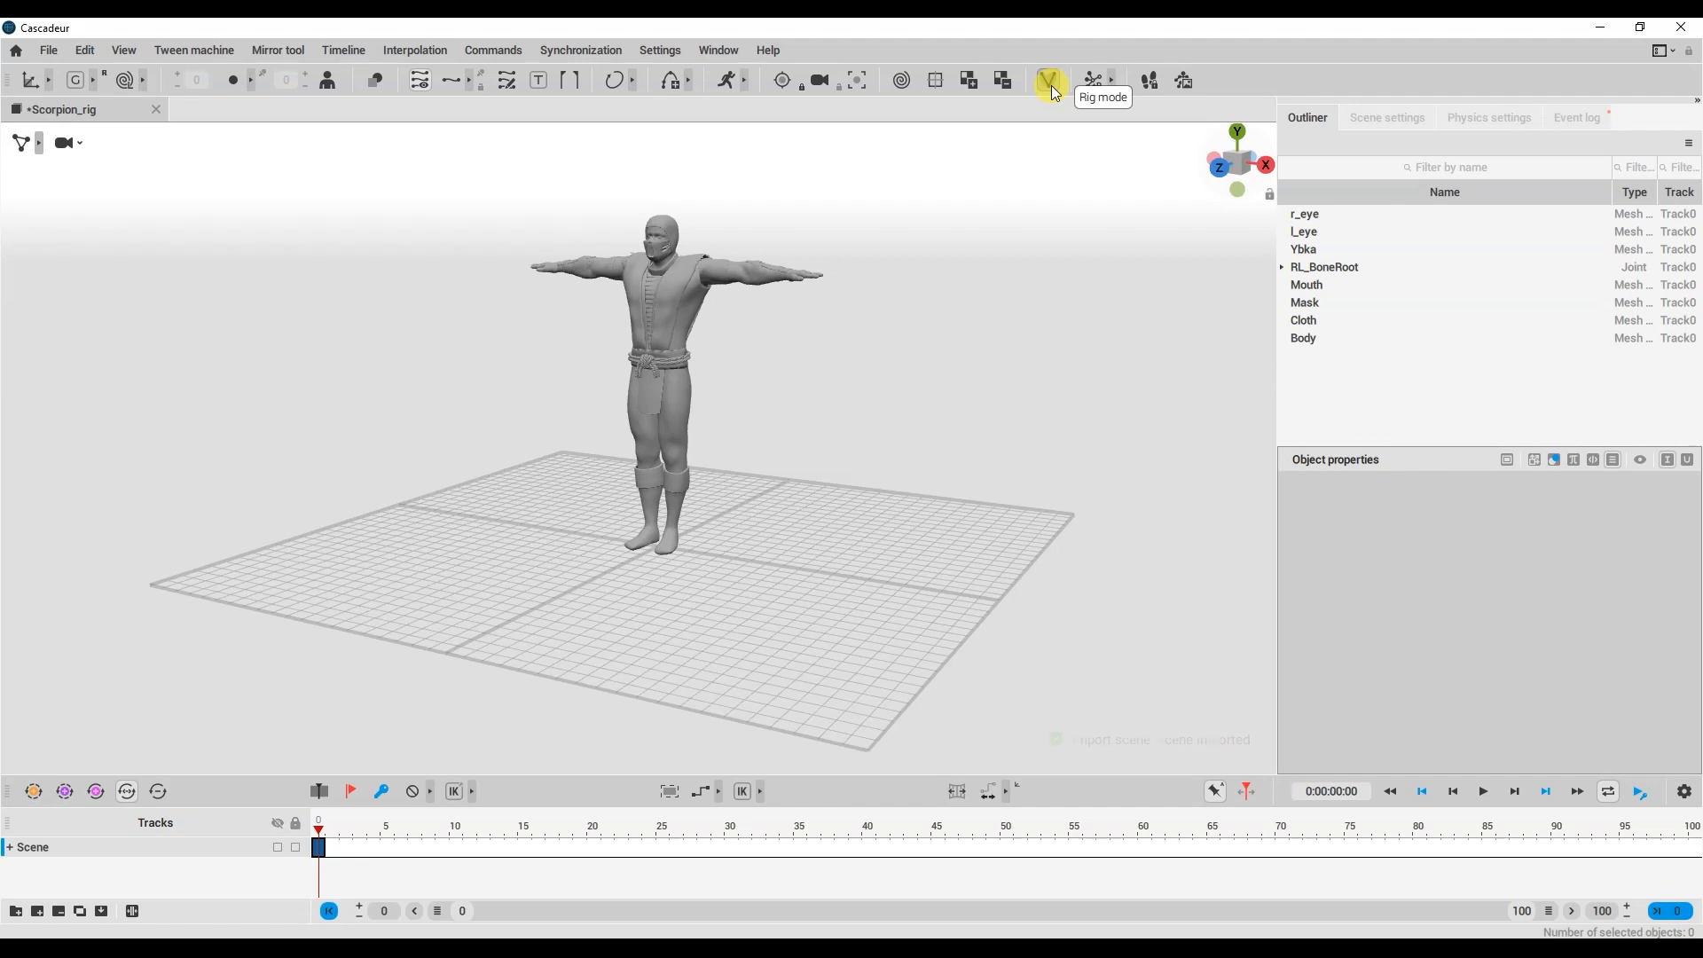
- Turn on Cascadeur's Rig mode and confirm Yes in the Rig Mode On dialog
left_click(1046, 79)
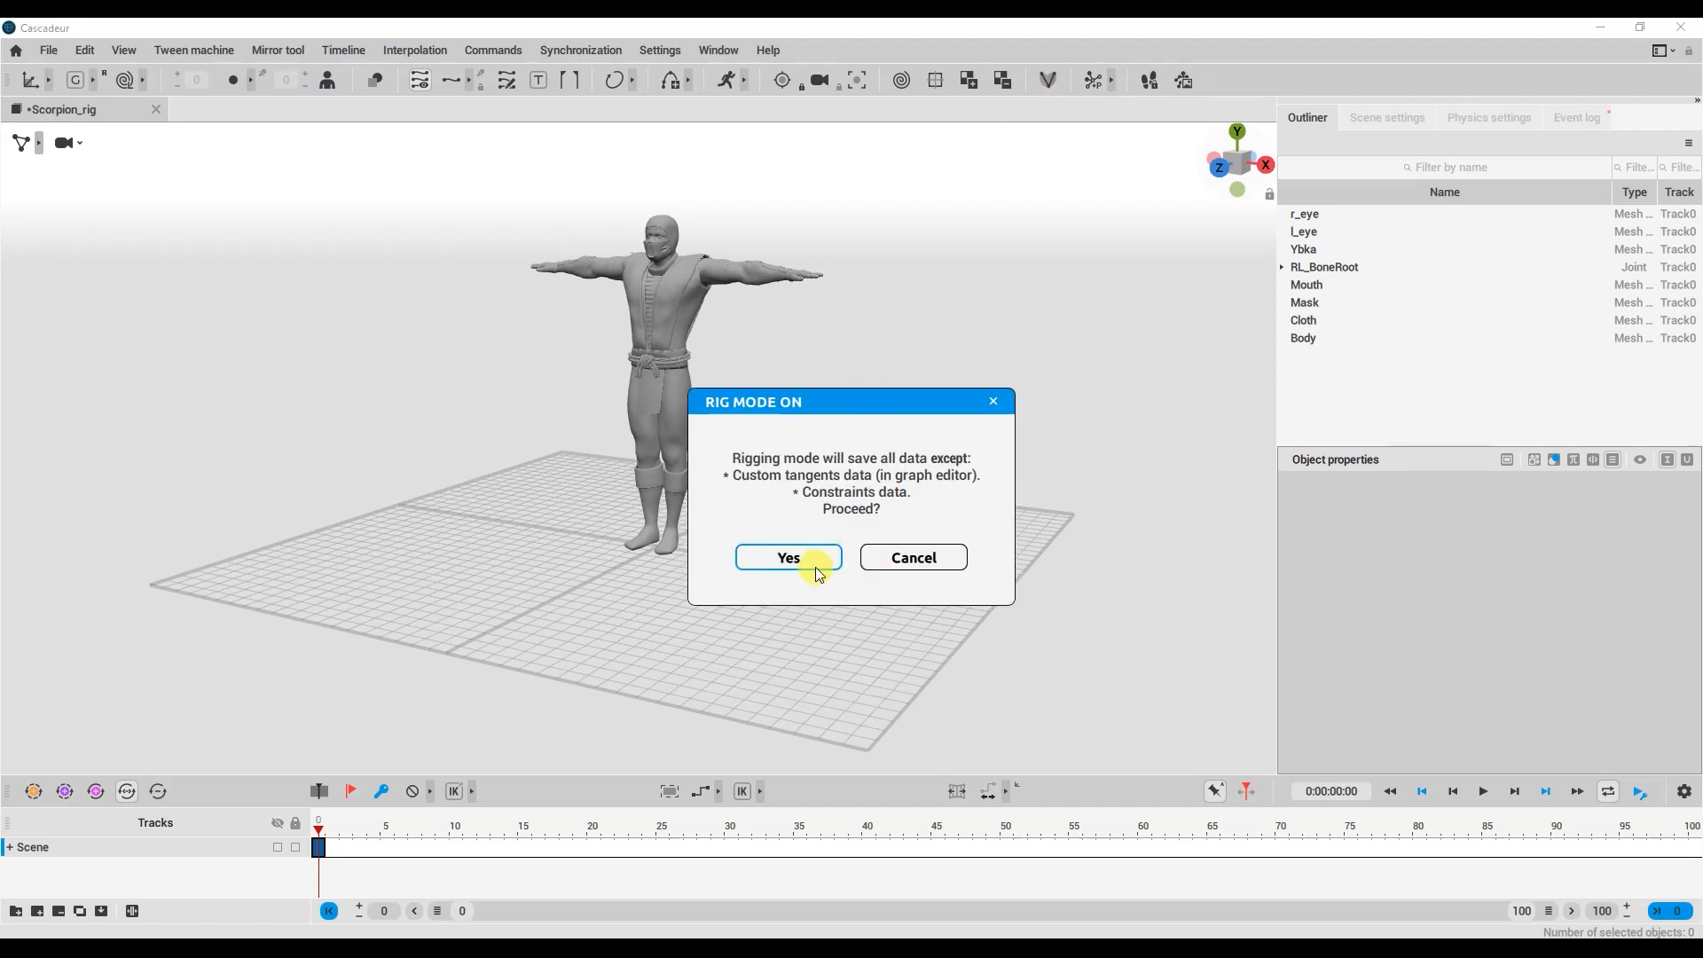
left_click(787, 557)
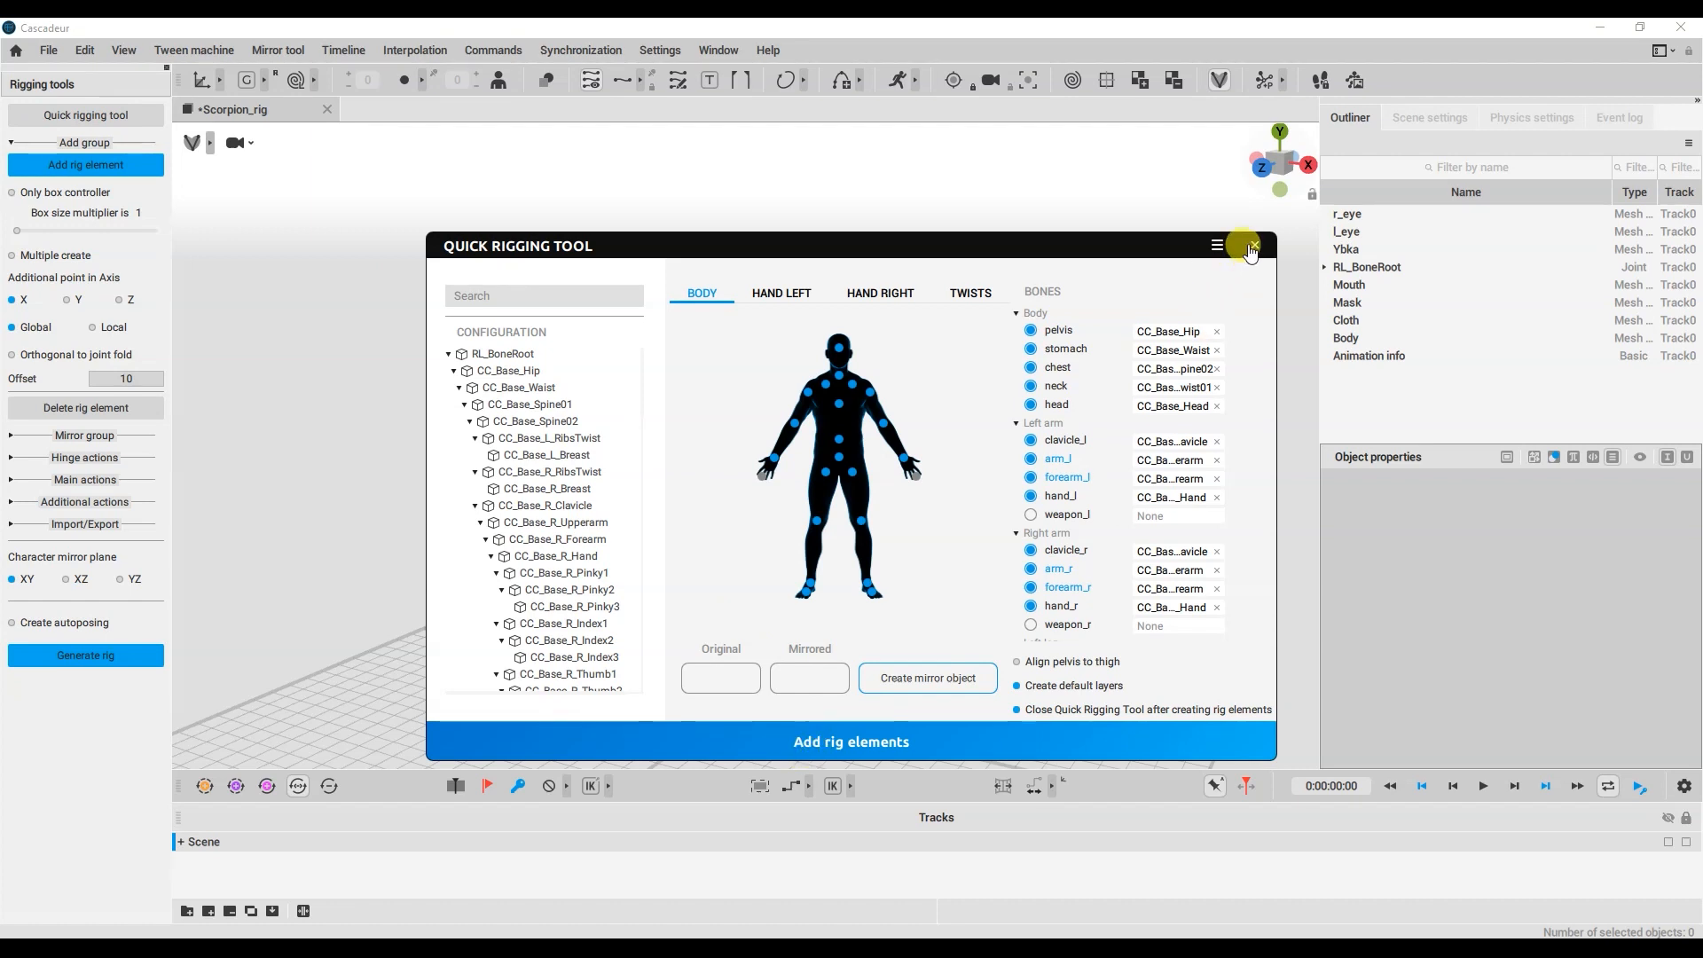
- Add rig elements from the mapped bones and generate the Scorpion_rig controller rig with auto-posing
left_click(1250, 246)
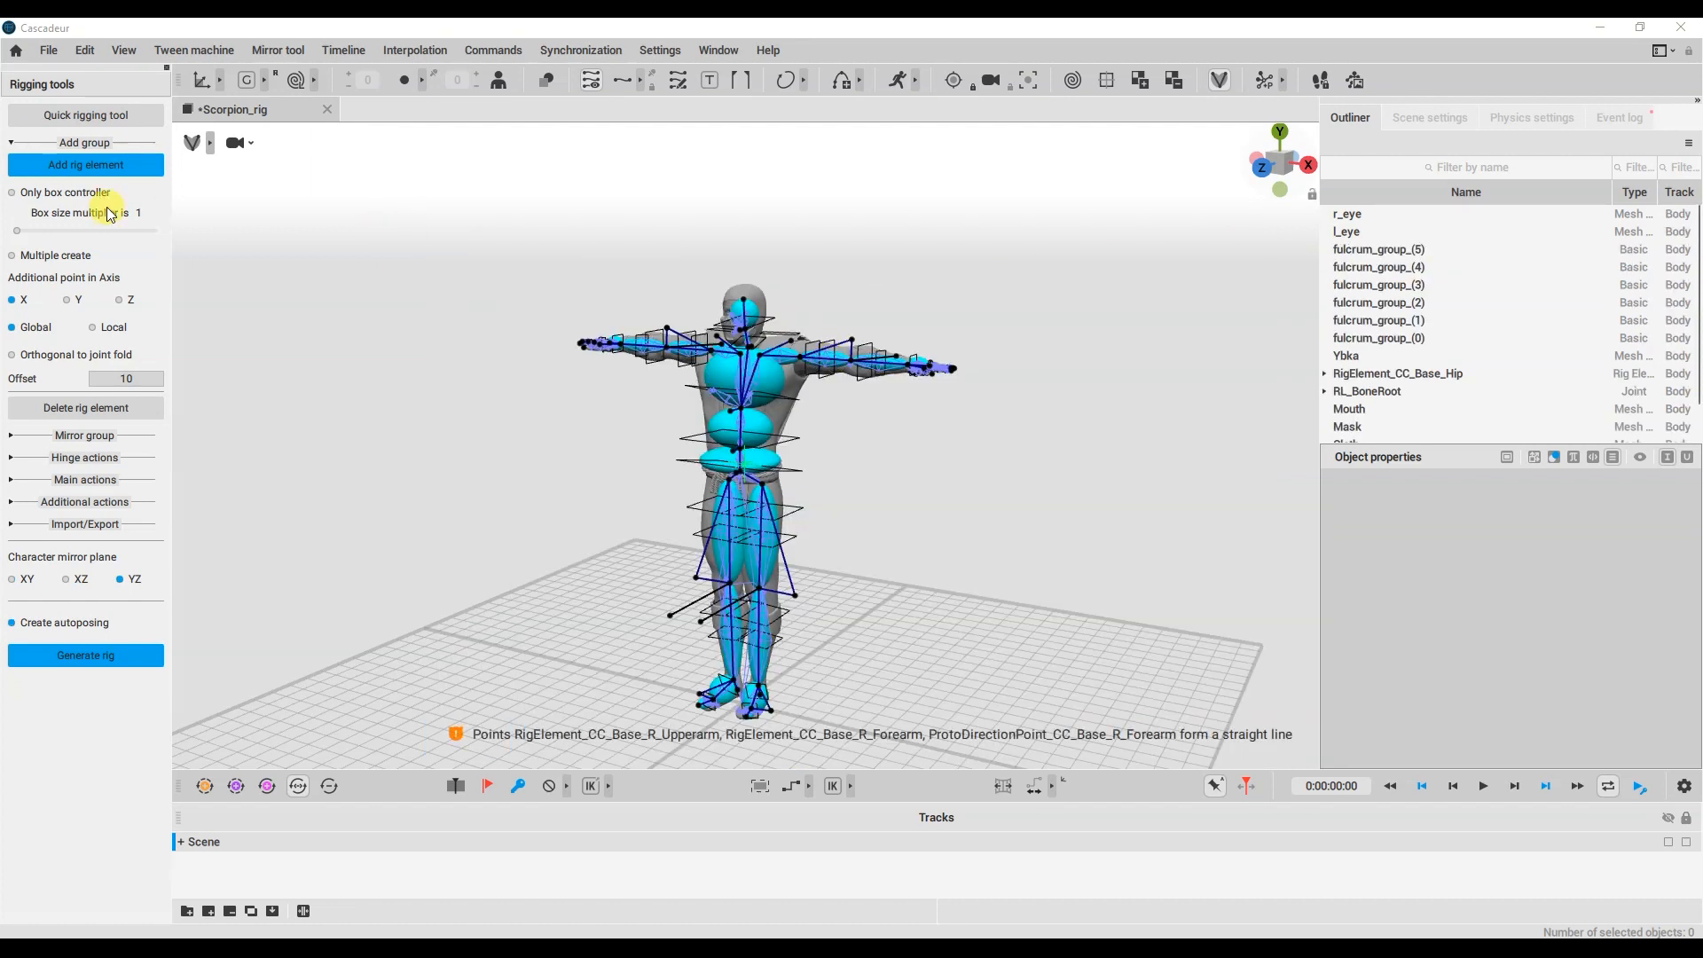
left_click(84, 654)
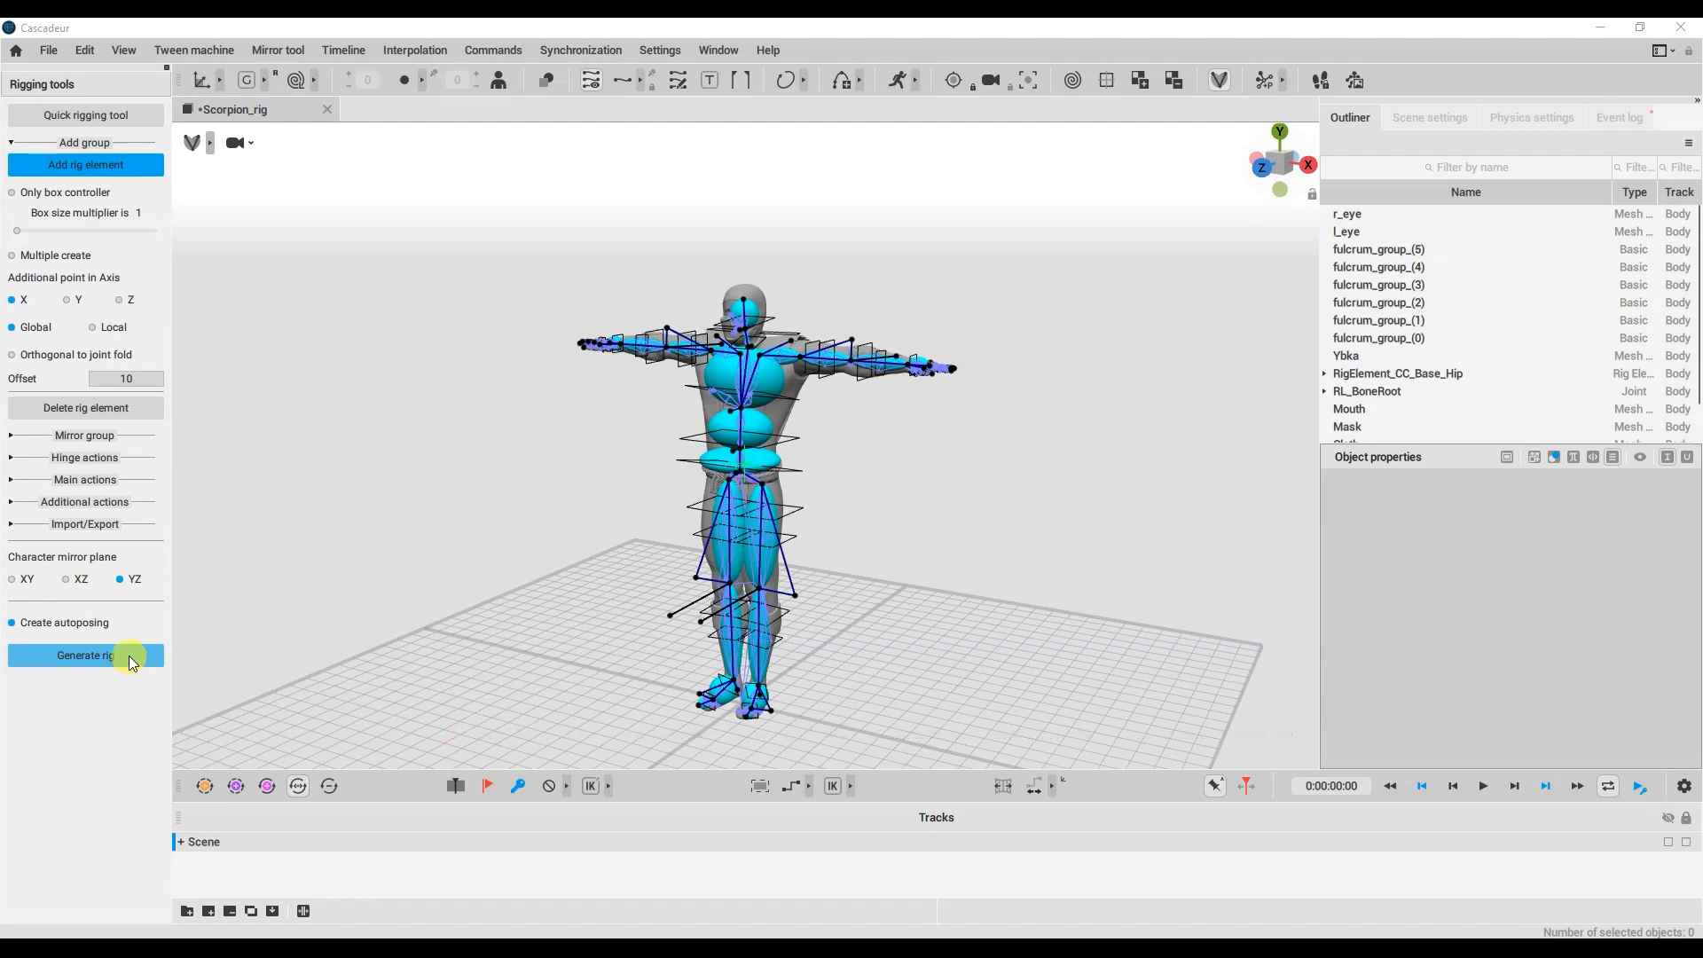
mouse_move(633, 639)
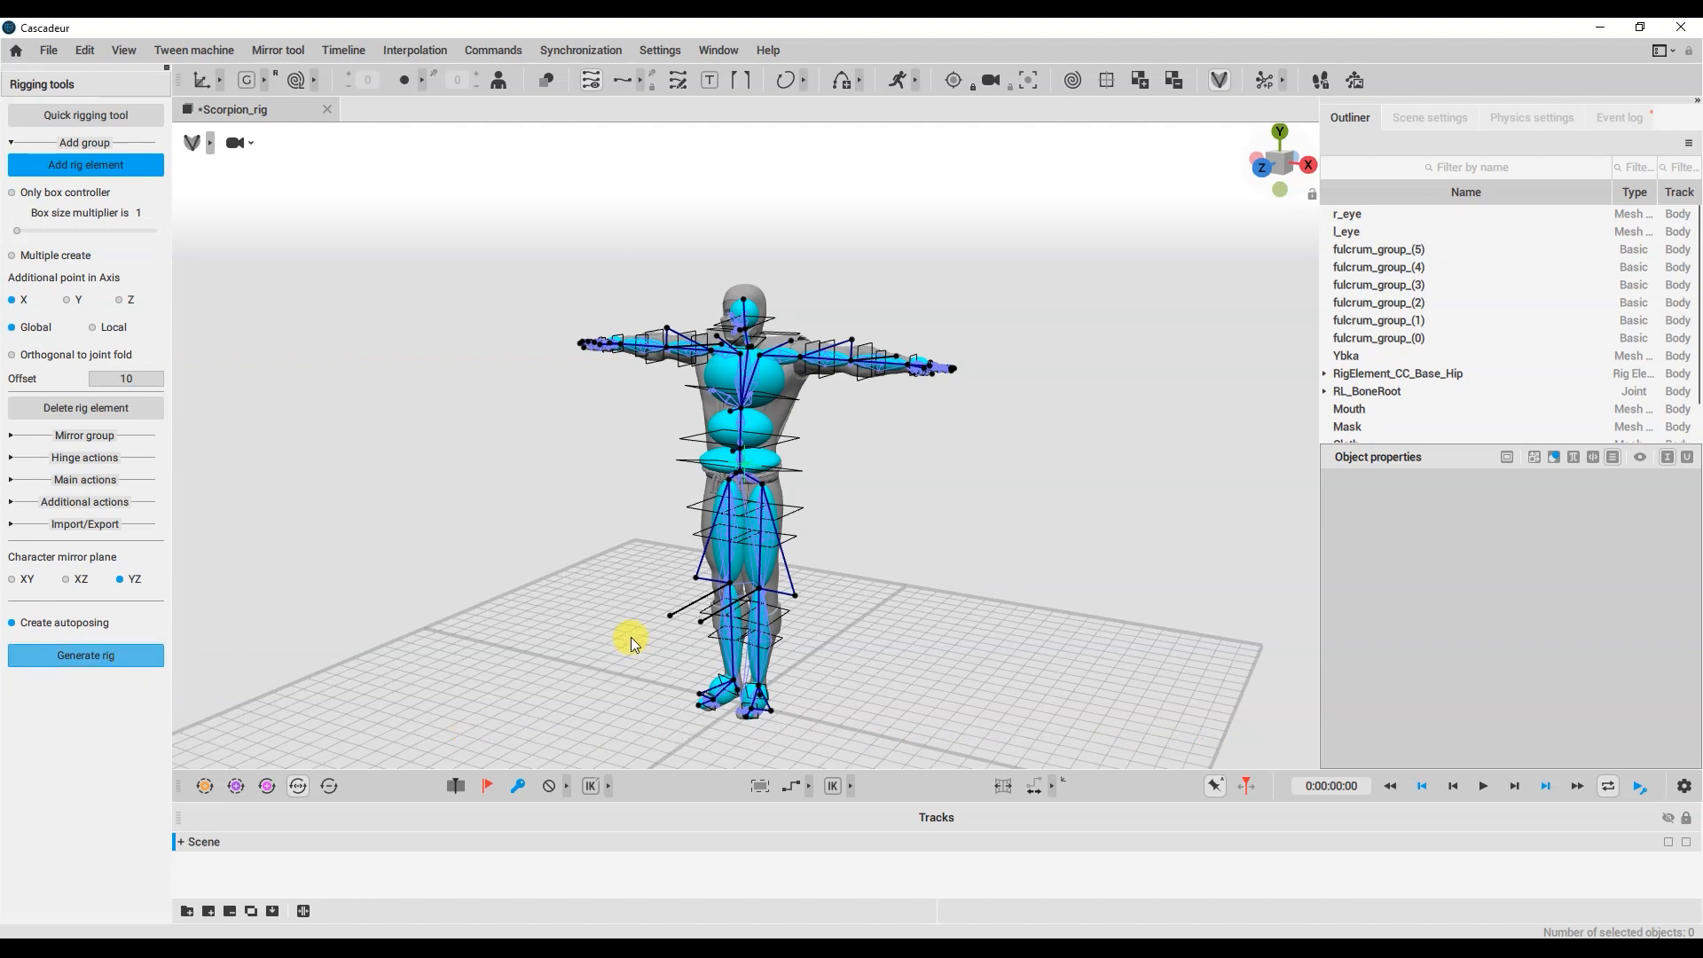
mouse_move(634, 643)
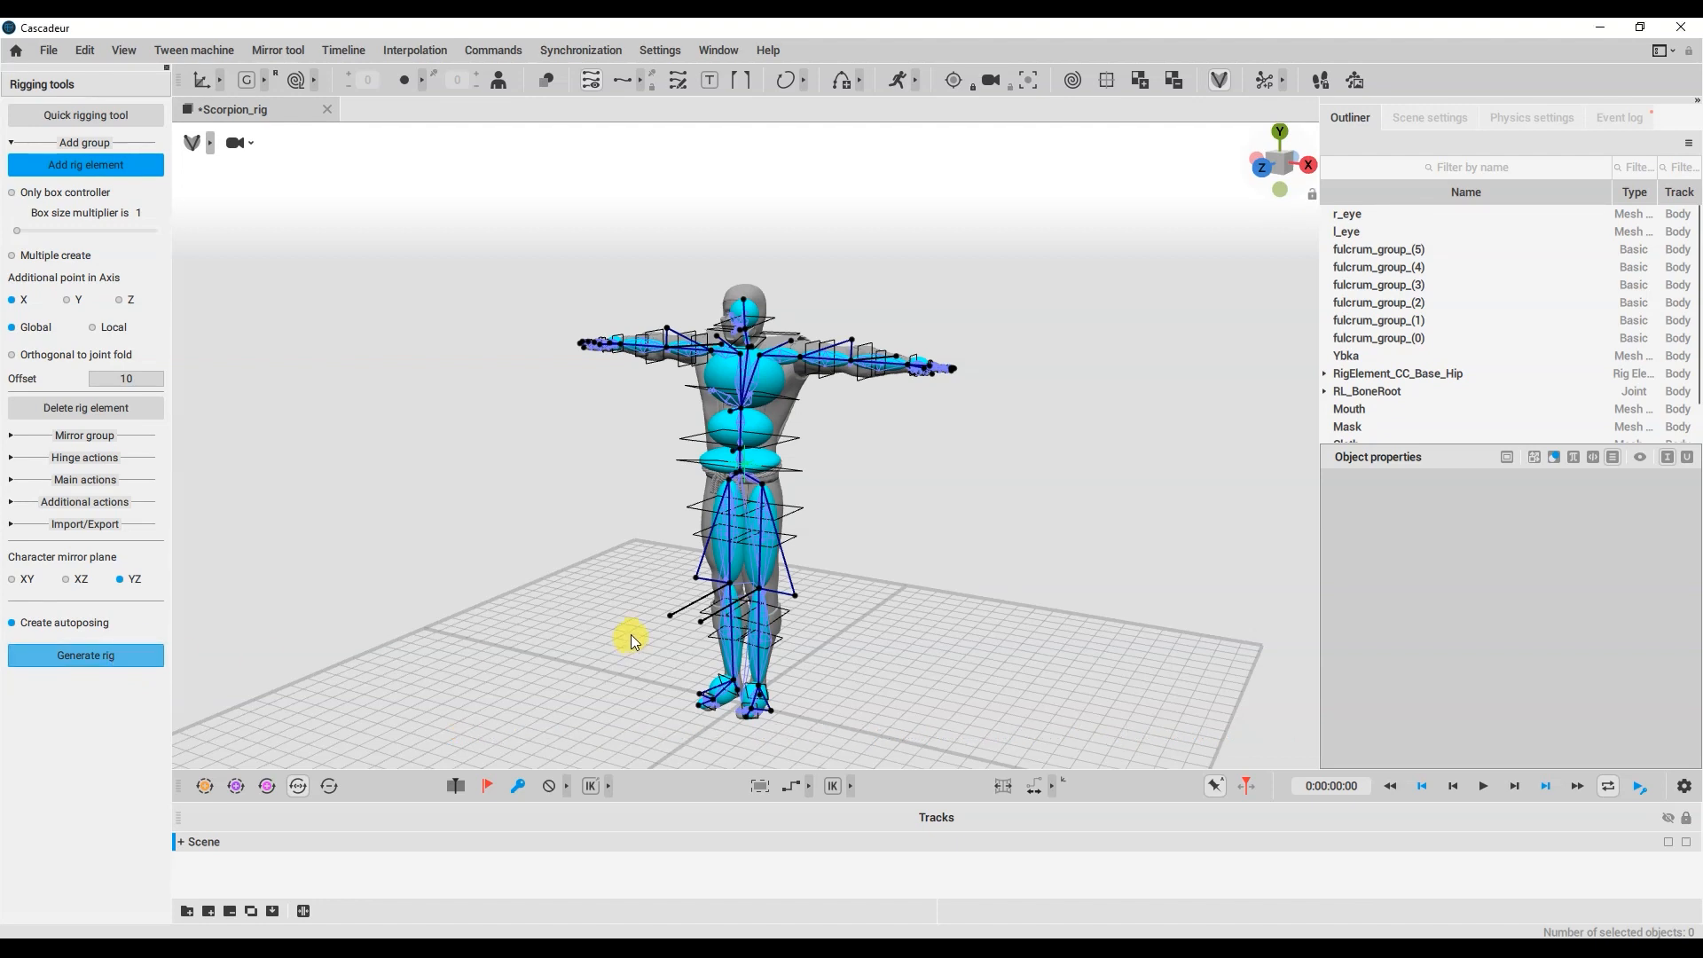
left_click(86, 654)
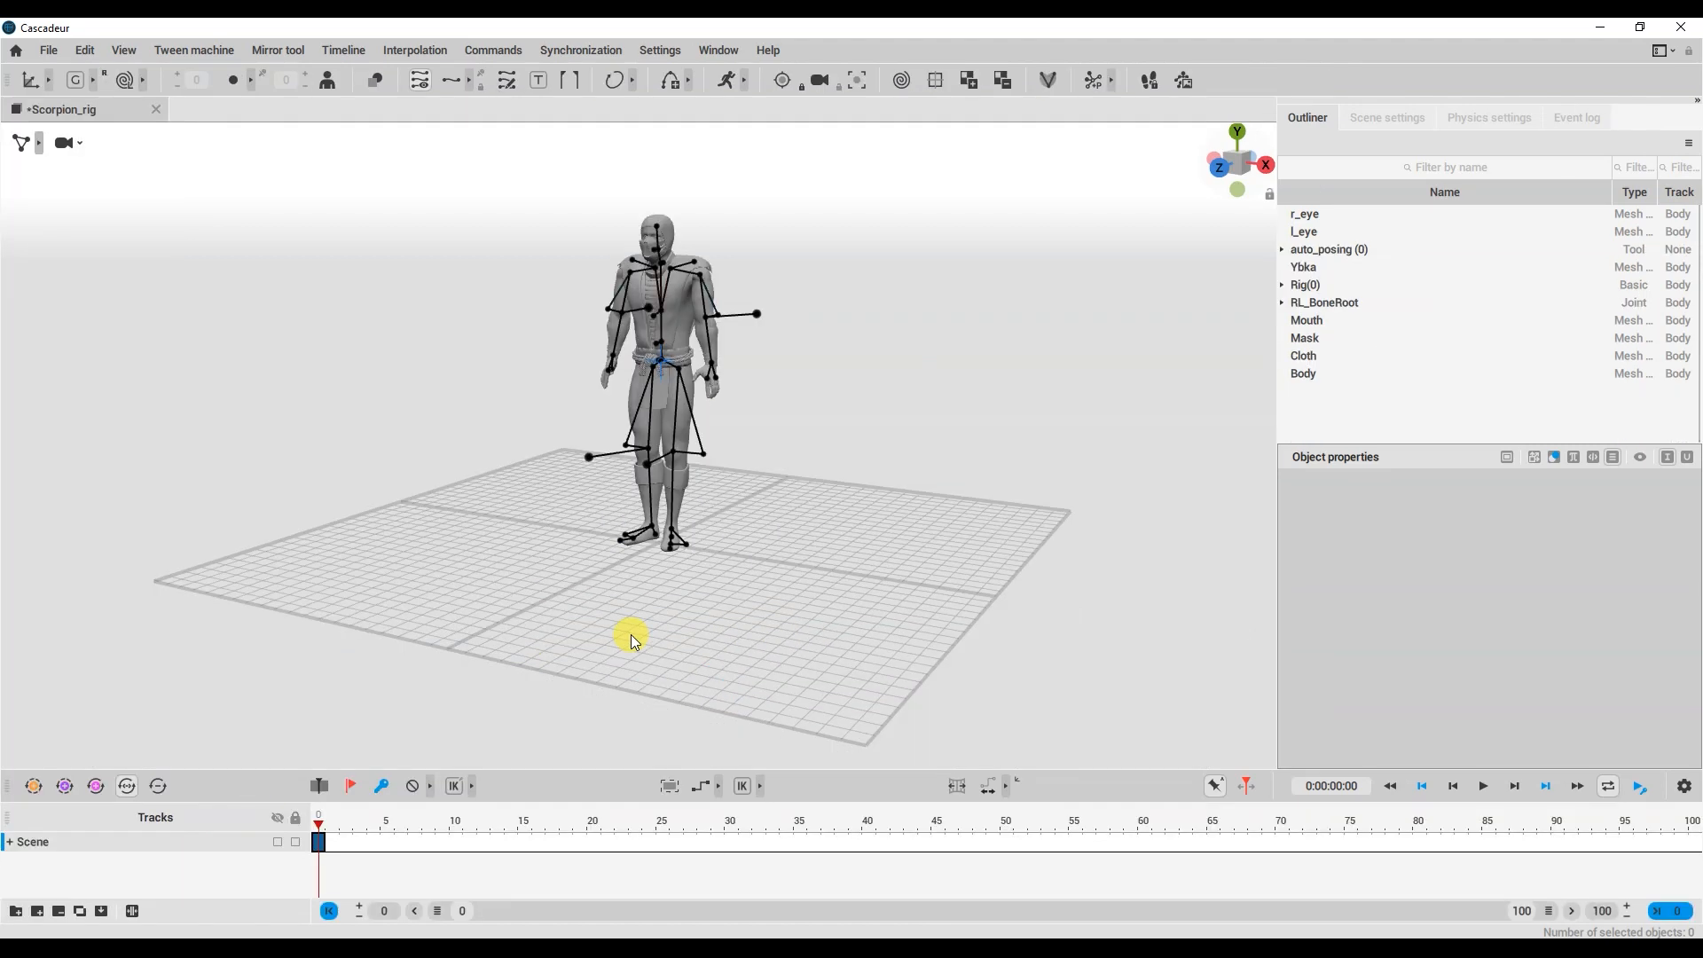